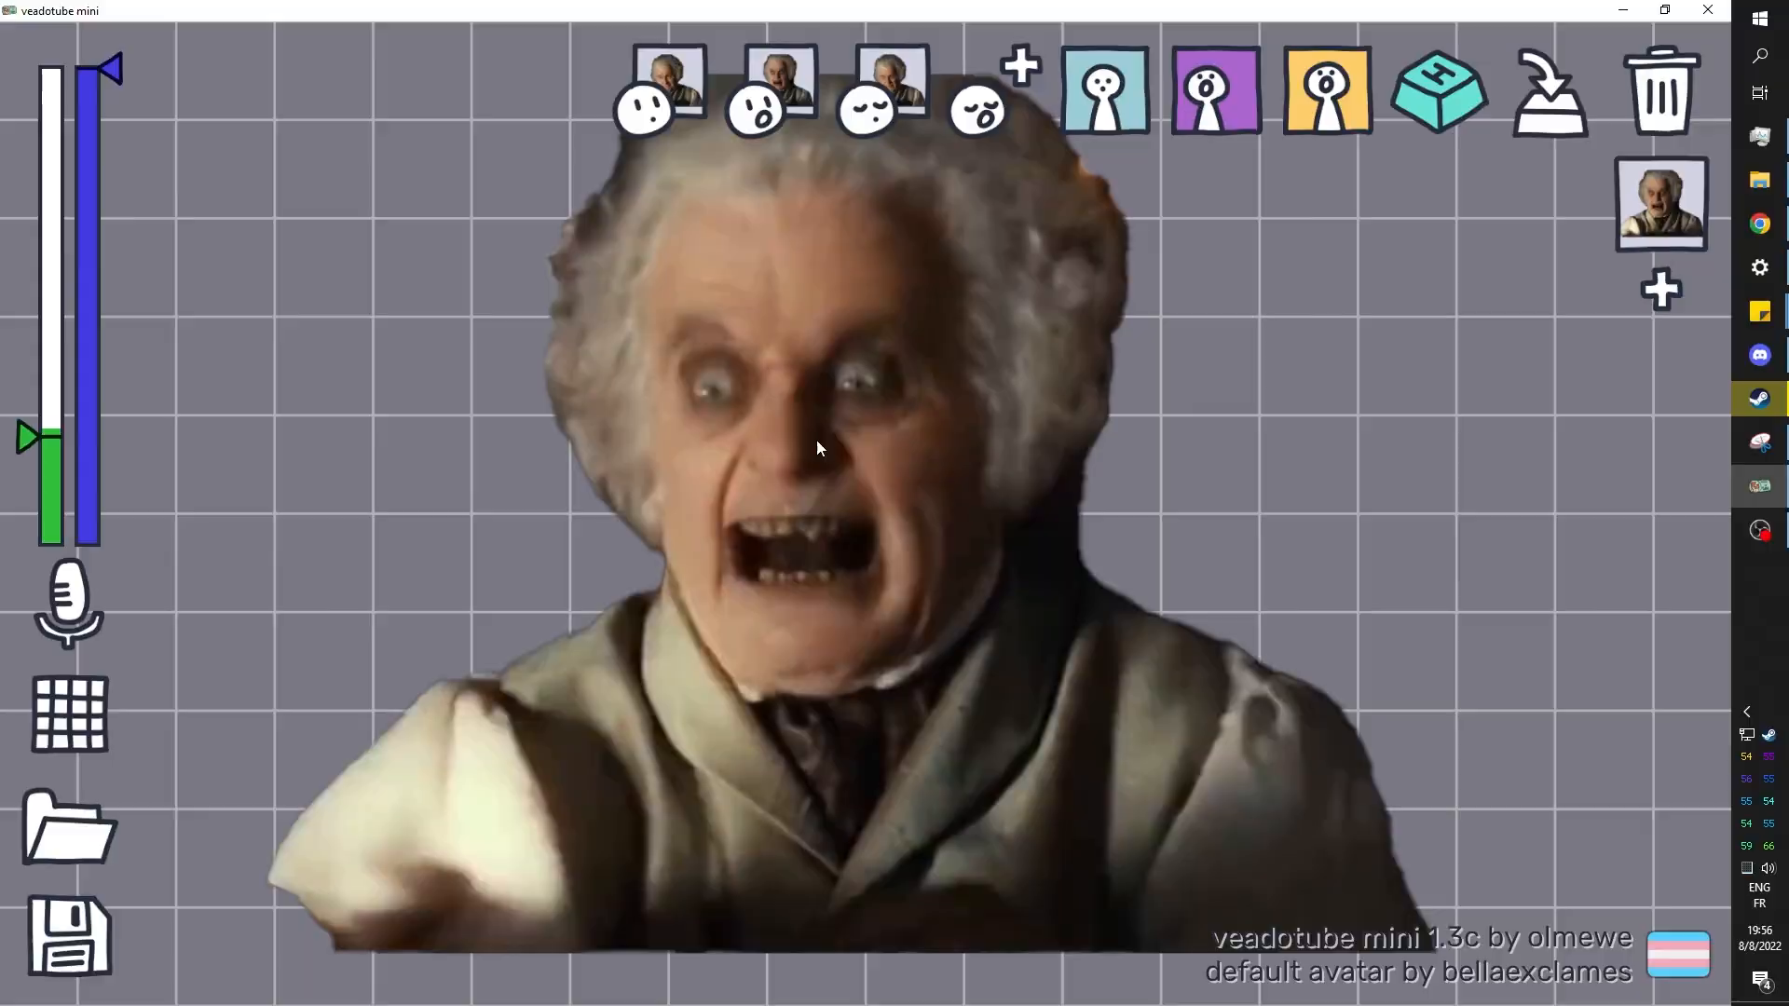
mouse_move(883, 85)
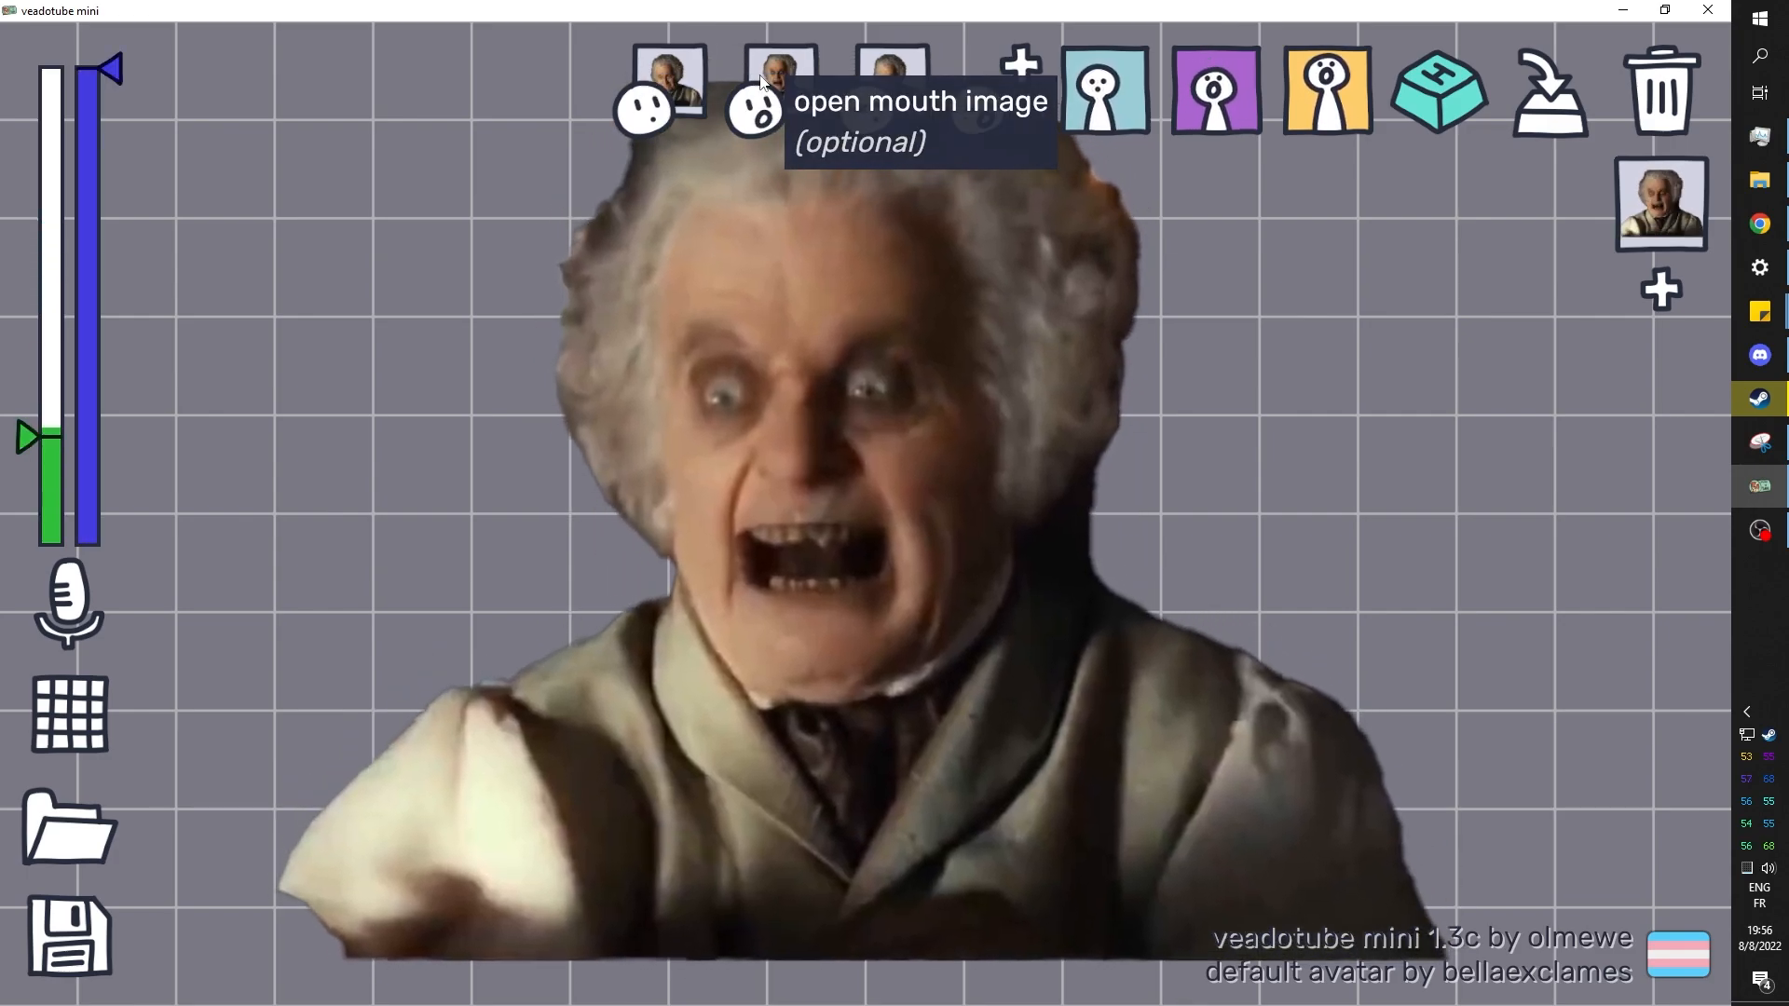
mouse_move(891, 81)
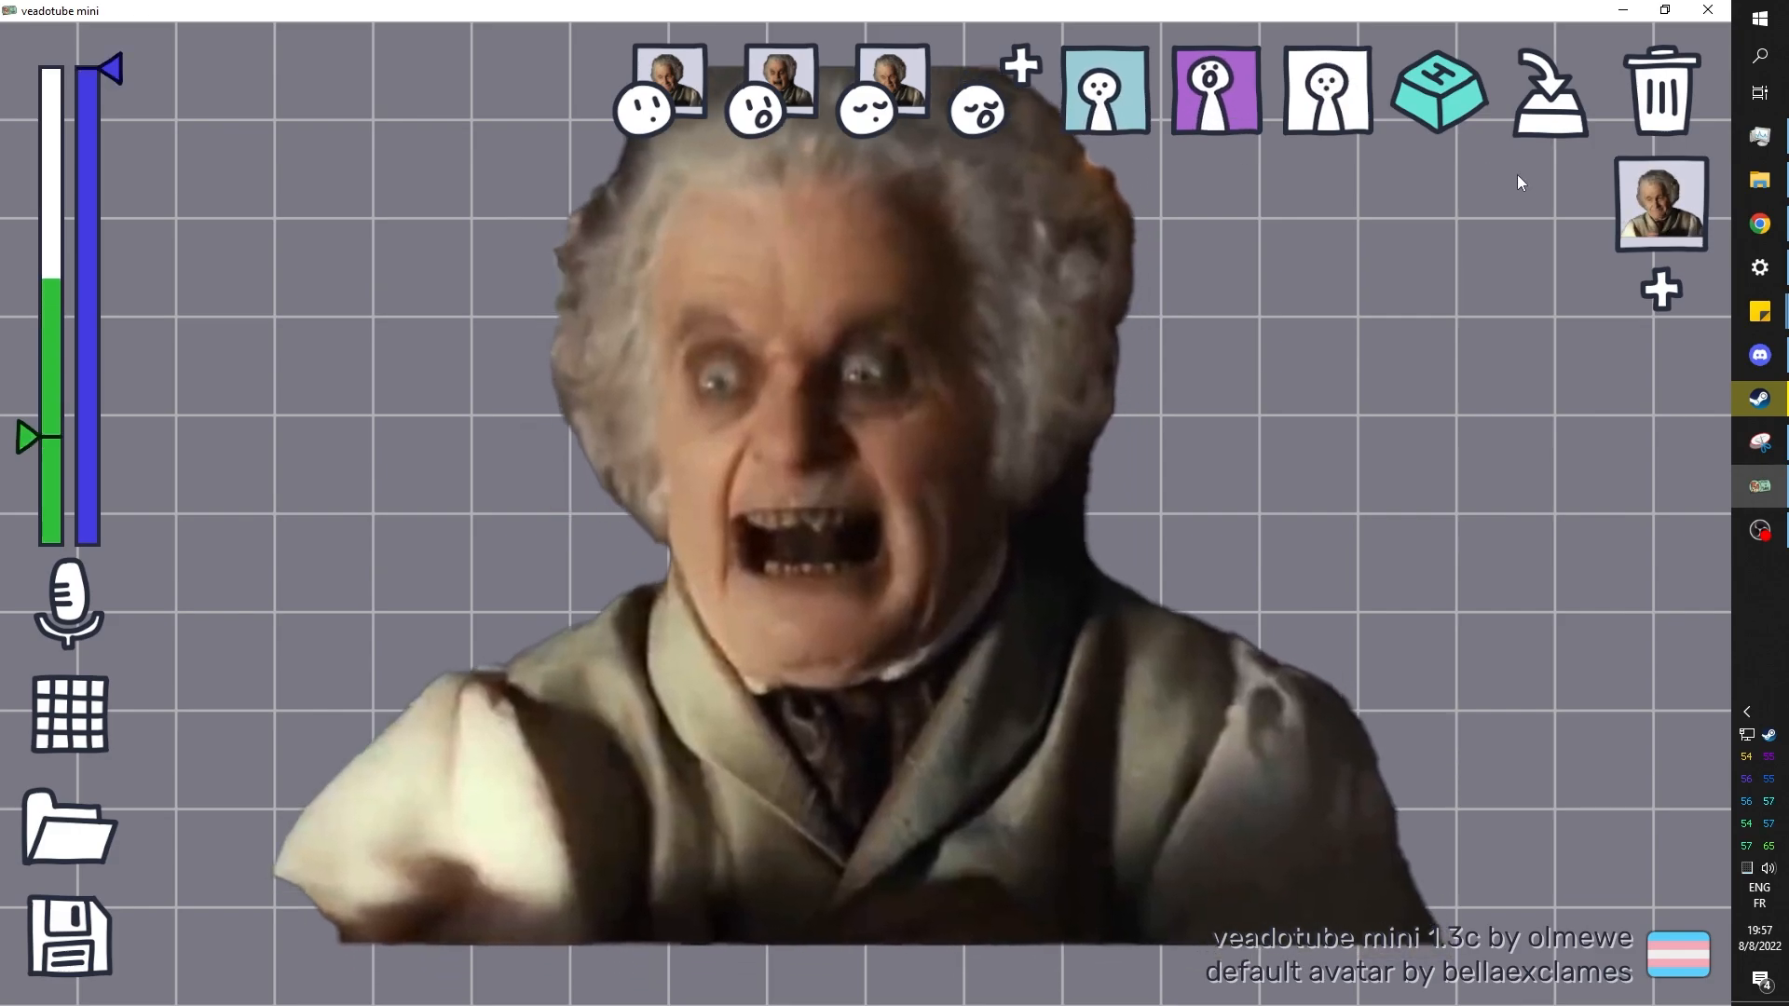
mouse_move(1661, 289)
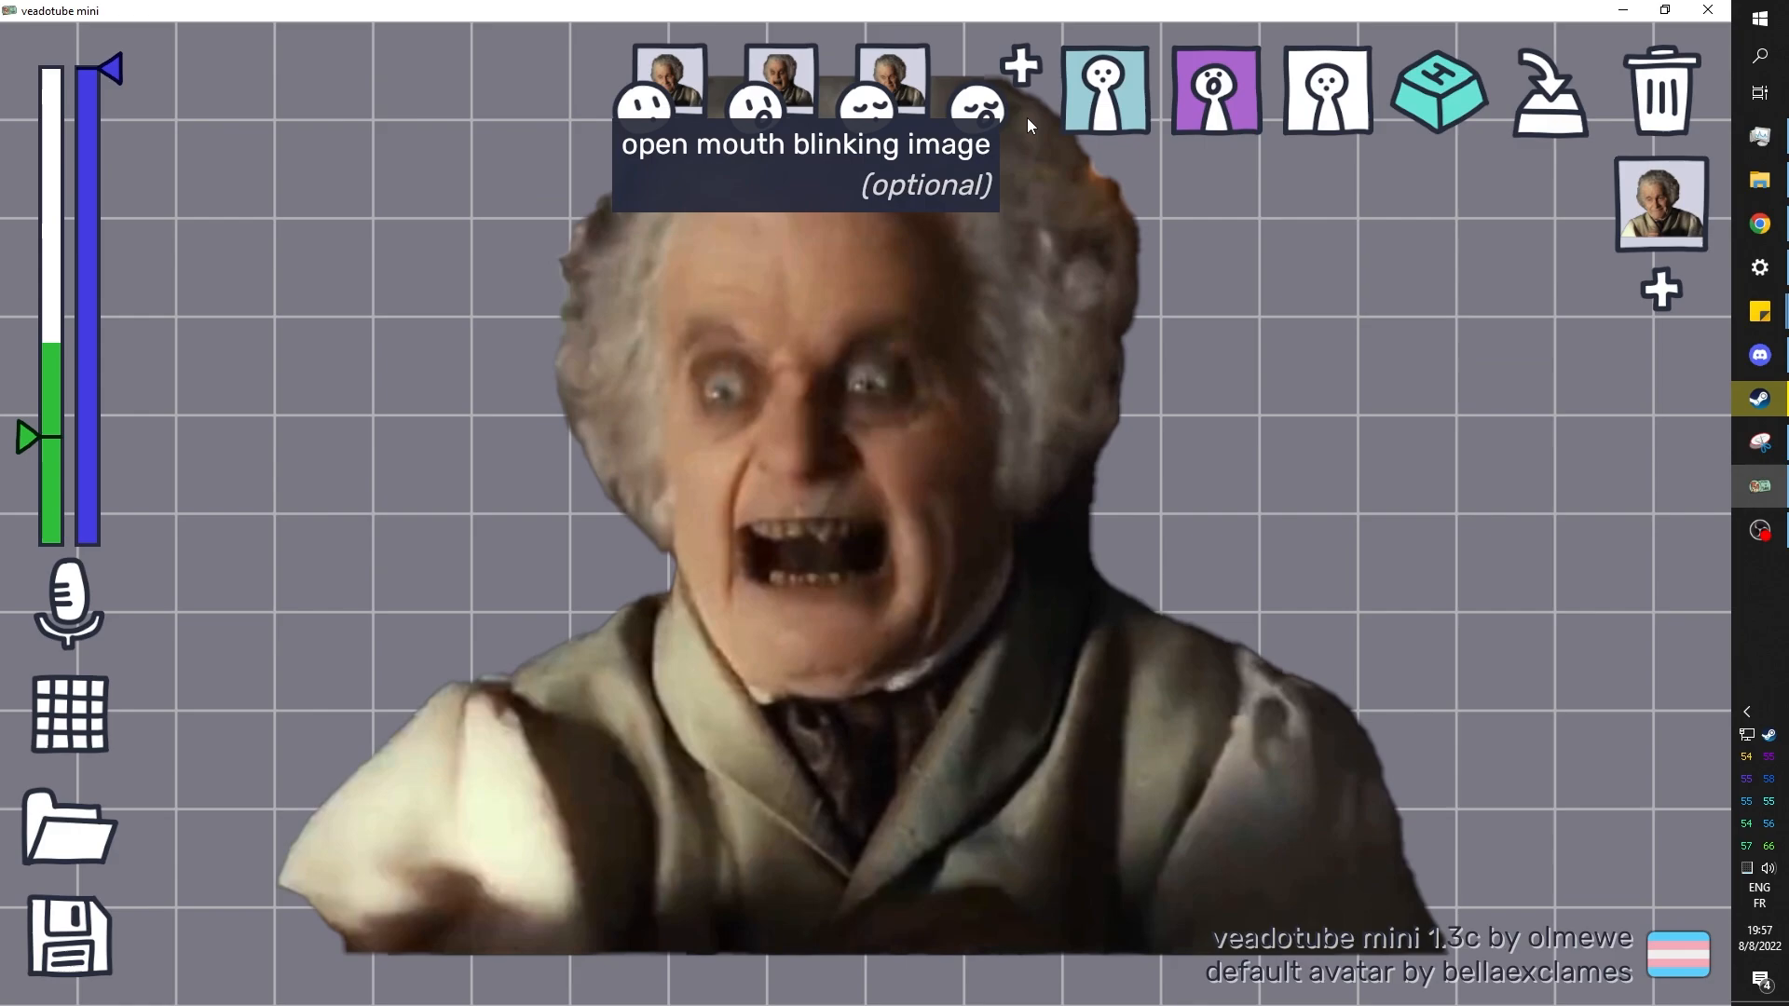
mouse_move(673, 221)
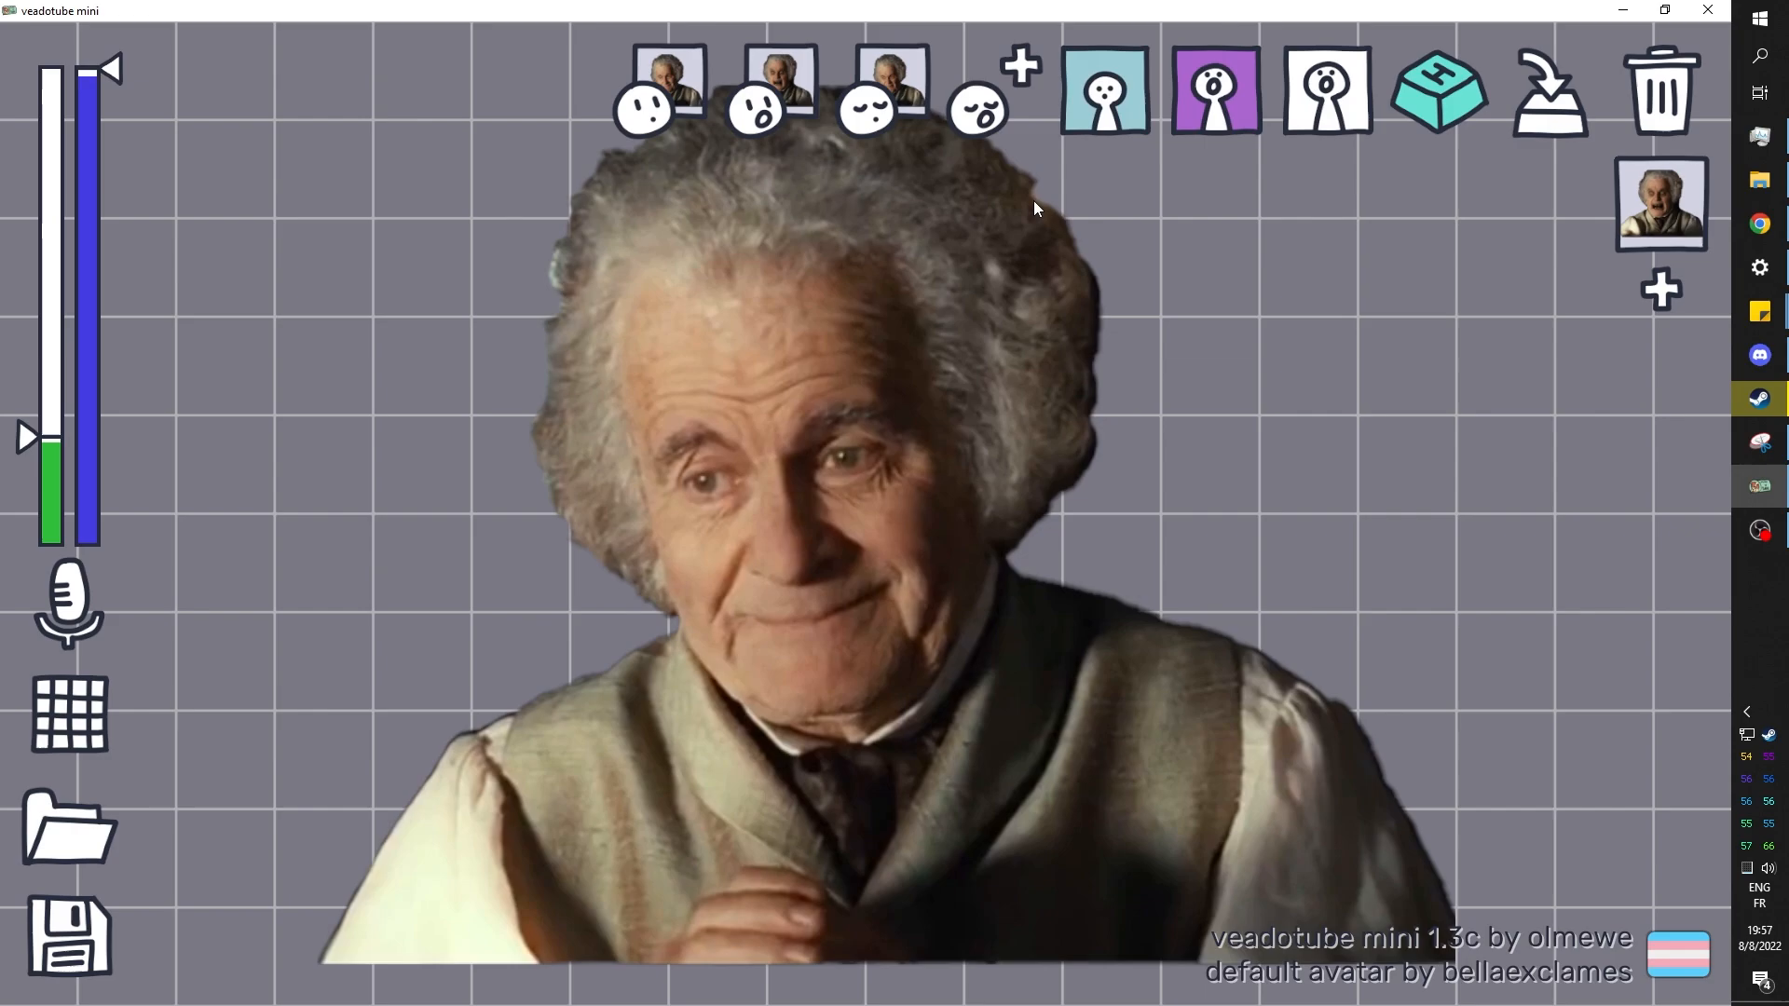
Capture several webcam photos of yourself, view the latest shot, and go to the Camera Roll folder.
left_click(1759, 574)
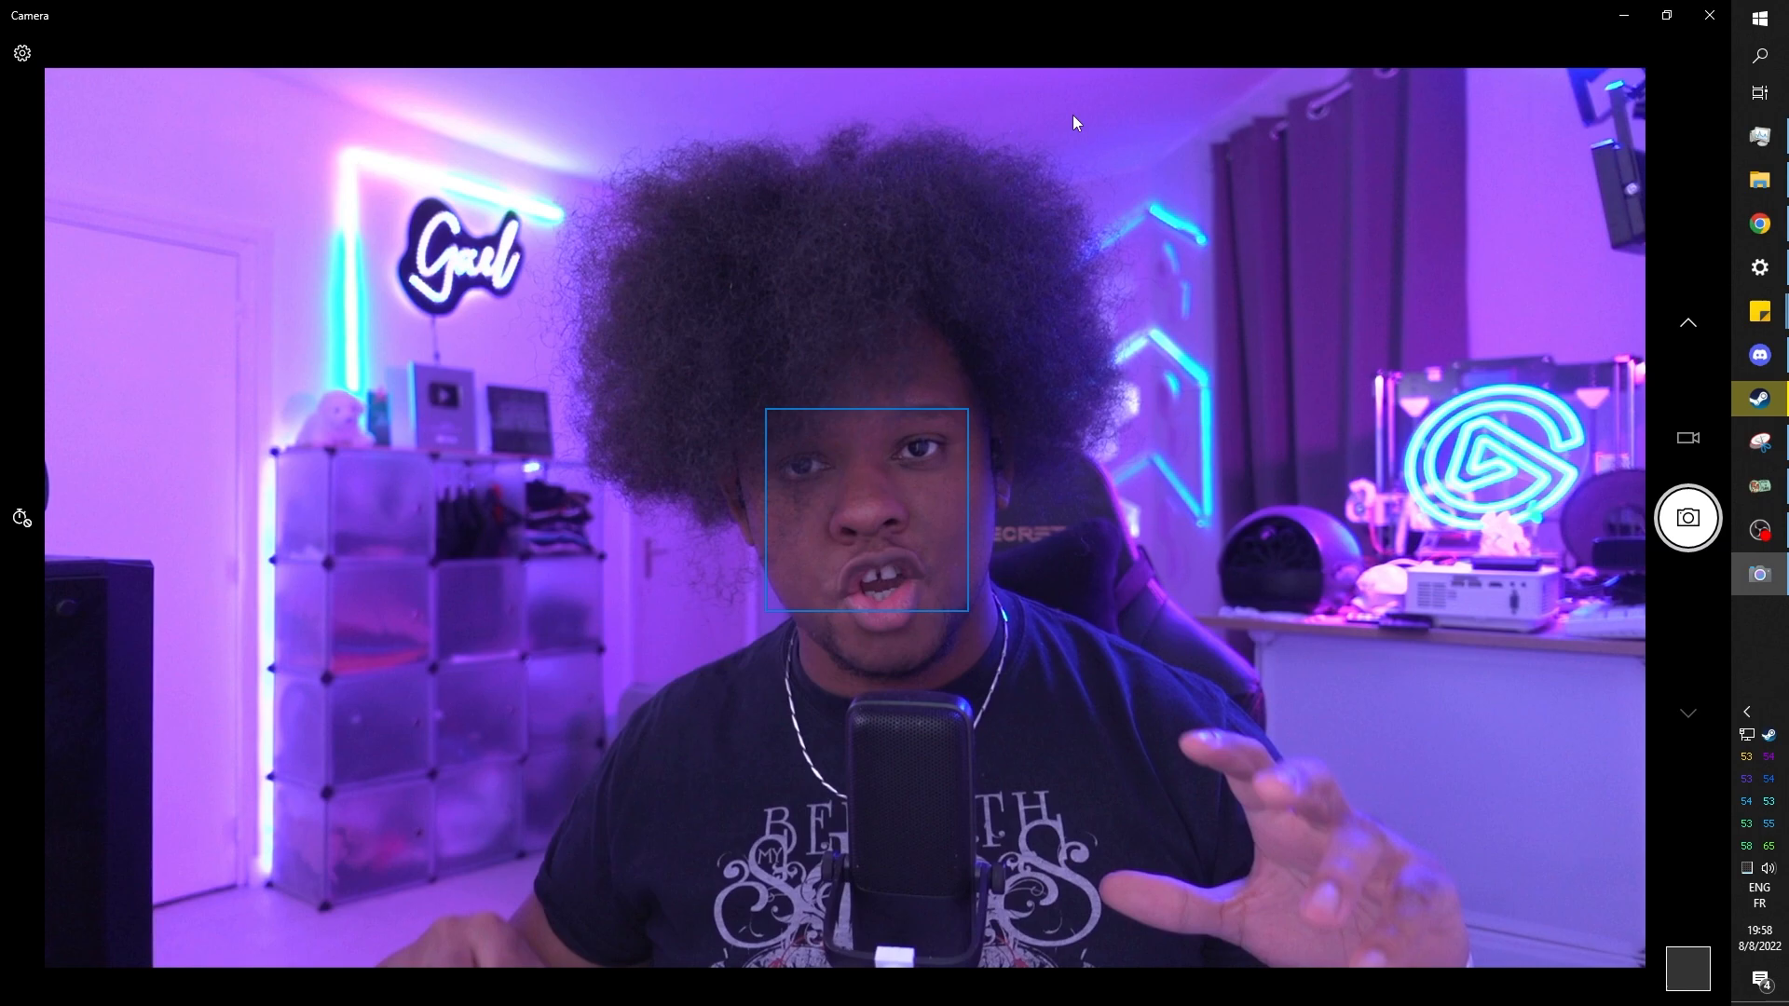
mouse_move(1273, 514)
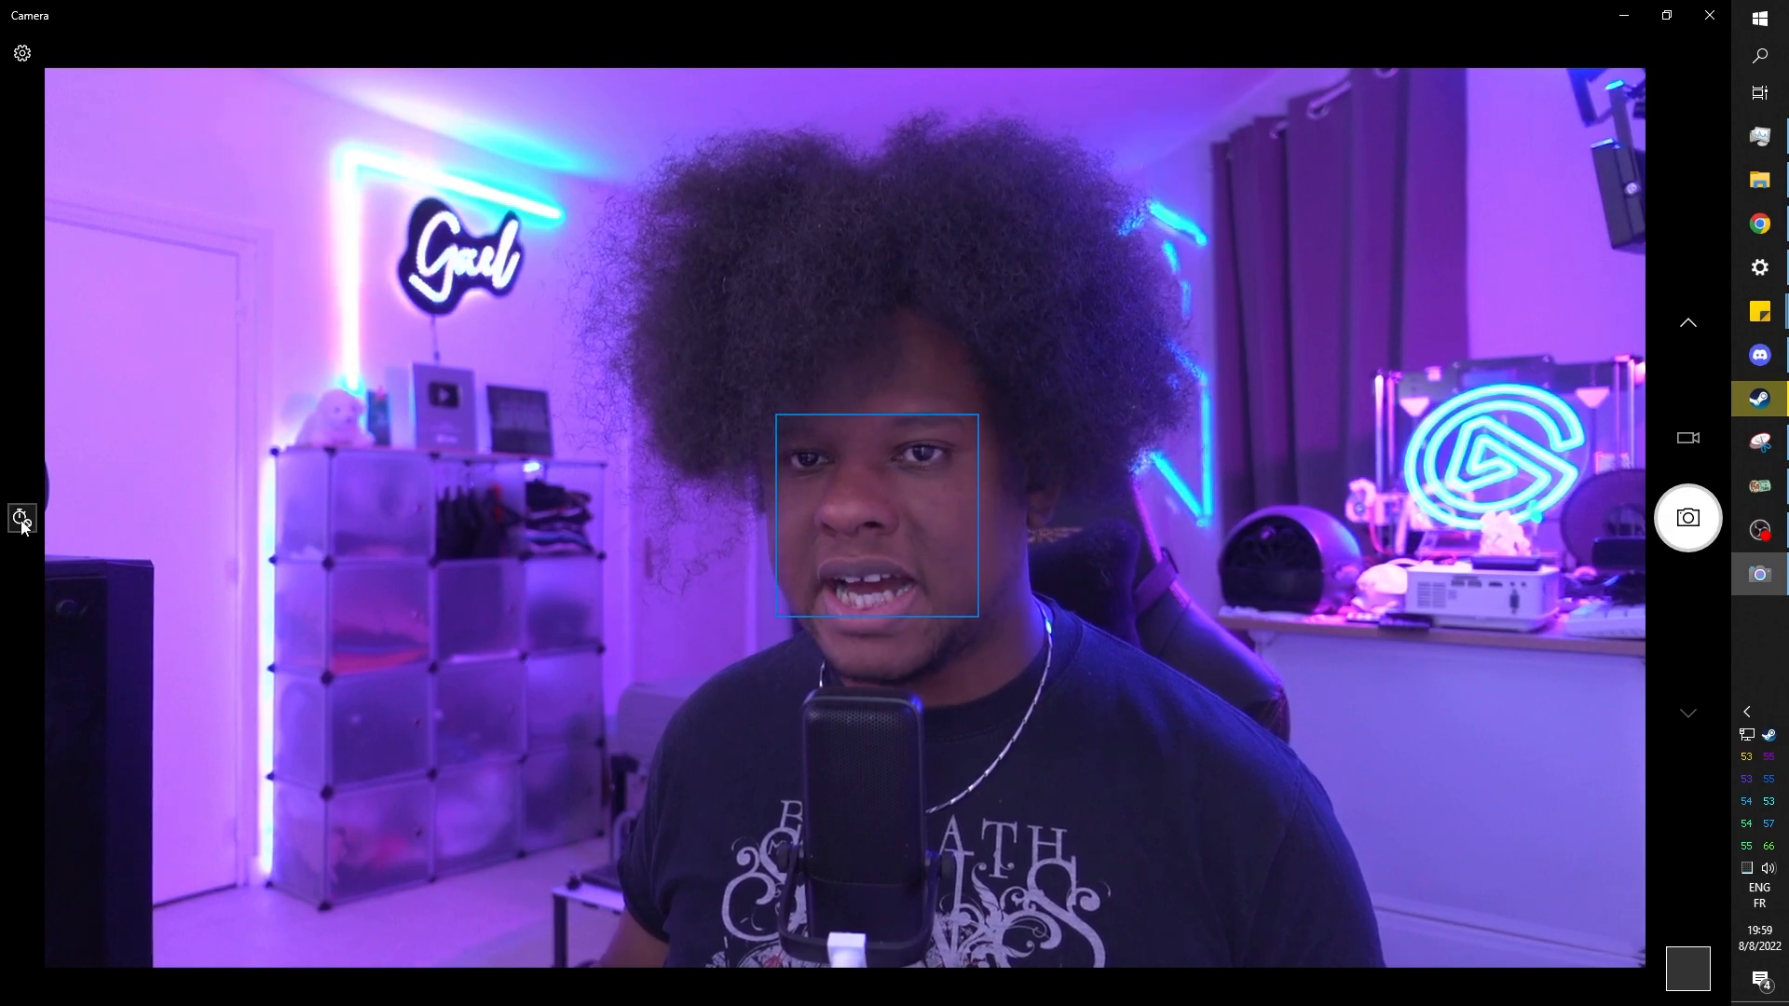
mouse_move(1688, 516)
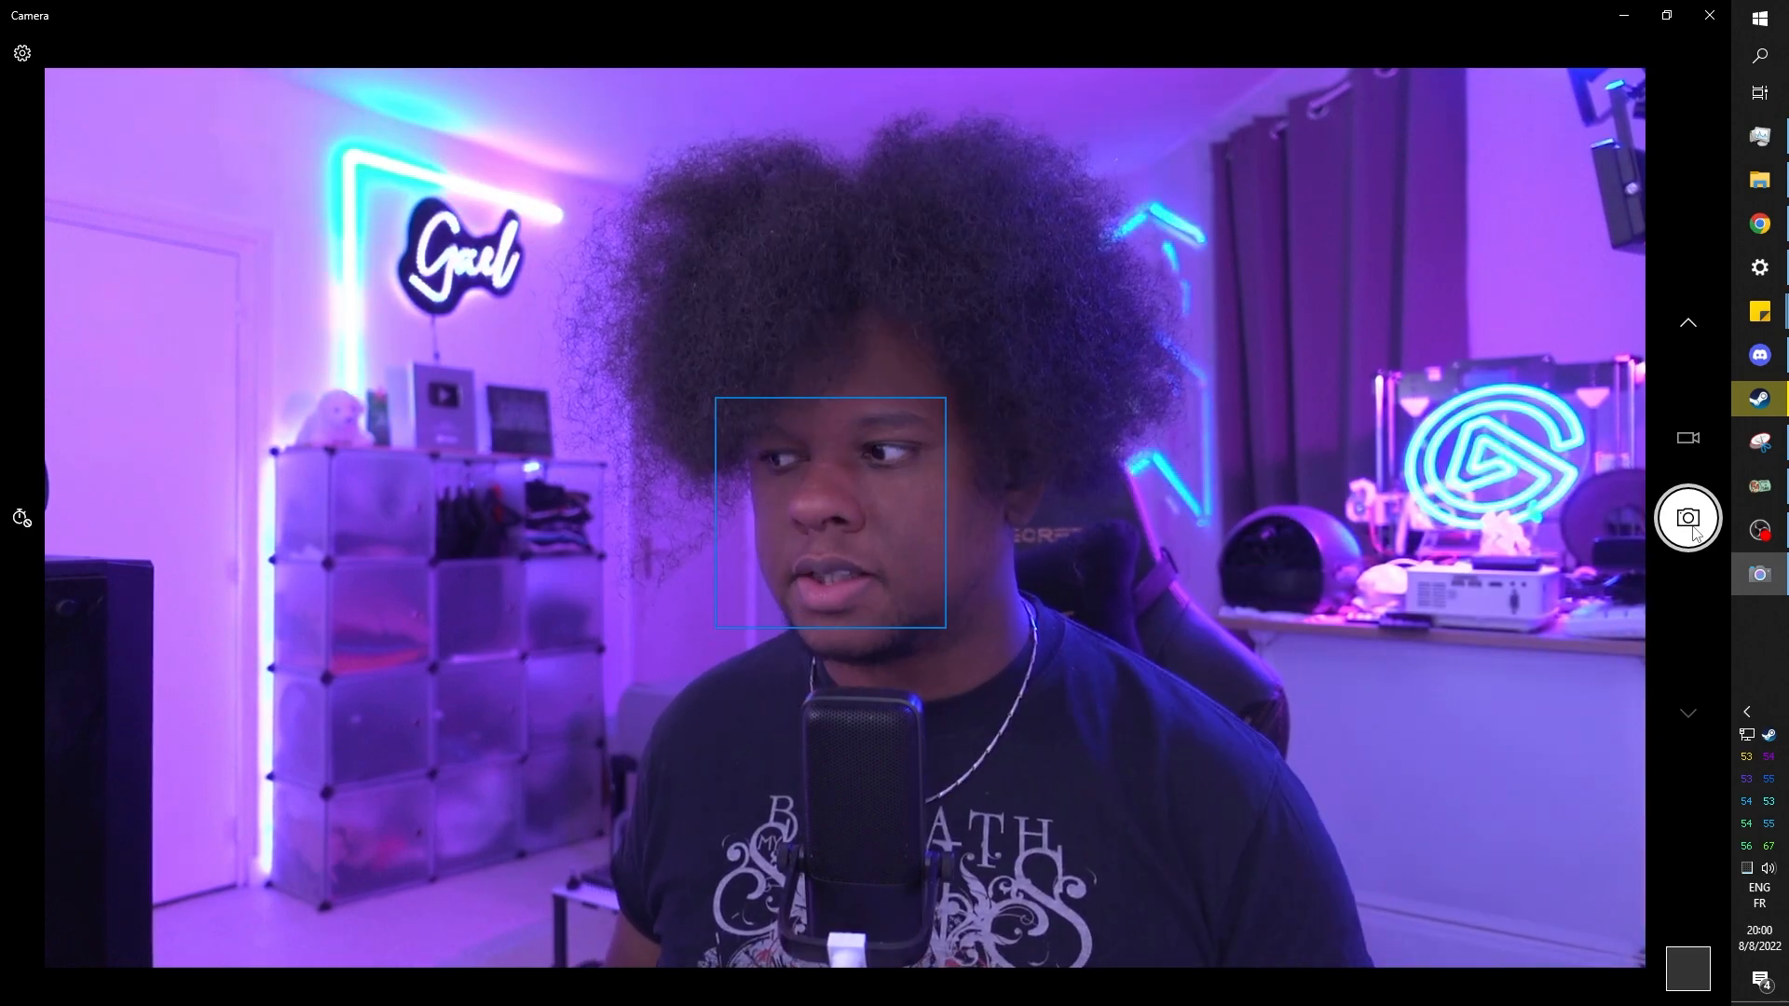
left_click(1686, 516)
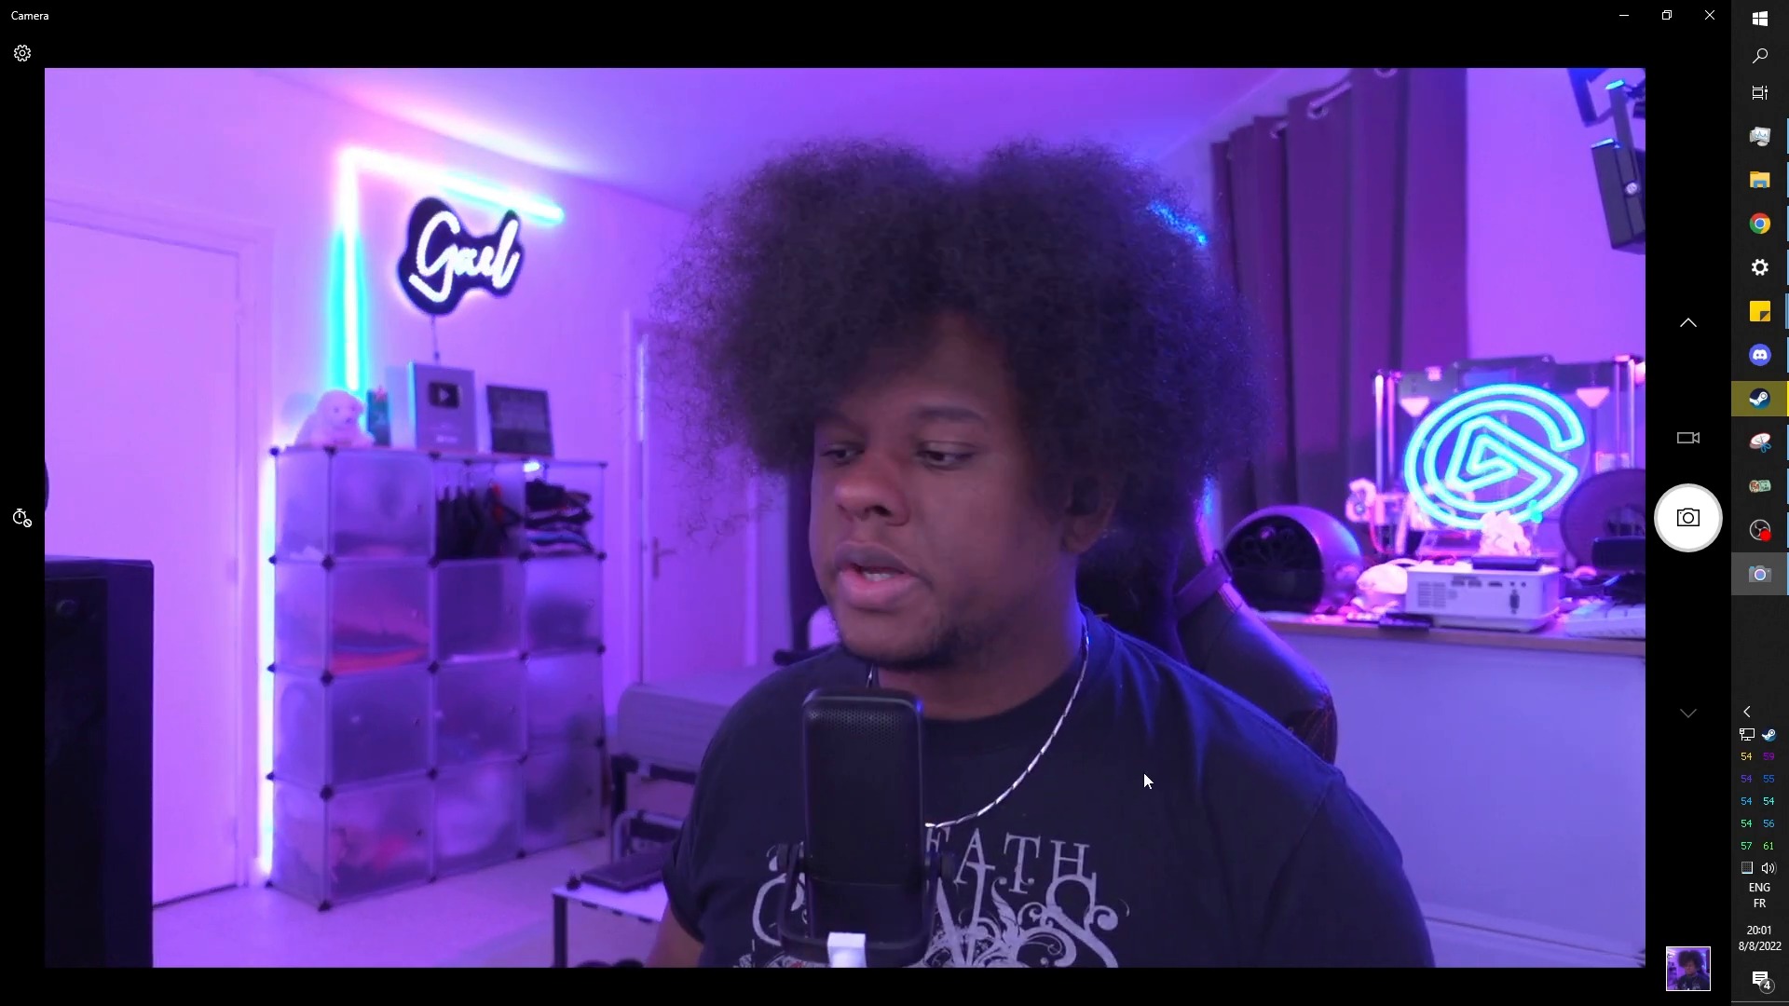
left_click(1688, 516)
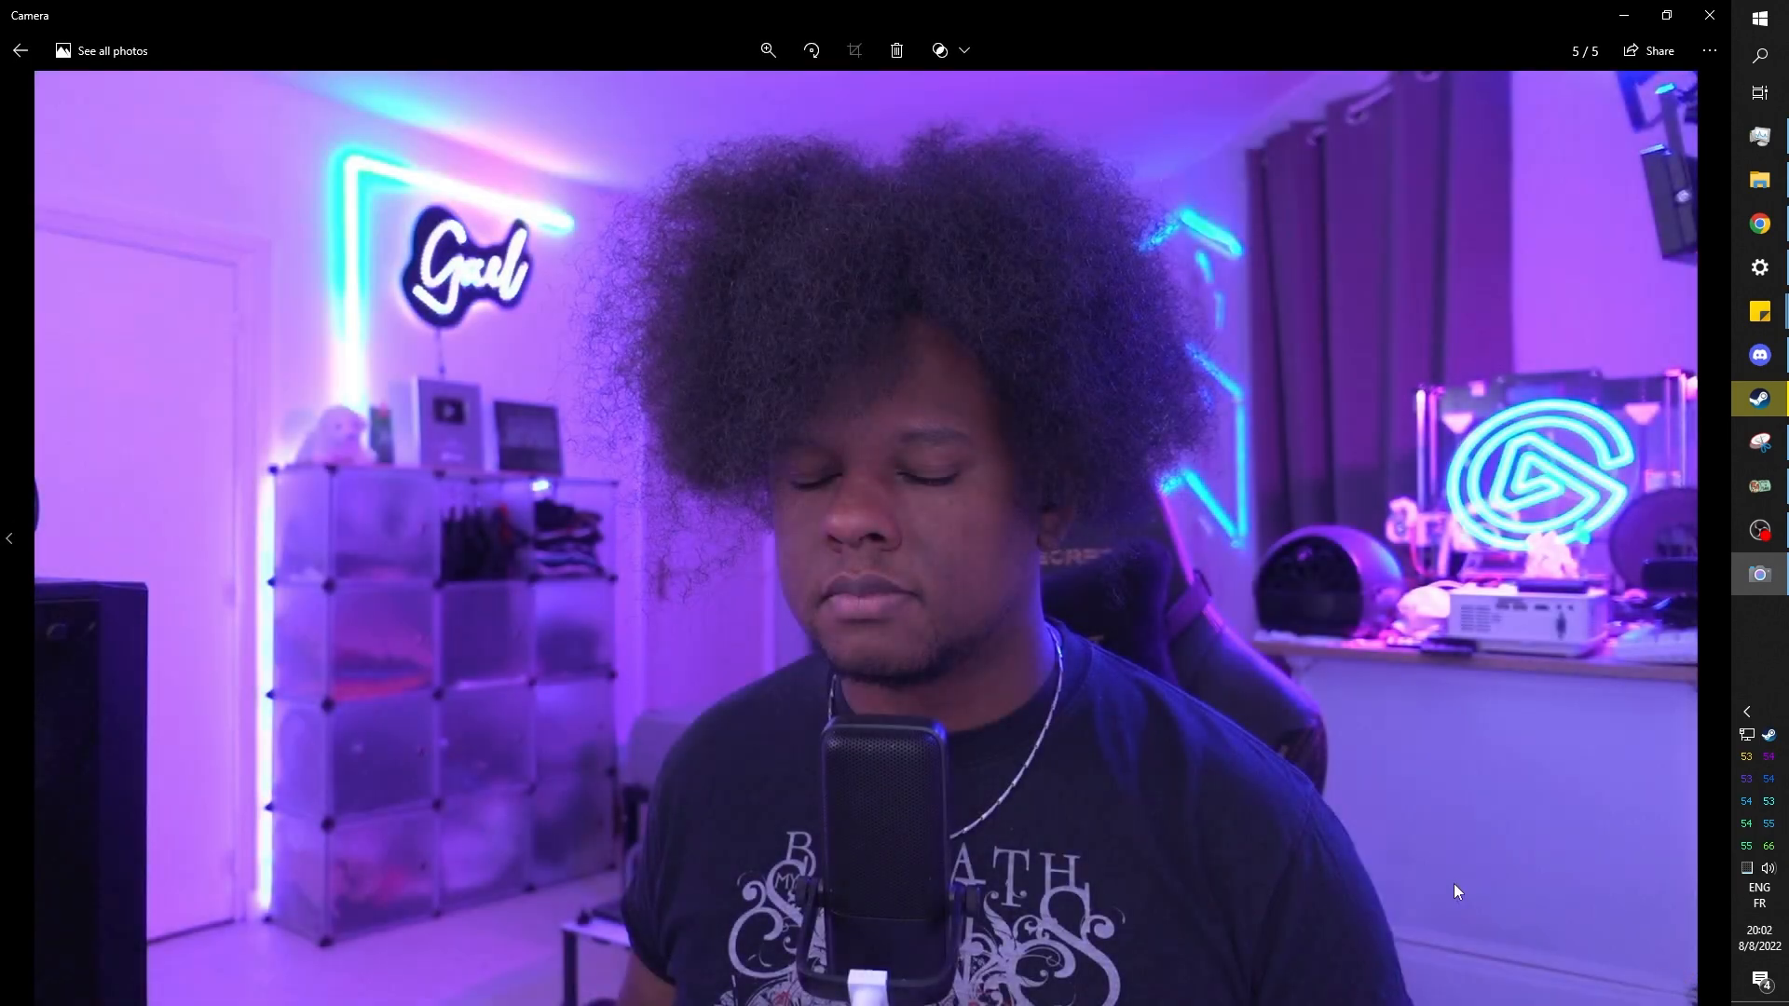
mouse_move(1628, 147)
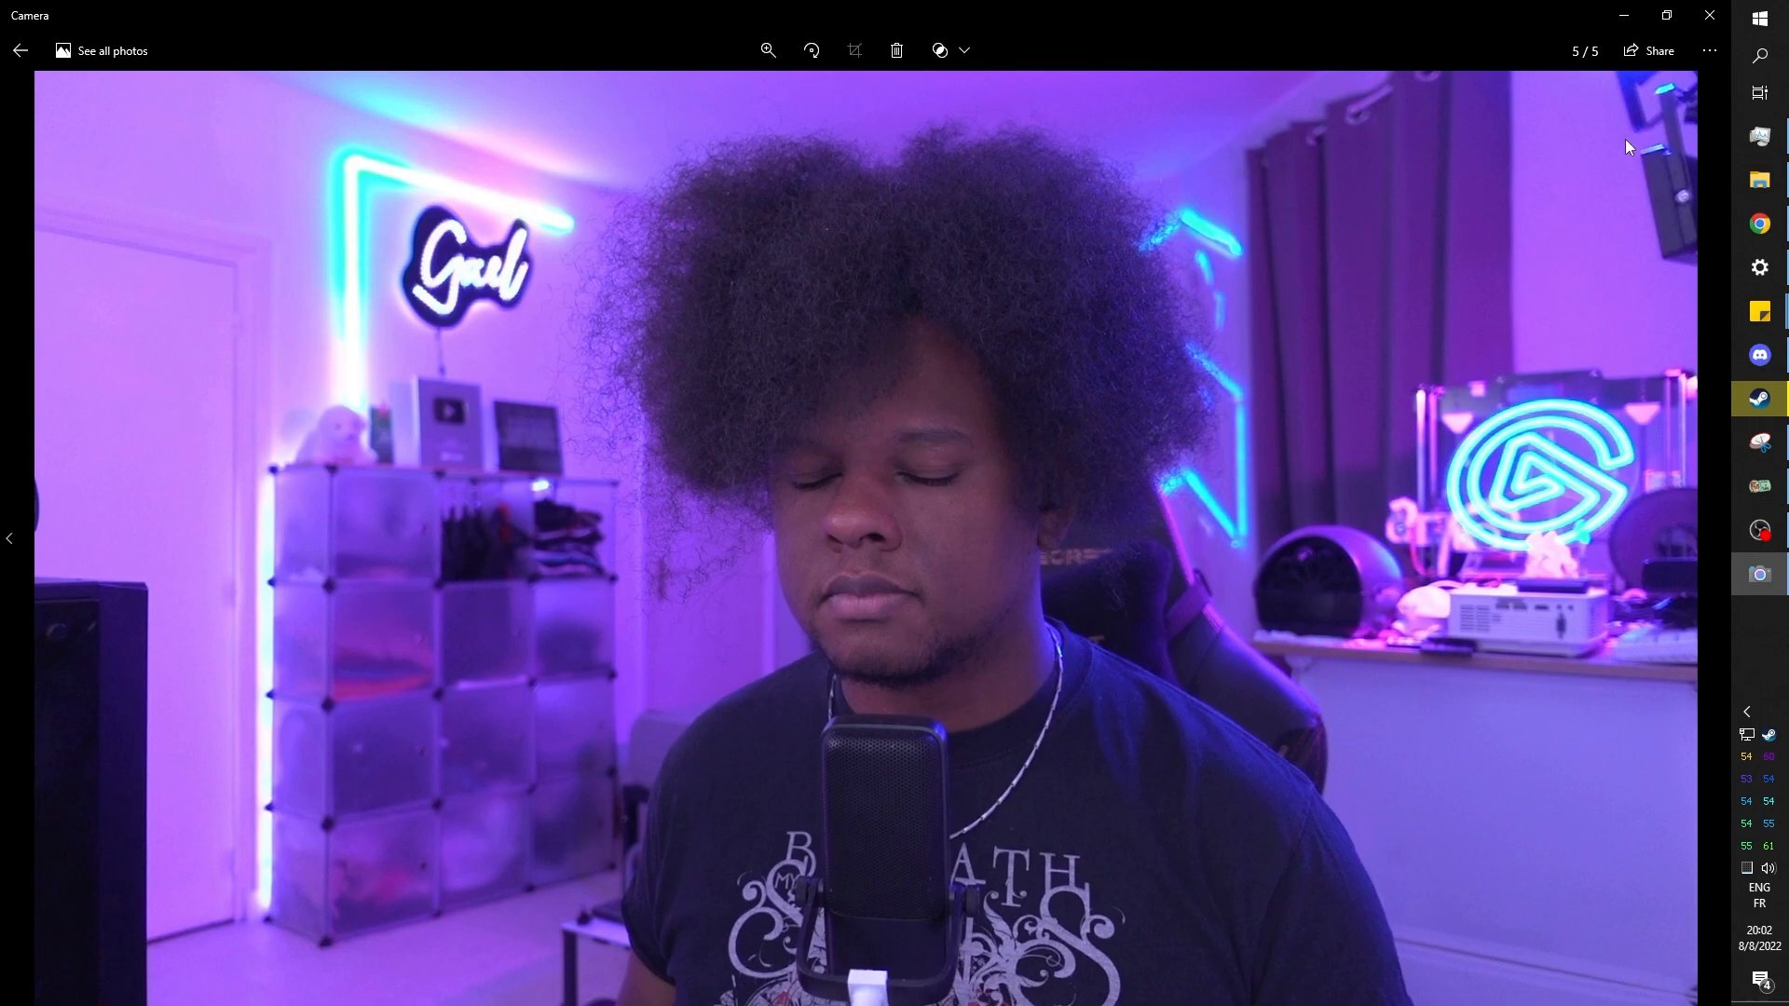
mouse_move(1665, 129)
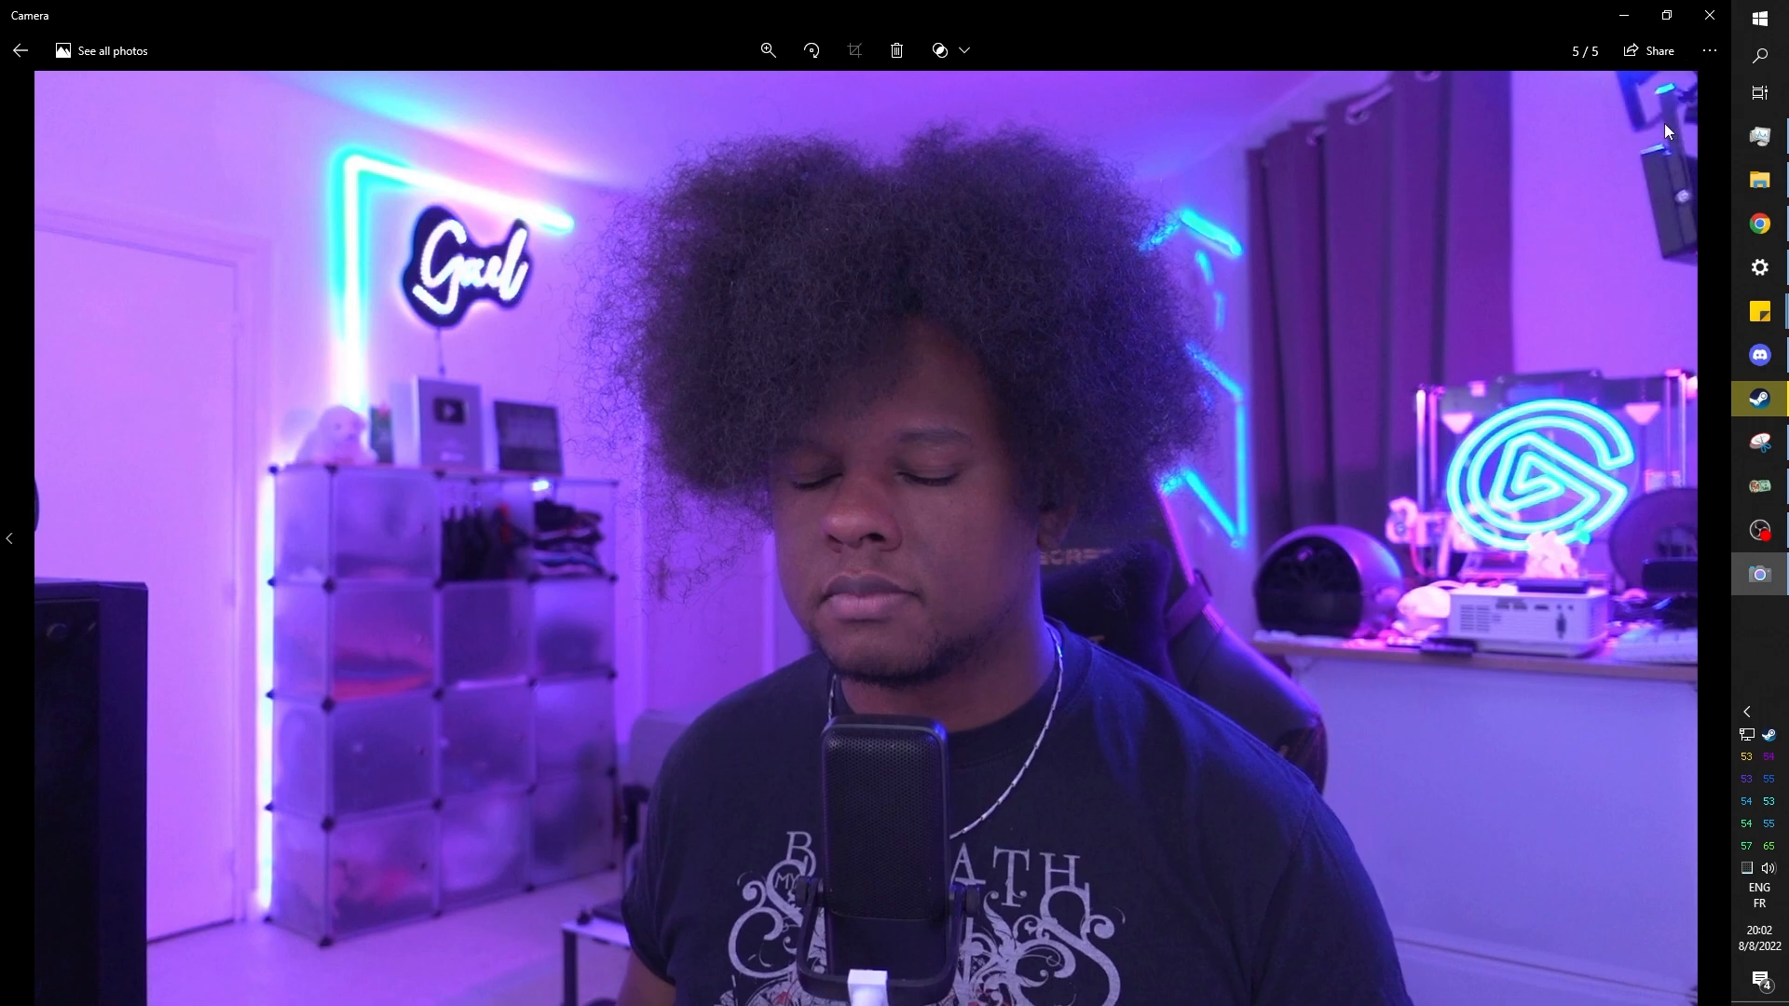
left_click(110, 50)
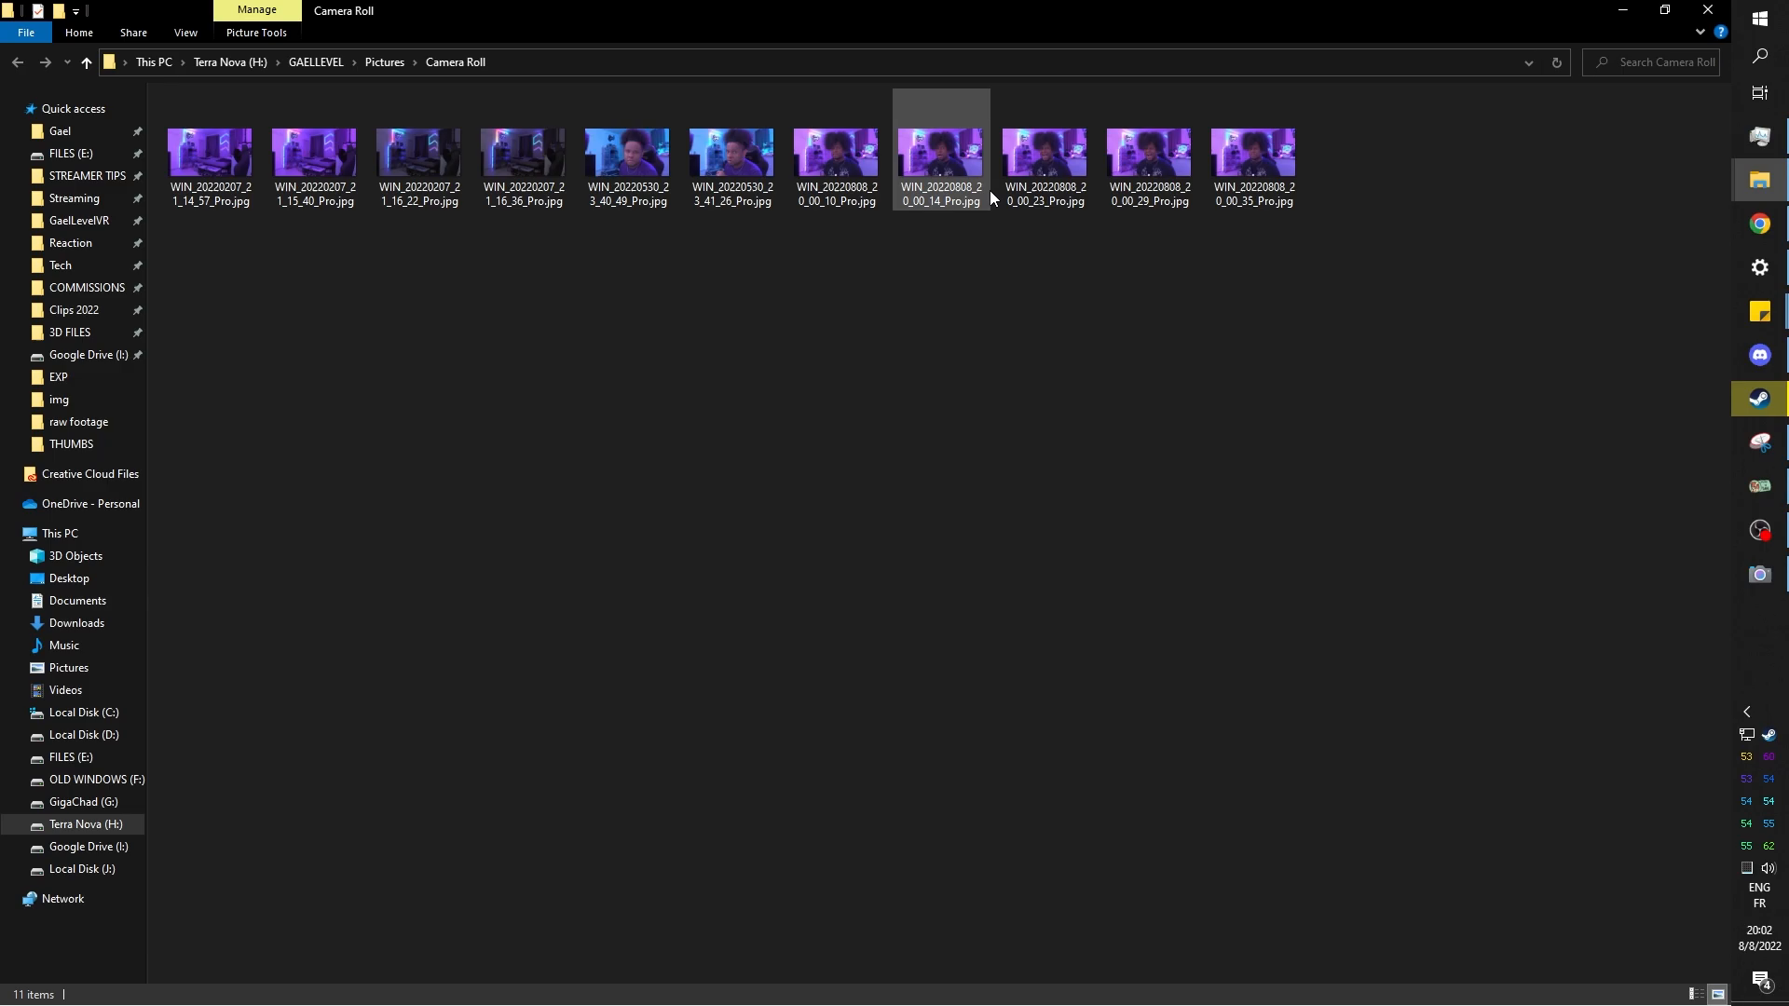
View the WIN_20220808_20_00_14_Pro photo, delete it, and browse the remaining shots.
double_click(939, 166)
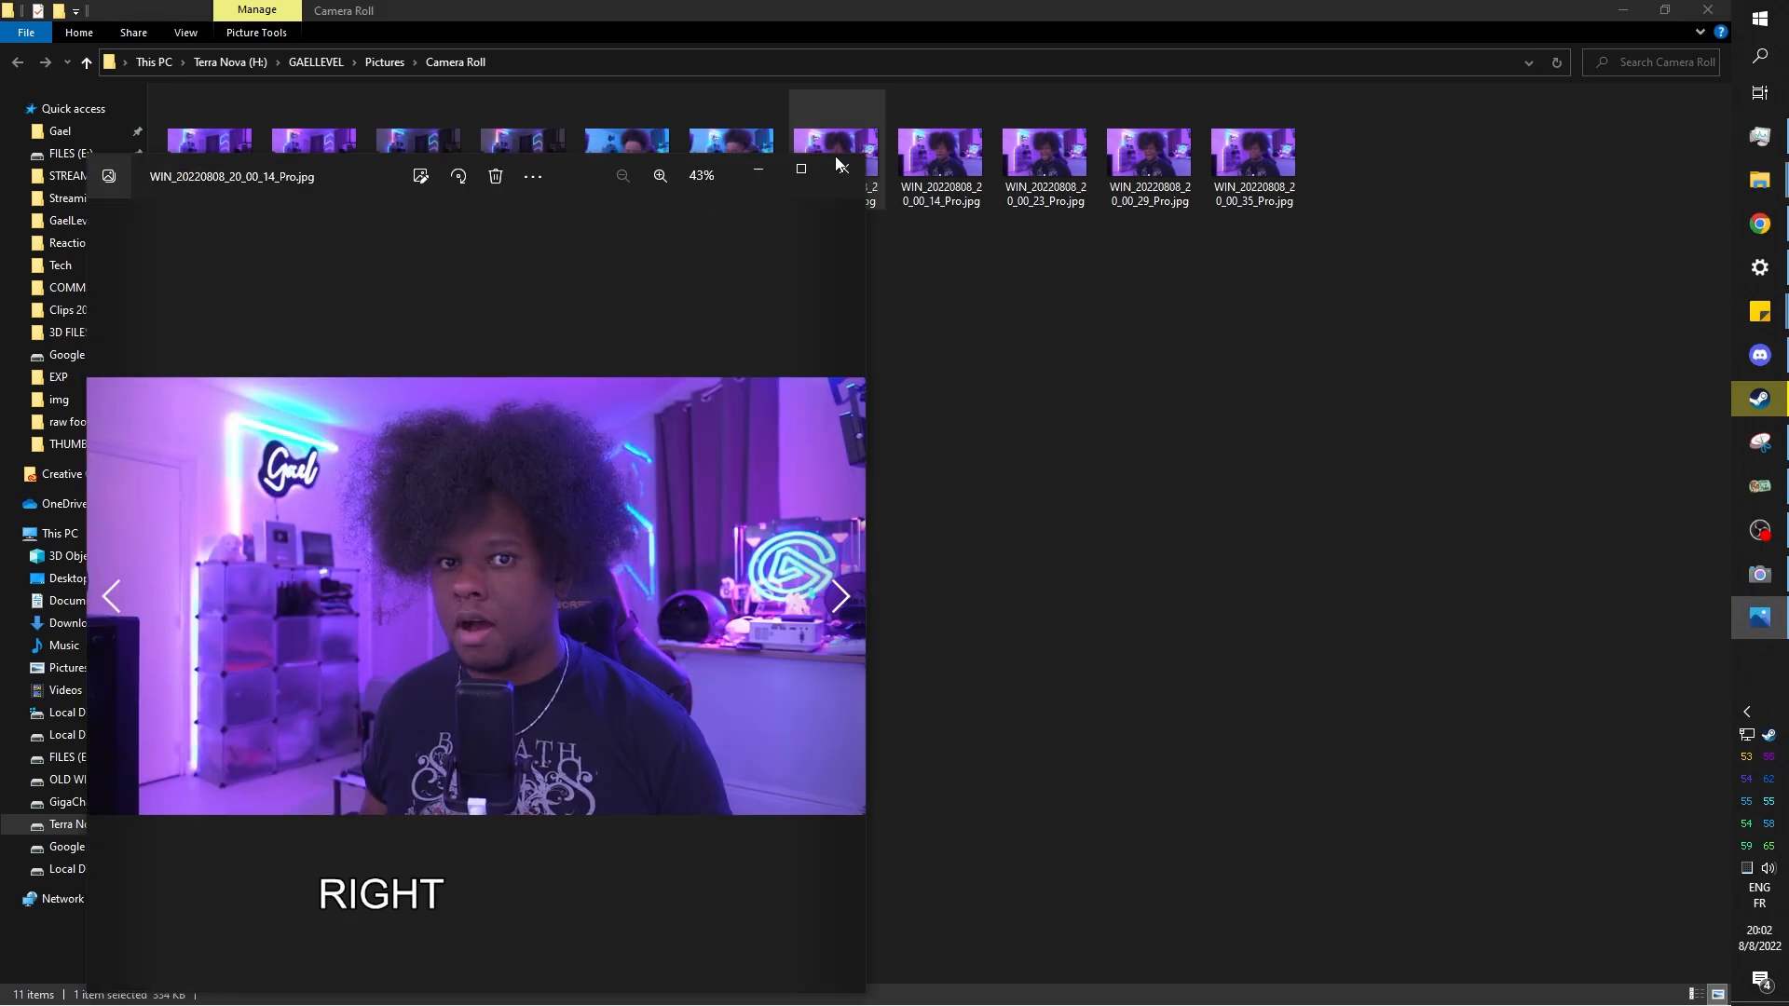
left_click(111, 596)
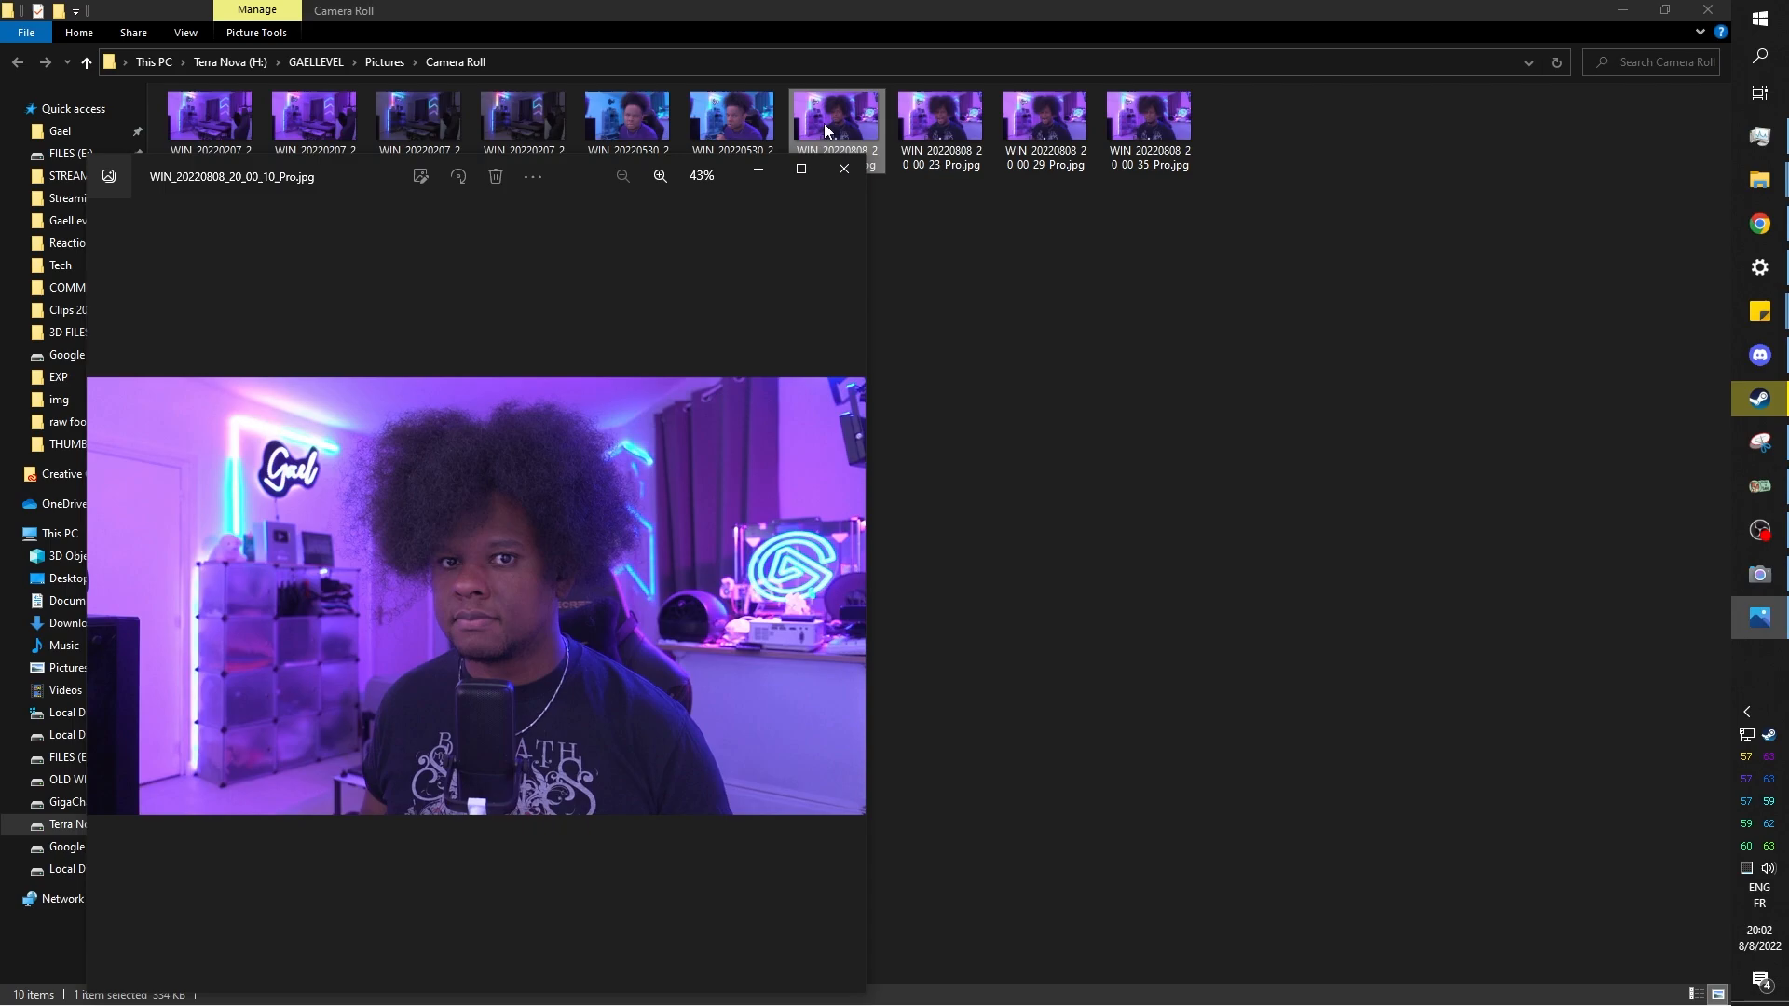
left_click(839, 596)
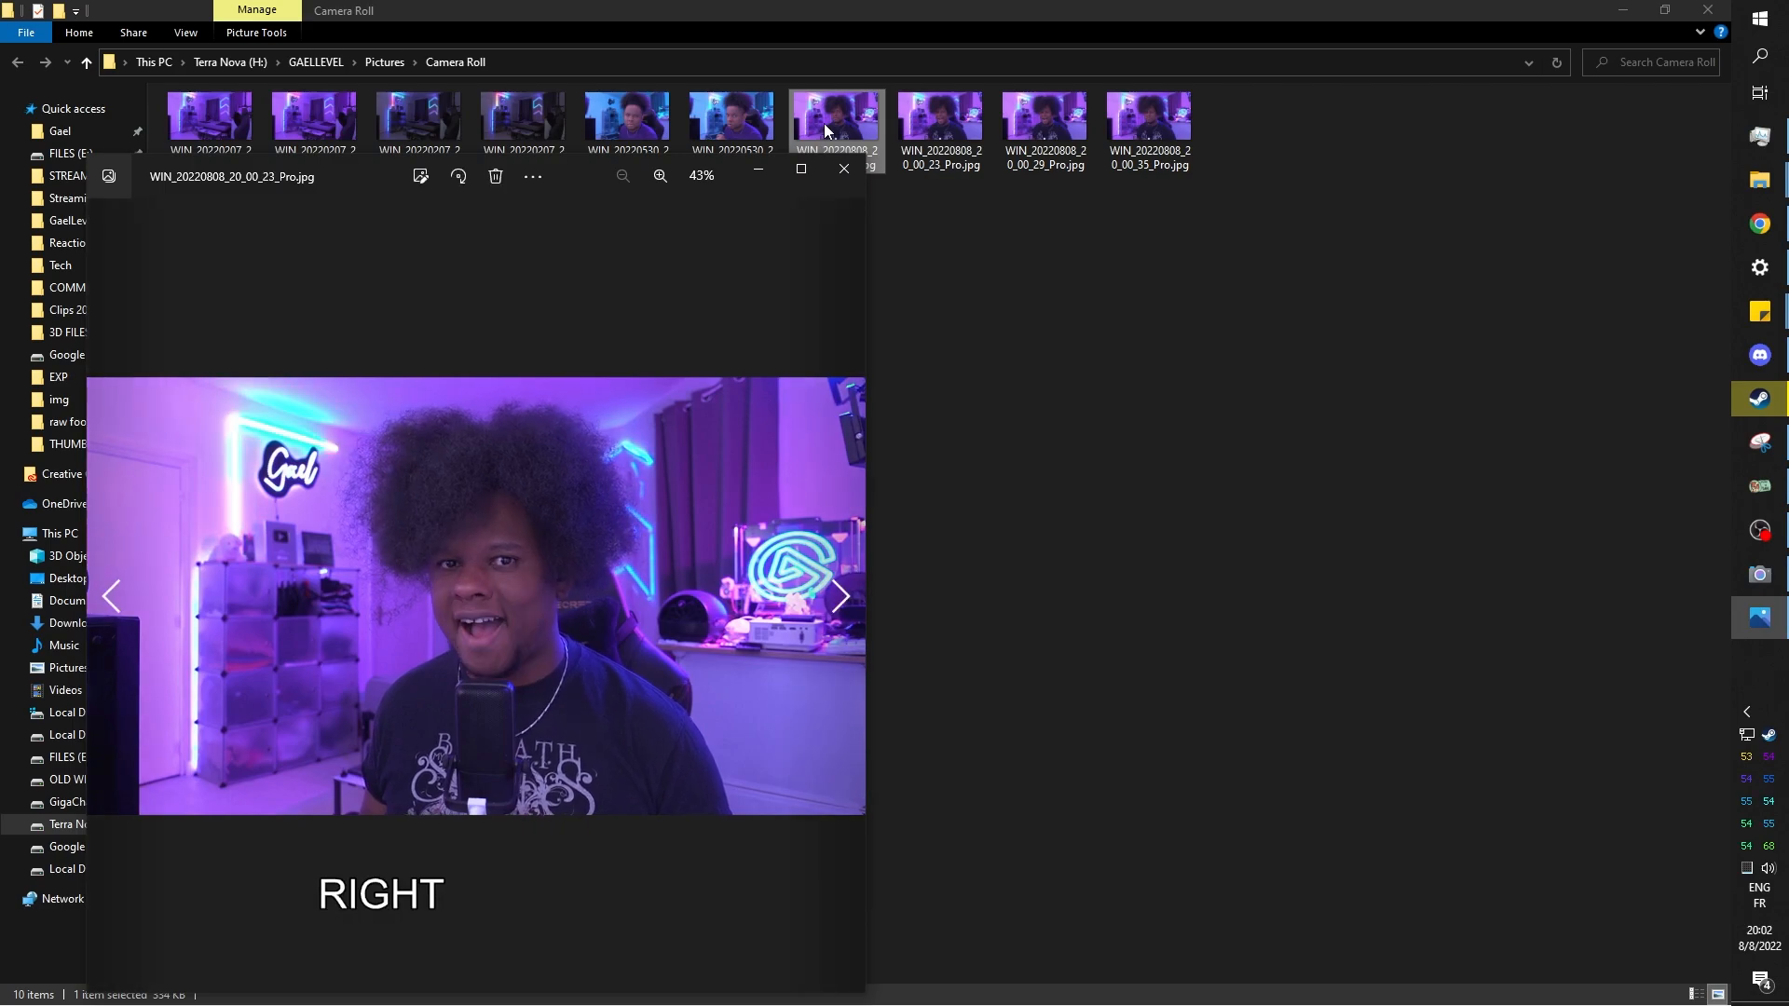
left_click(112, 596)
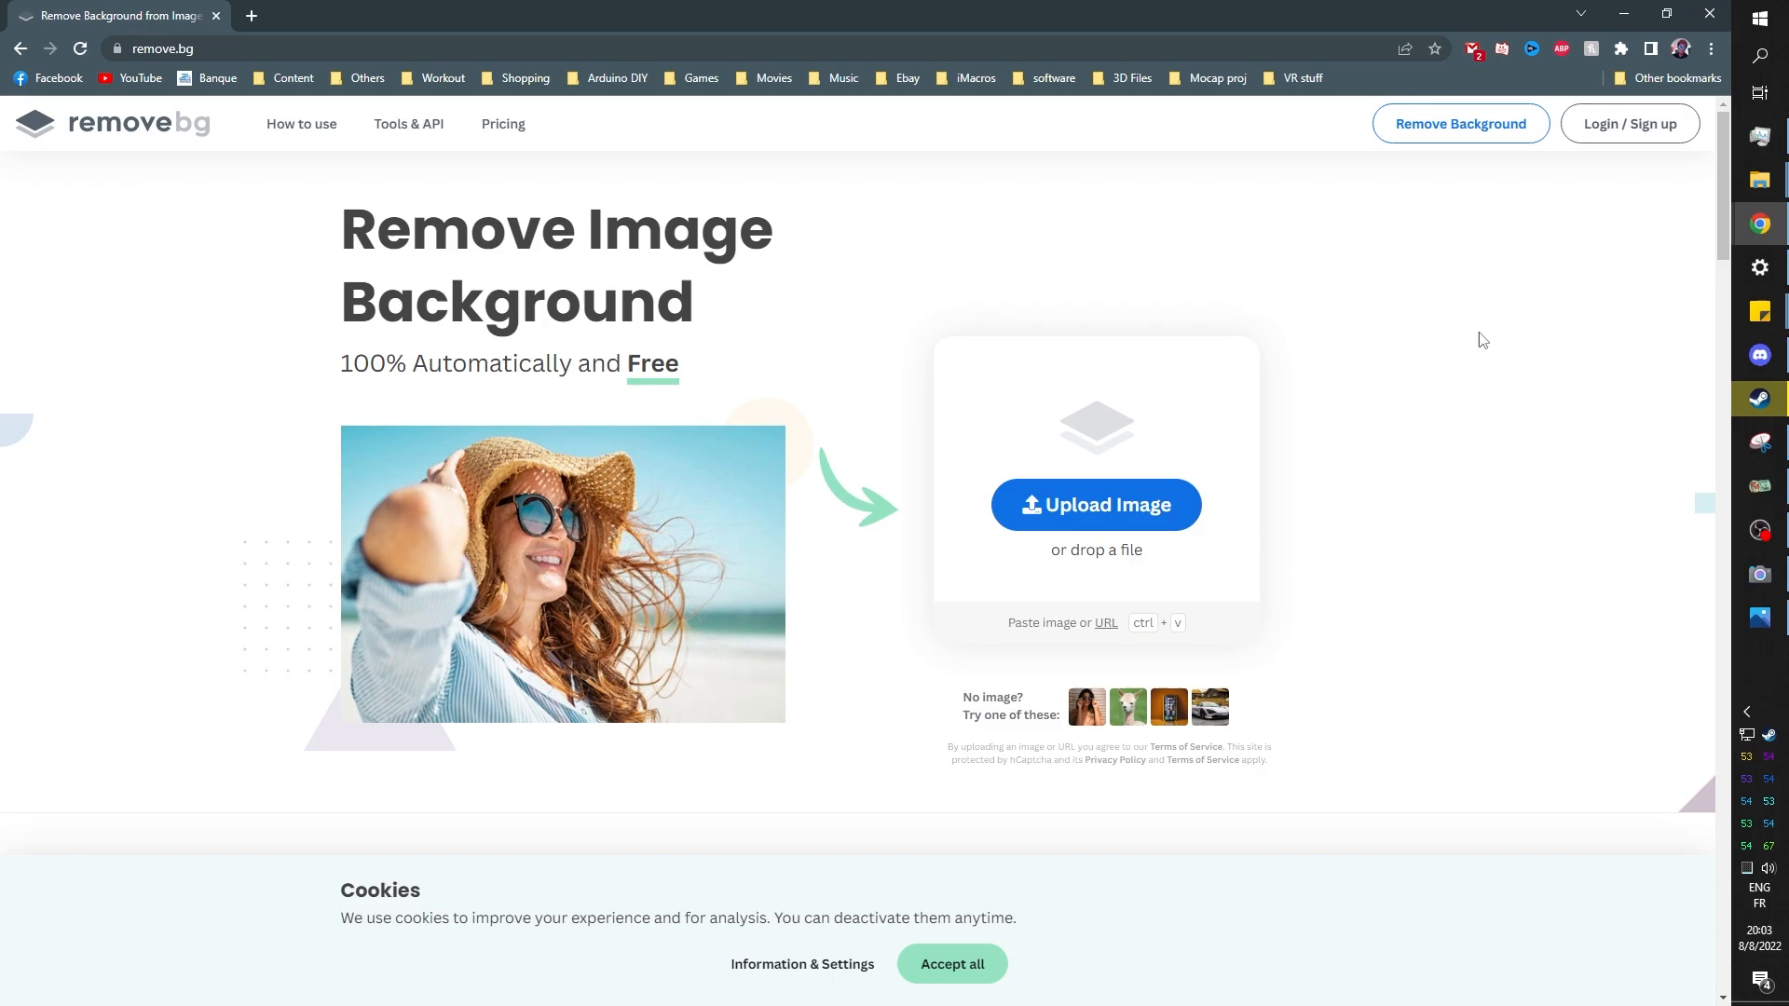
Upload the neutral-face webcam photo to remove.bg and return to its cutout result.
left_click(1094, 504)
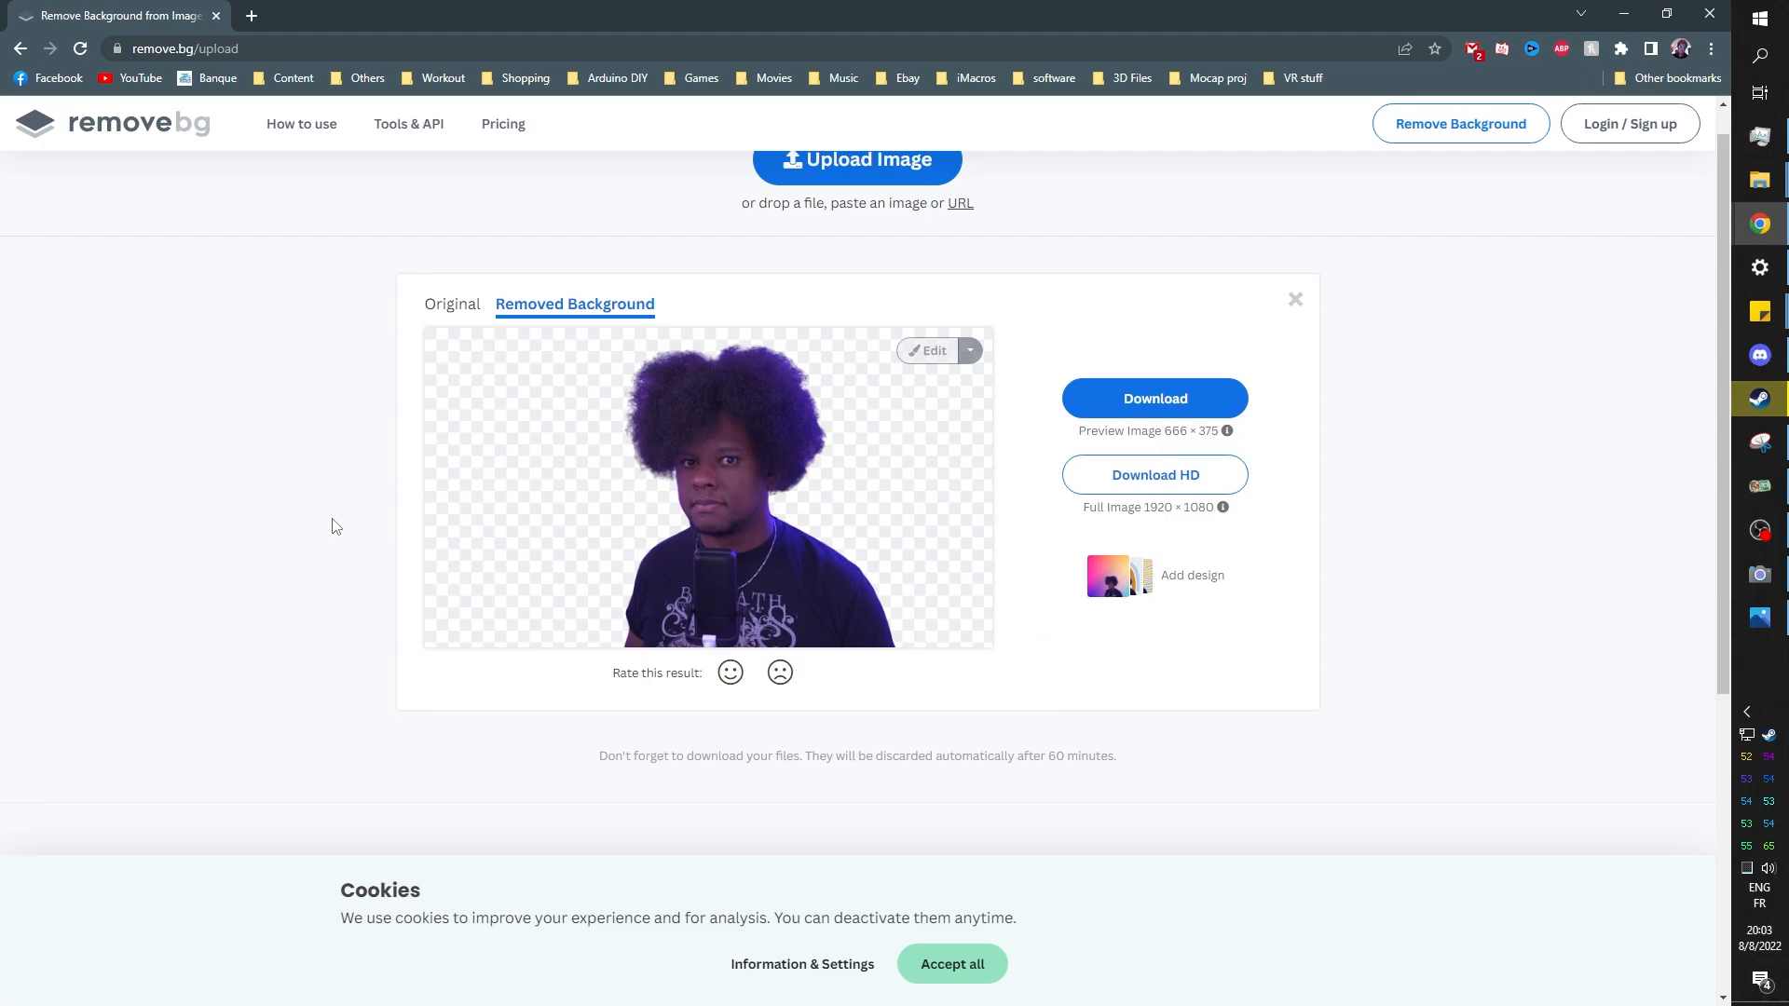
mouse_move(928, 356)
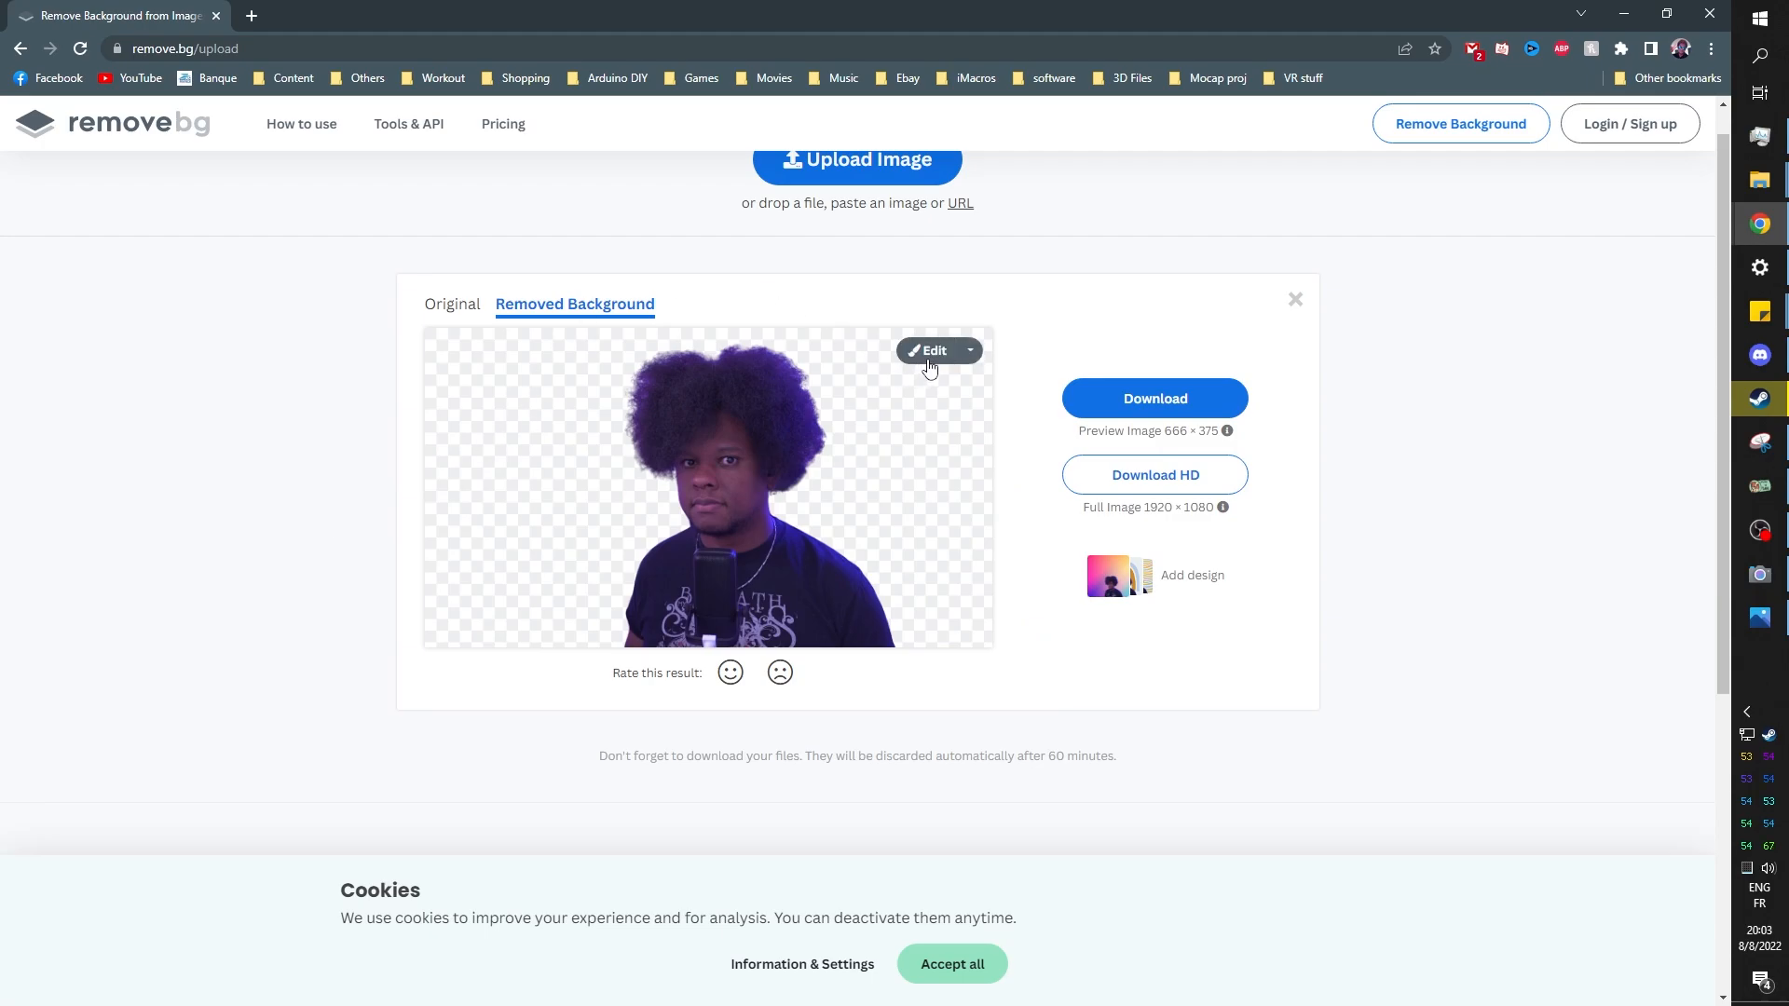
mouse_move(1154, 399)
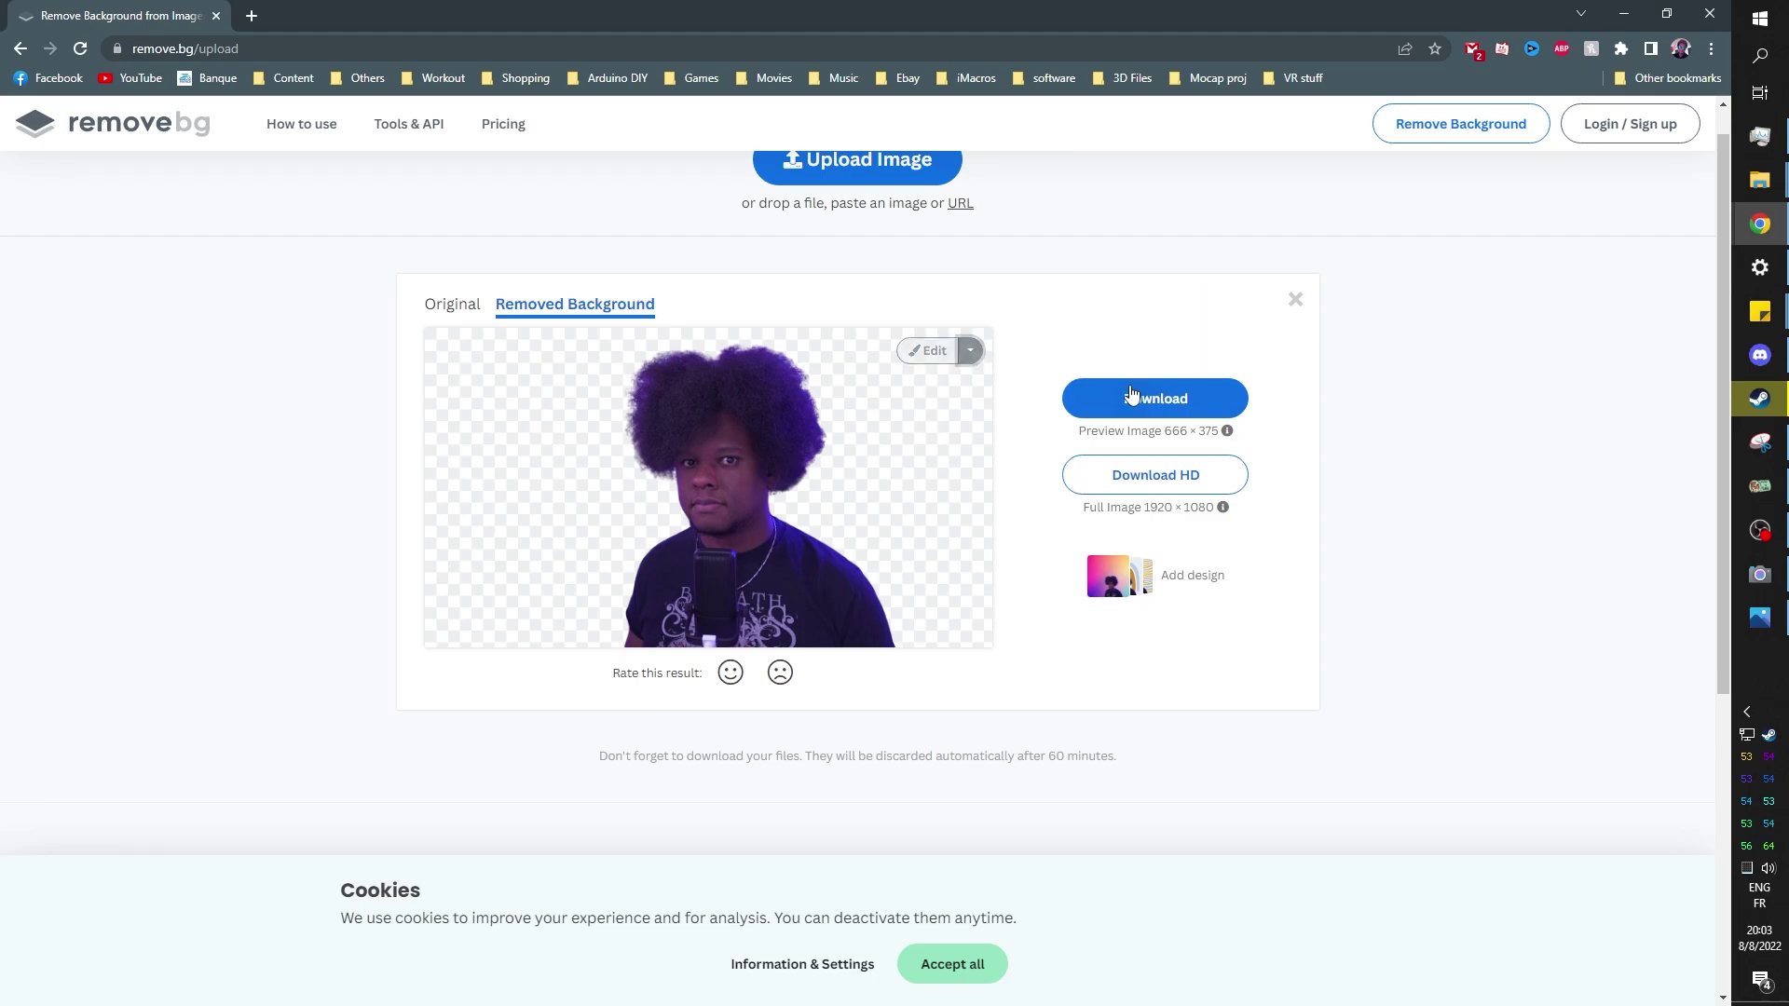
mouse_move(1102, 505)
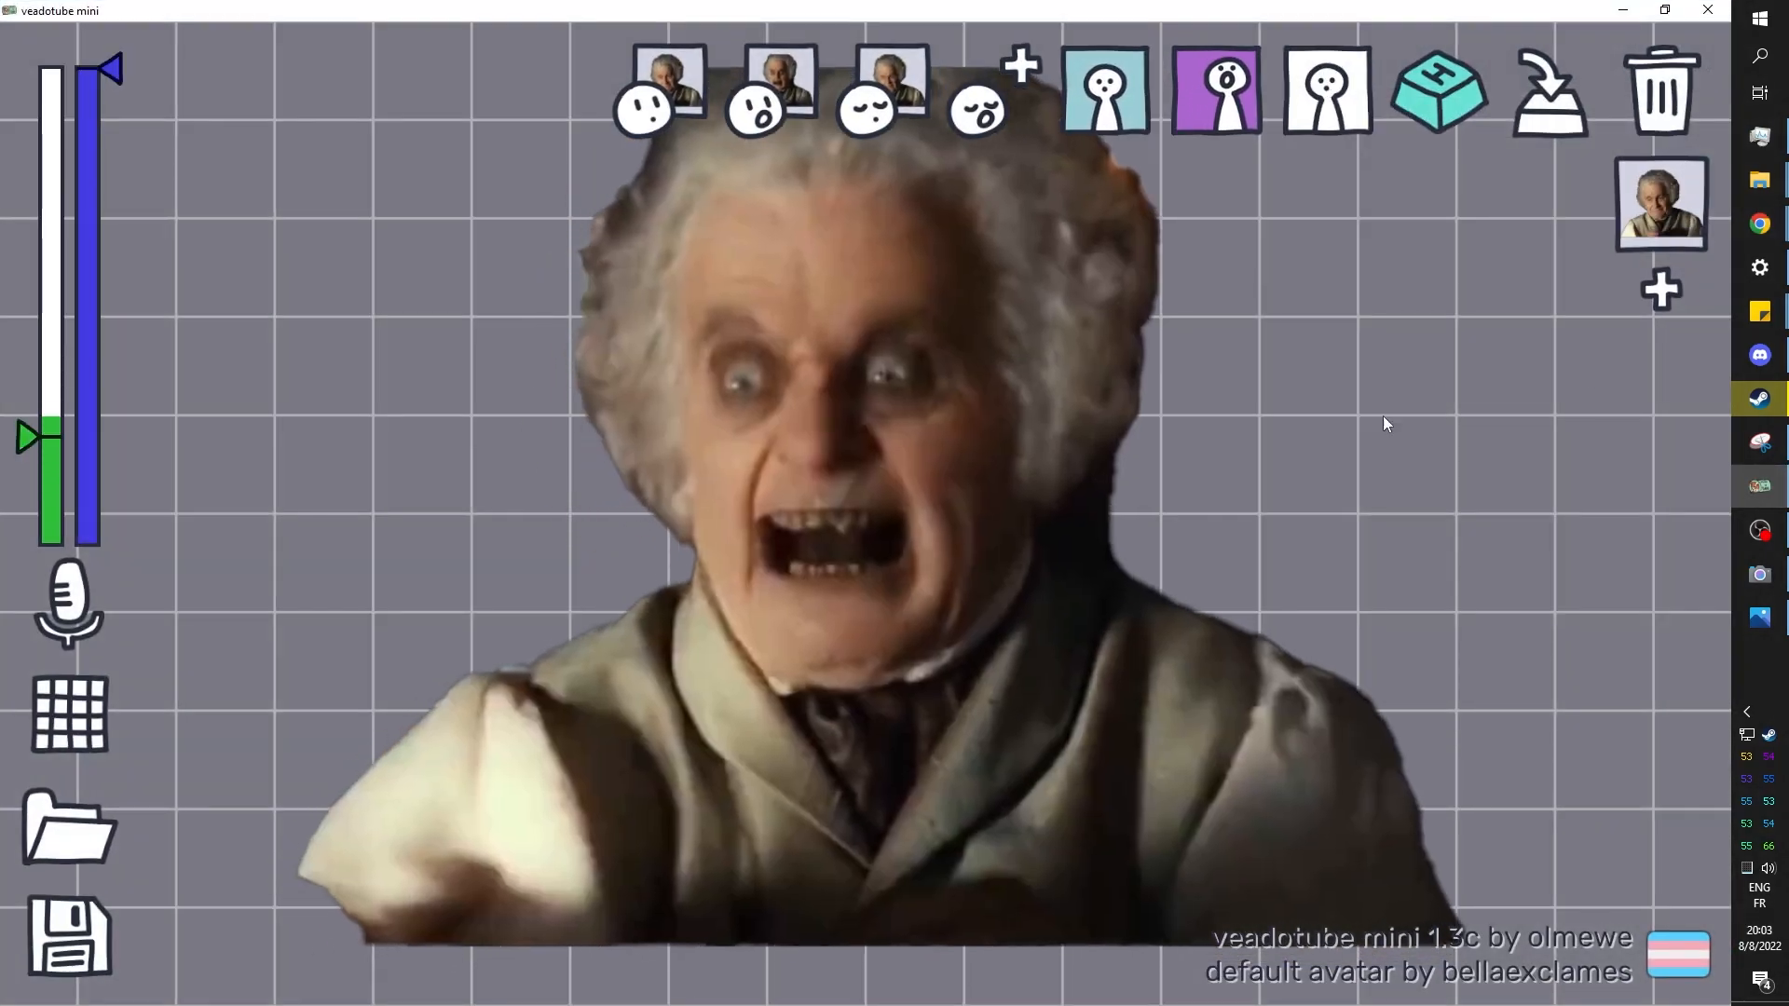
left_click(1757, 222)
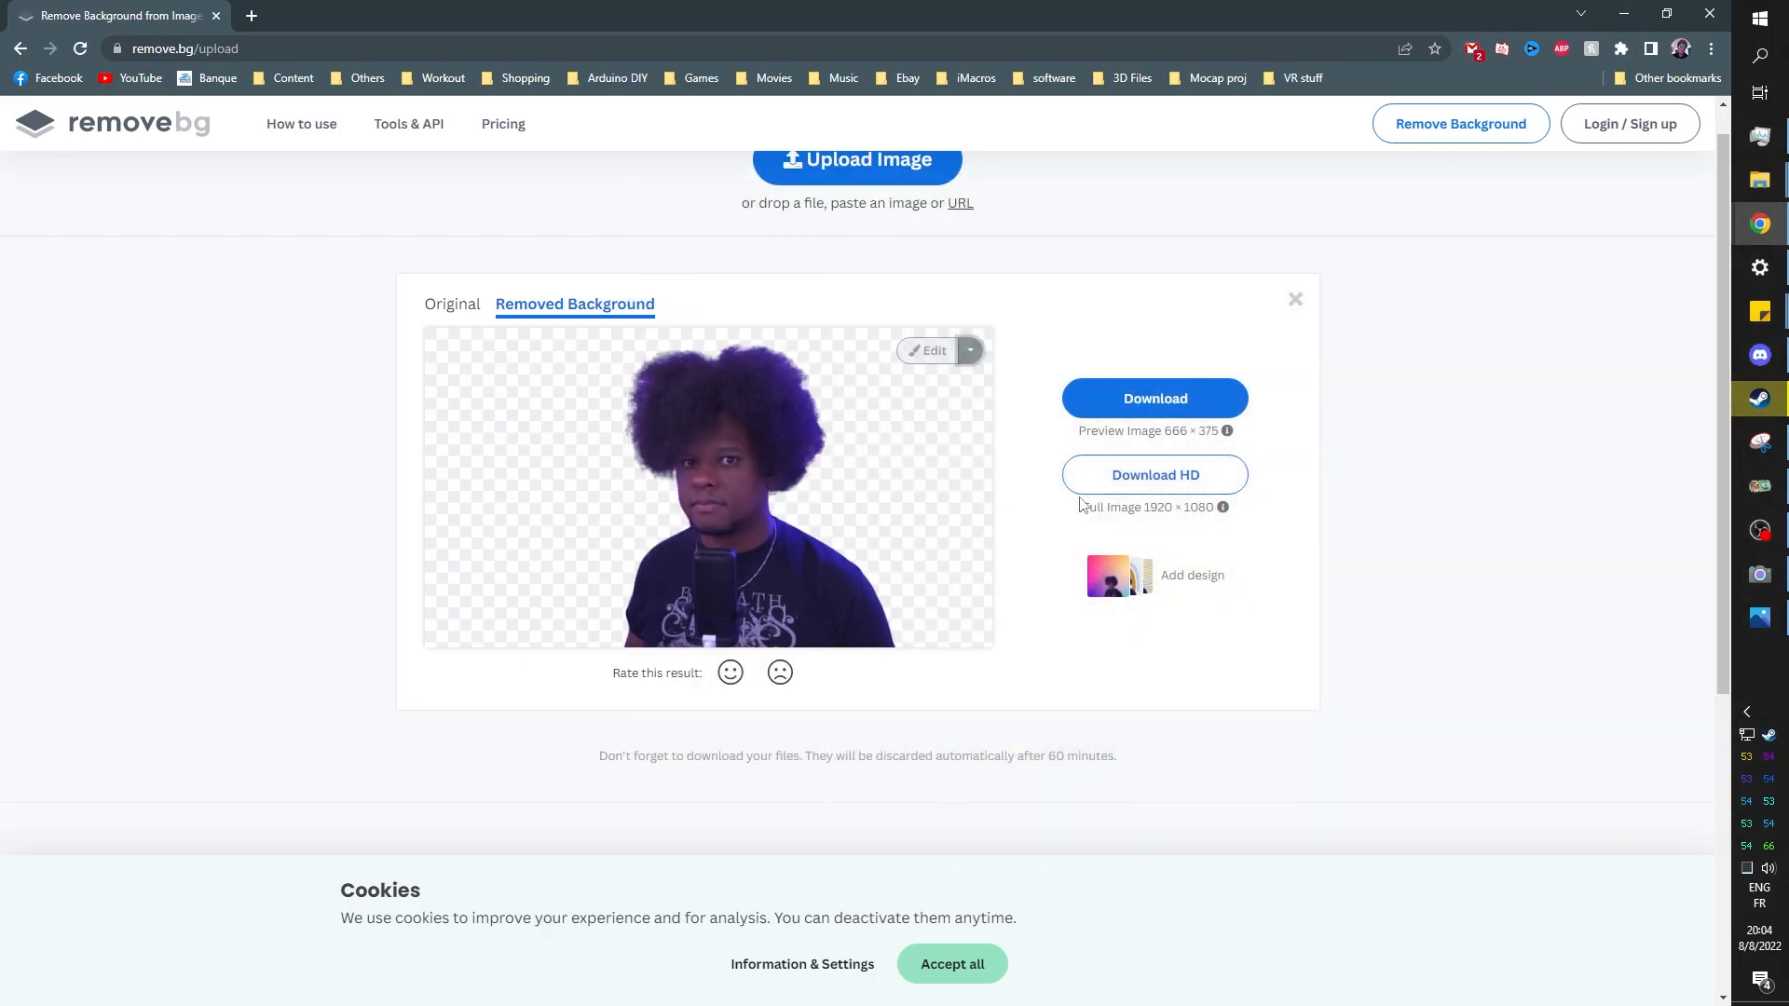
mouse_move(1153, 399)
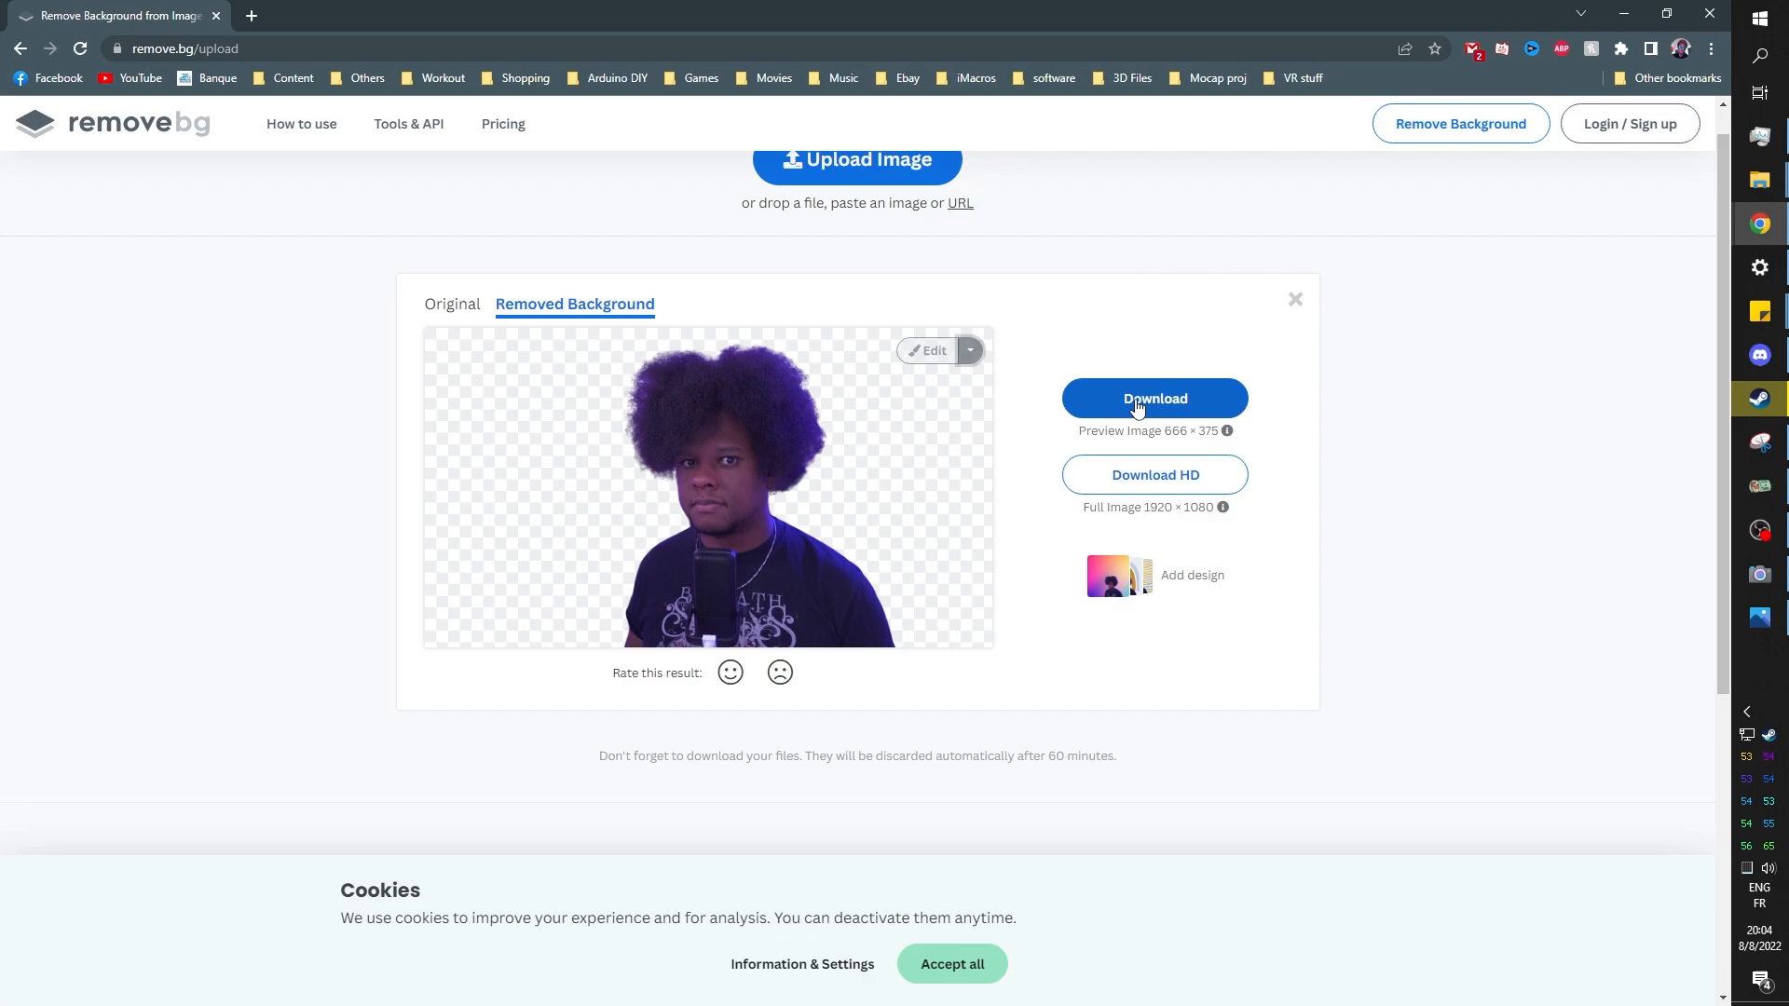
Download the neutral cutout into a new png folder as base.png.
left_click(1153, 399)
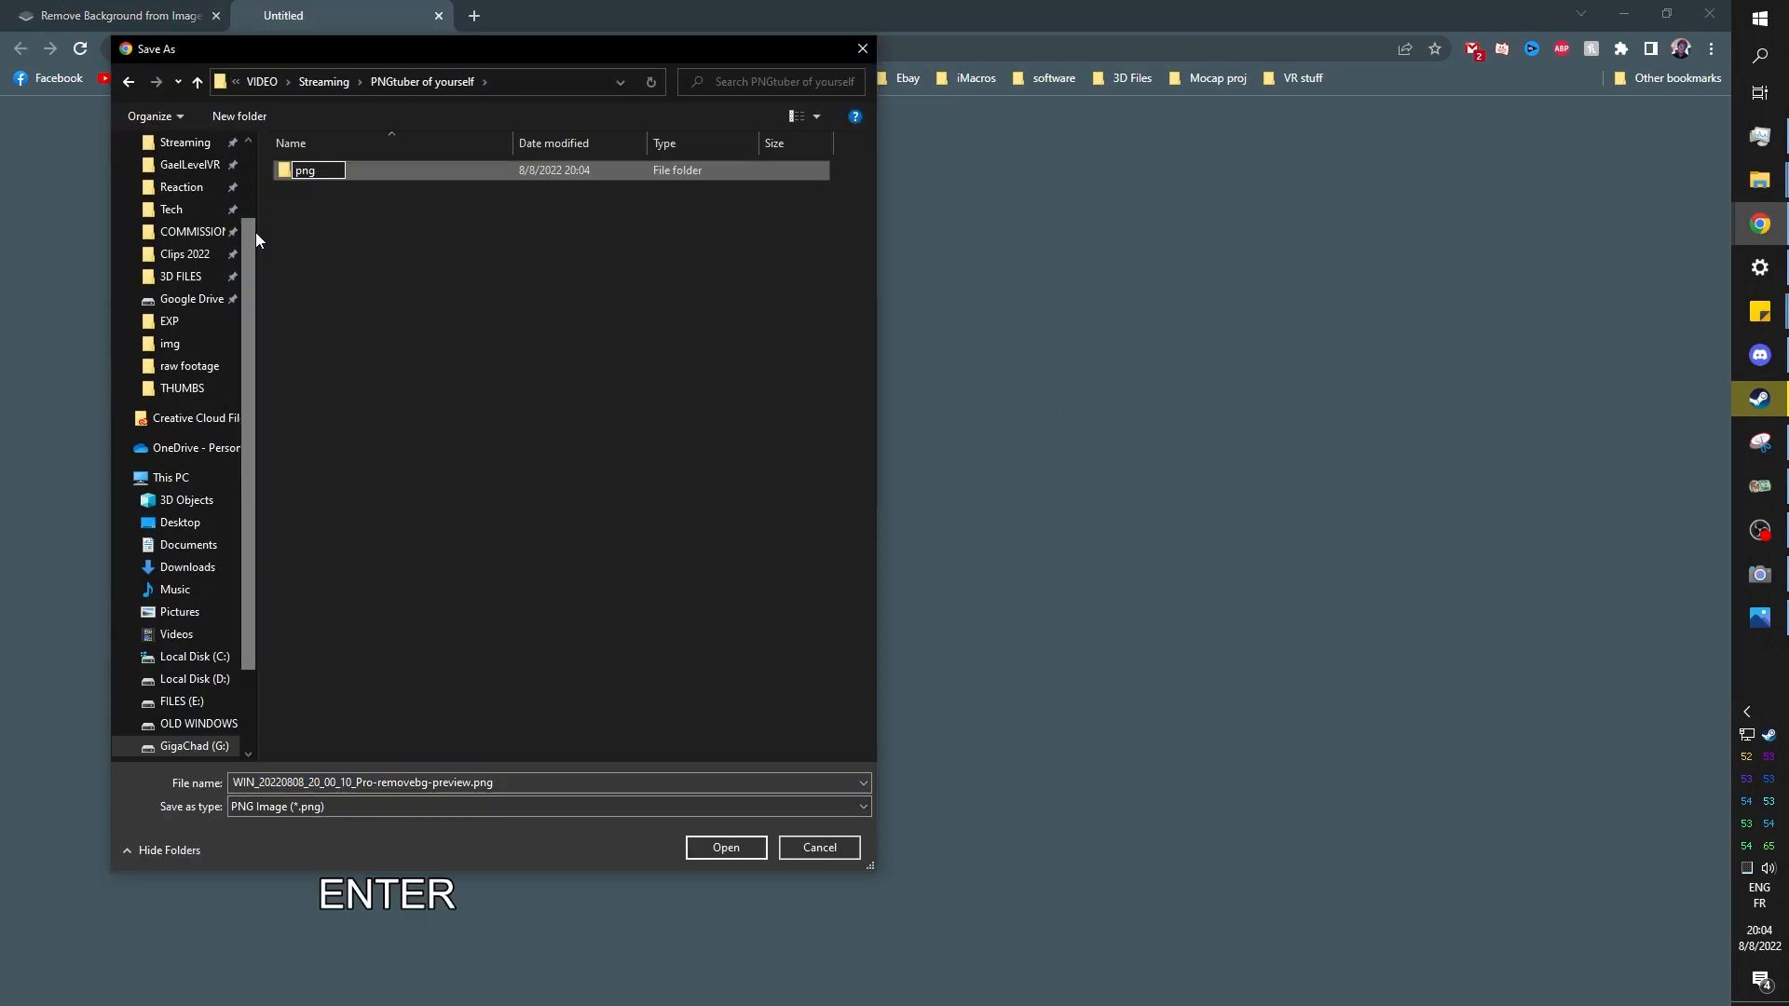
double_click(317, 170)
type("base")
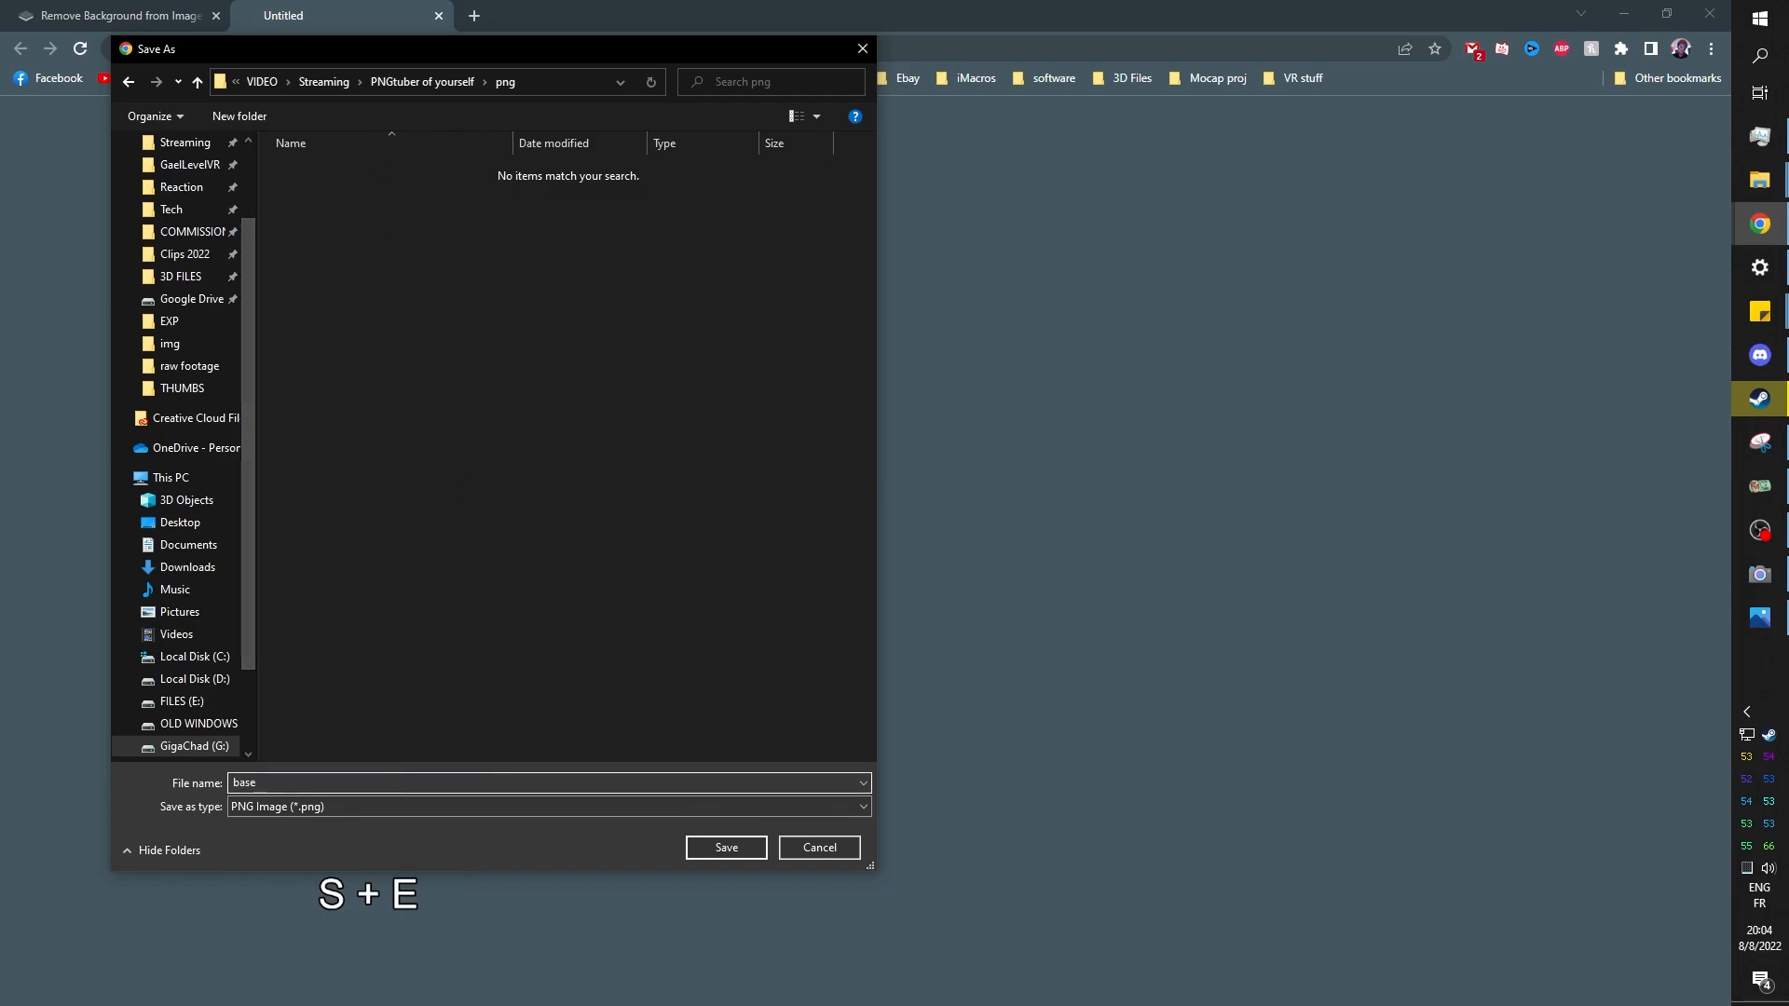
left_click(724, 846)
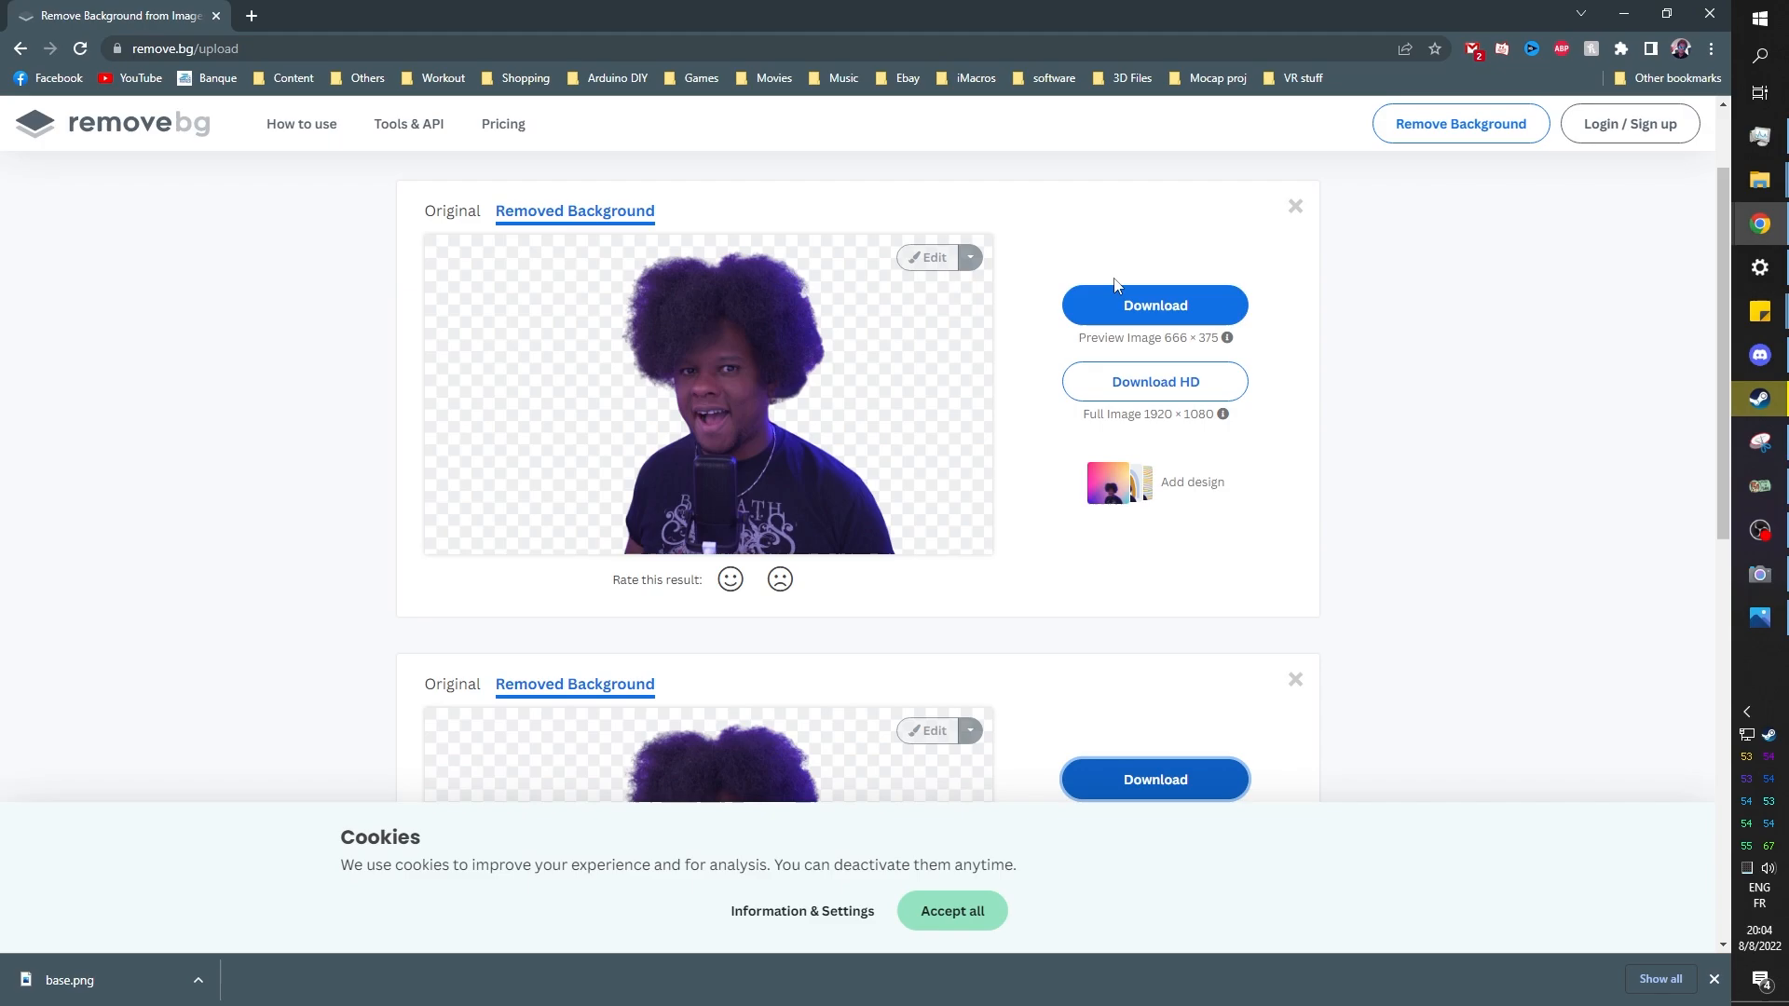
Download the open-mouth cutout and save it as mouth open.png in the png folder.
left_click(1153, 303)
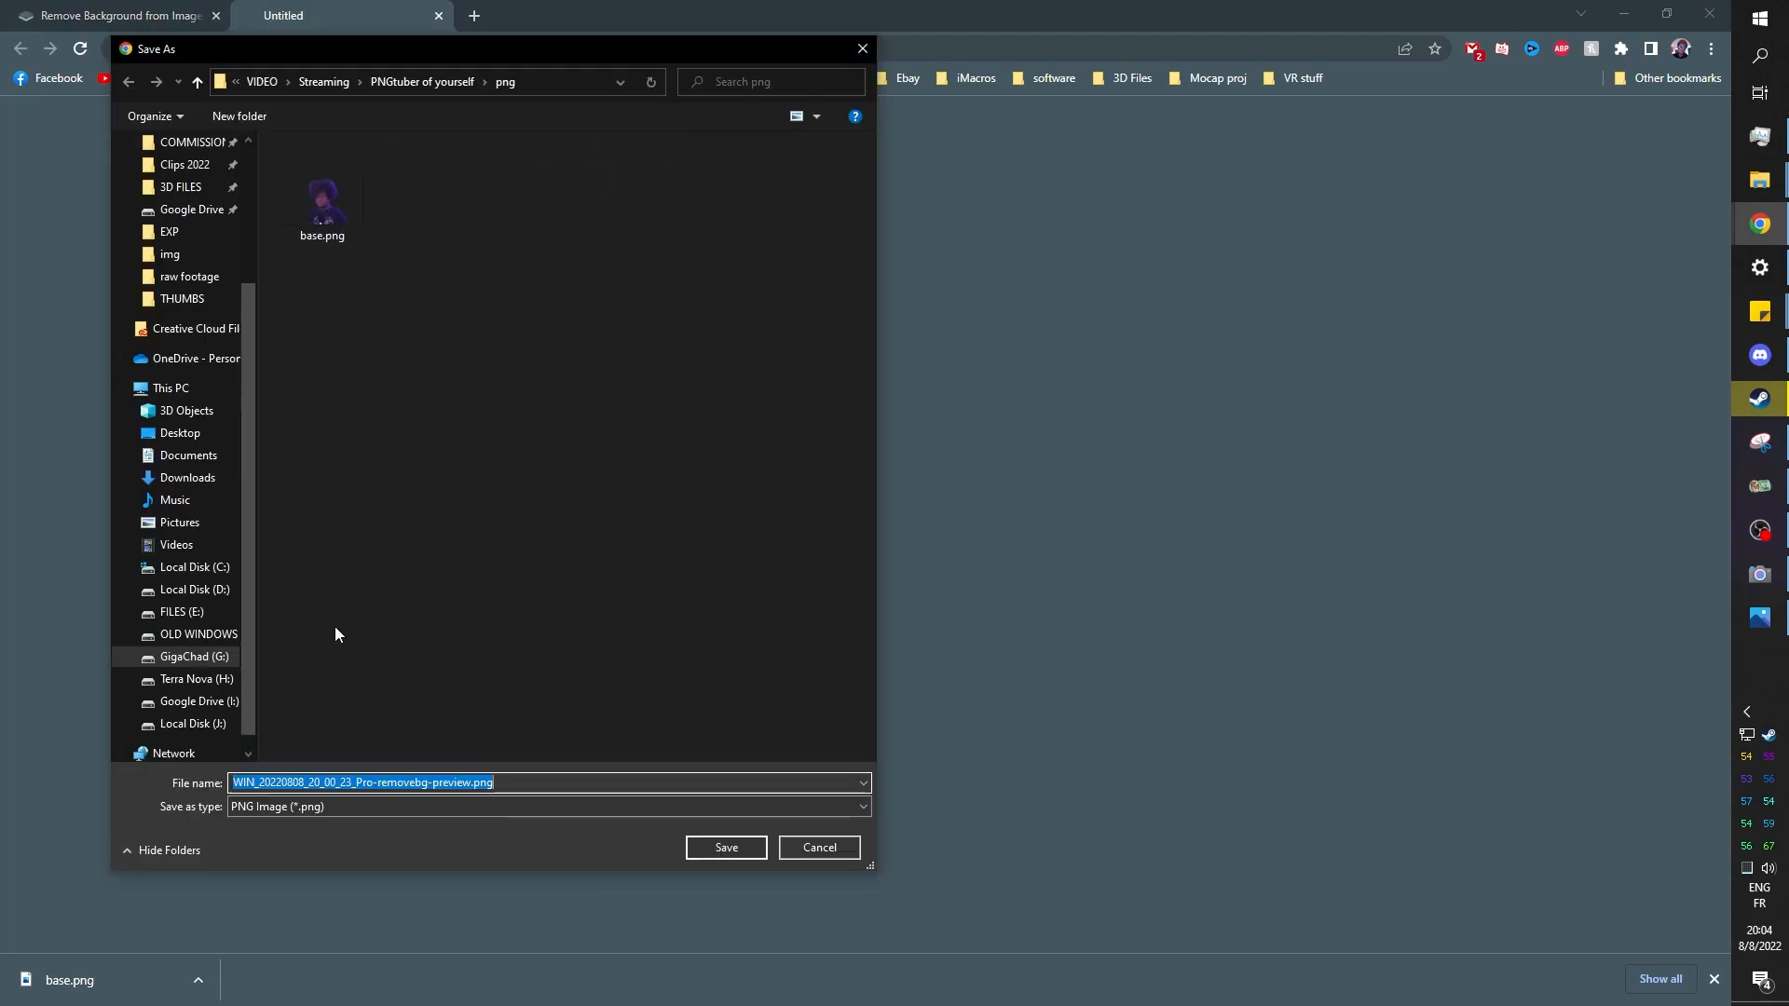
type("mouth")
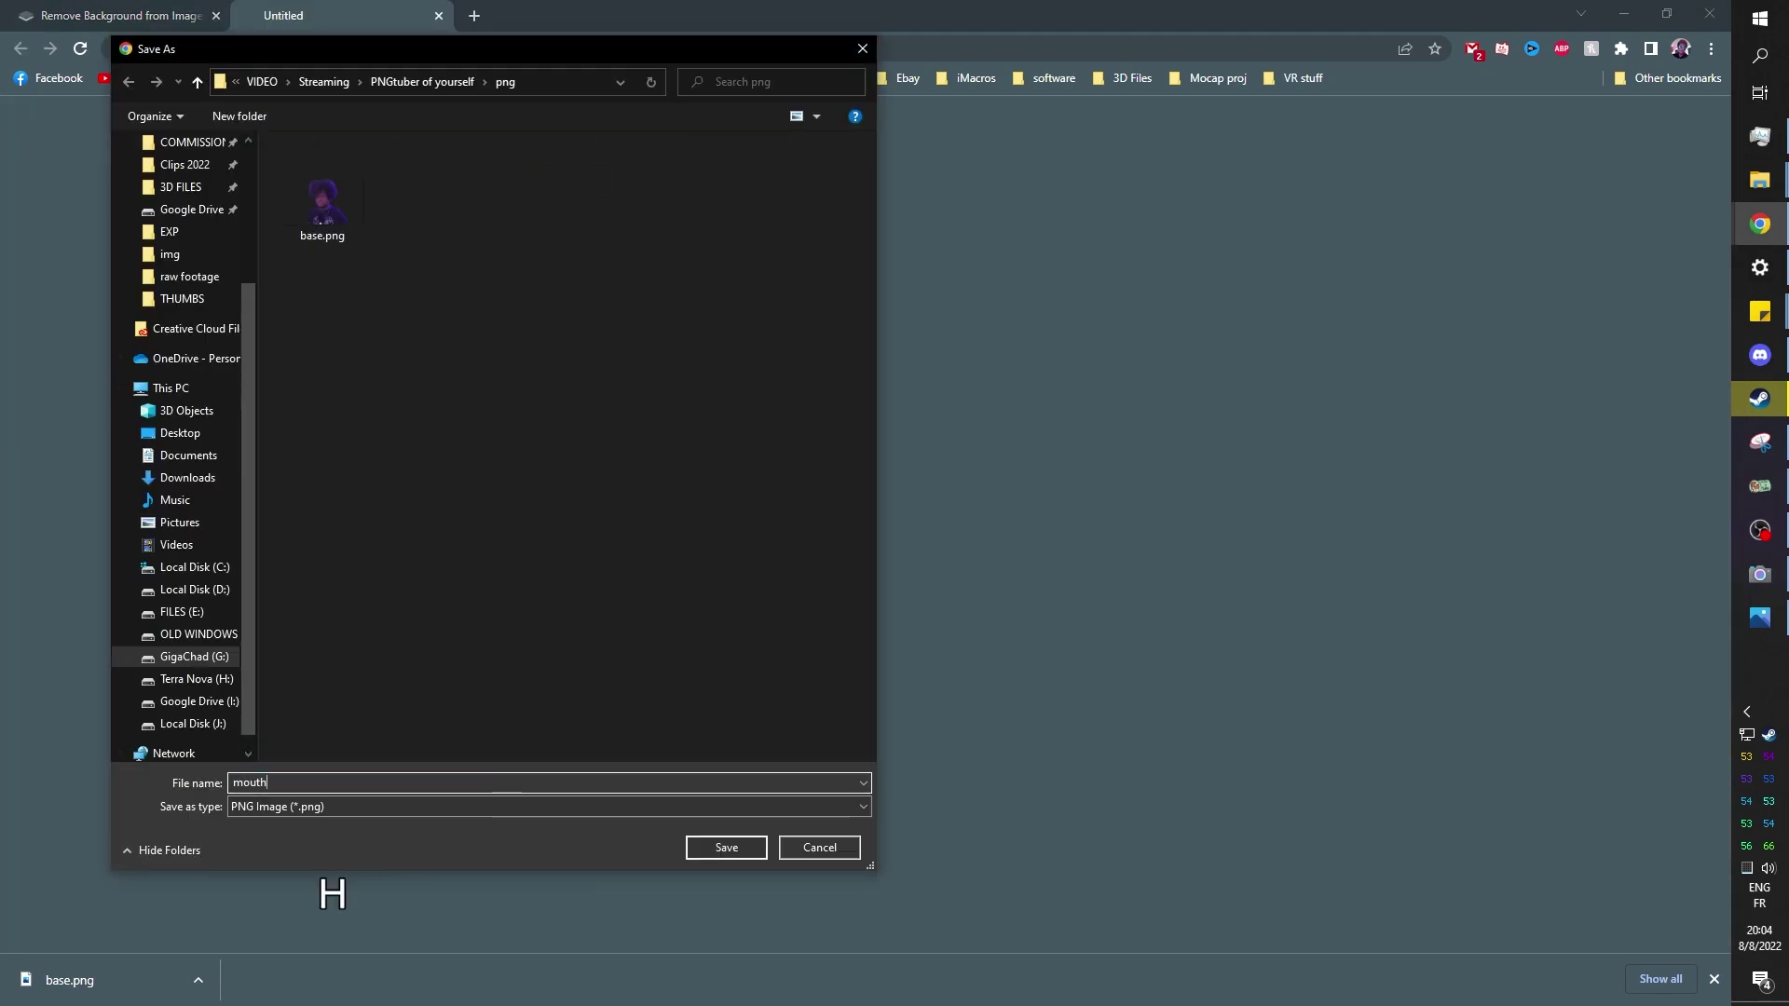
left_click(725, 846)
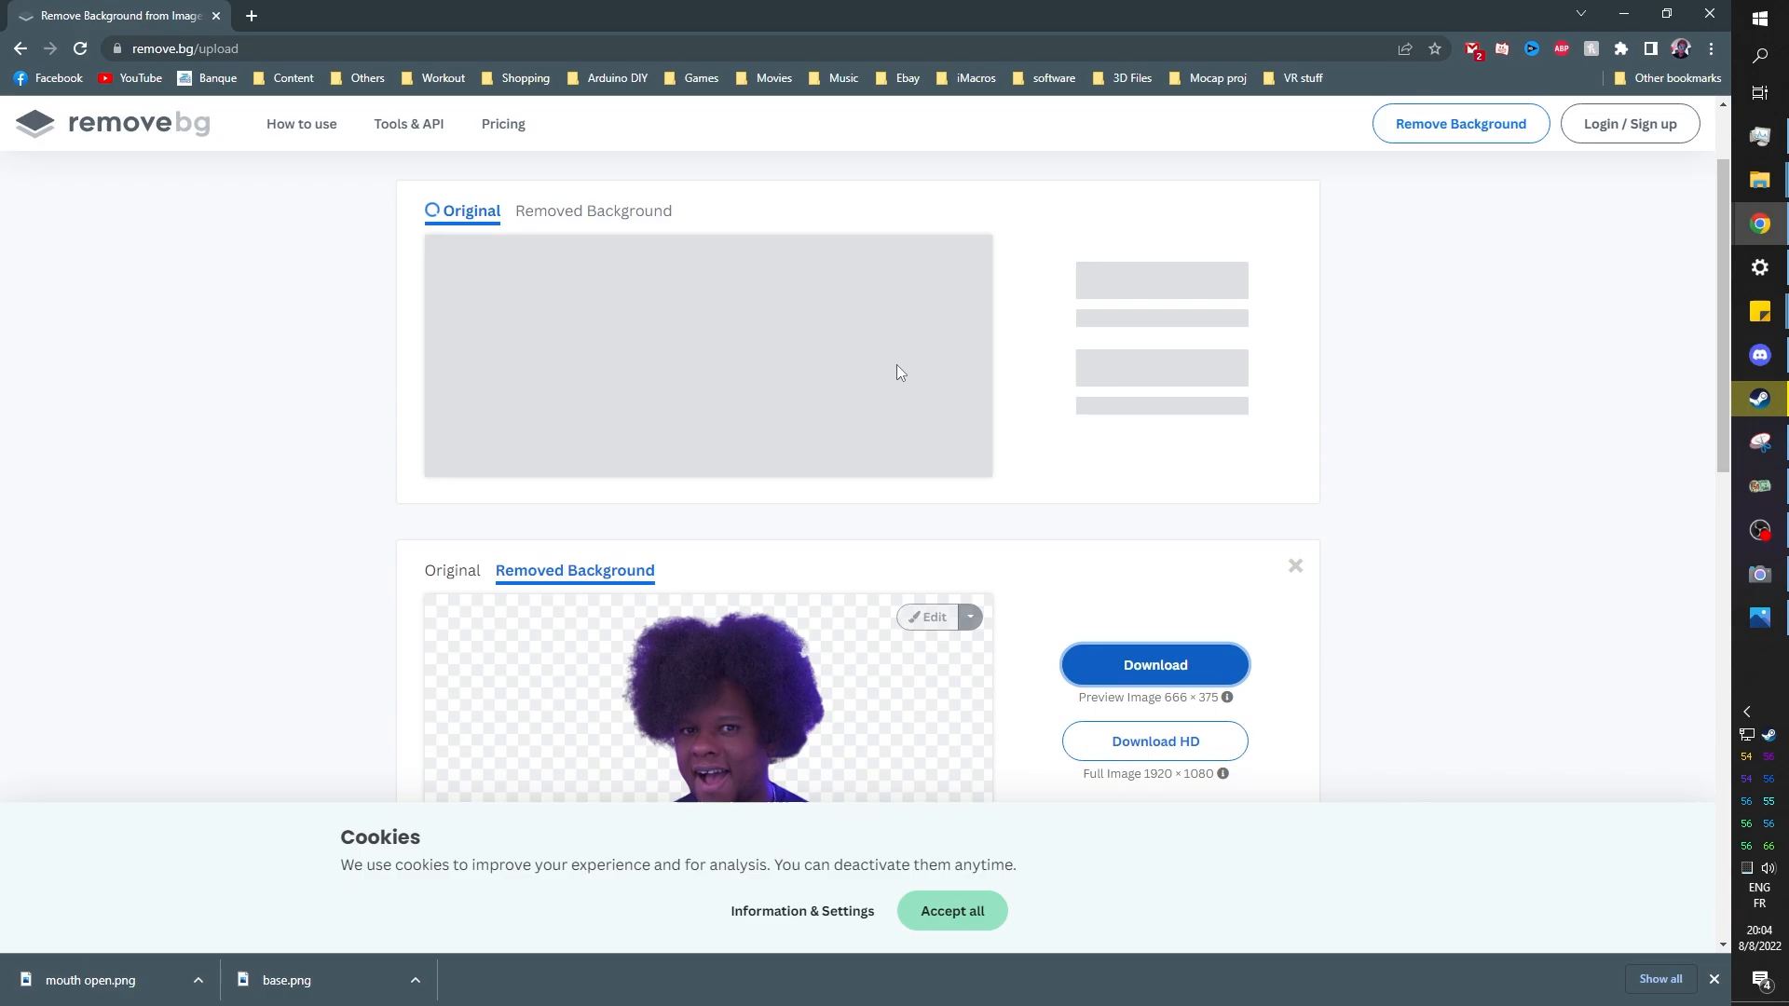
Download the remaining cutouts as mouth open blinking.png and mouth closed.png.
left_click(1154, 665)
type("mouth open blink")
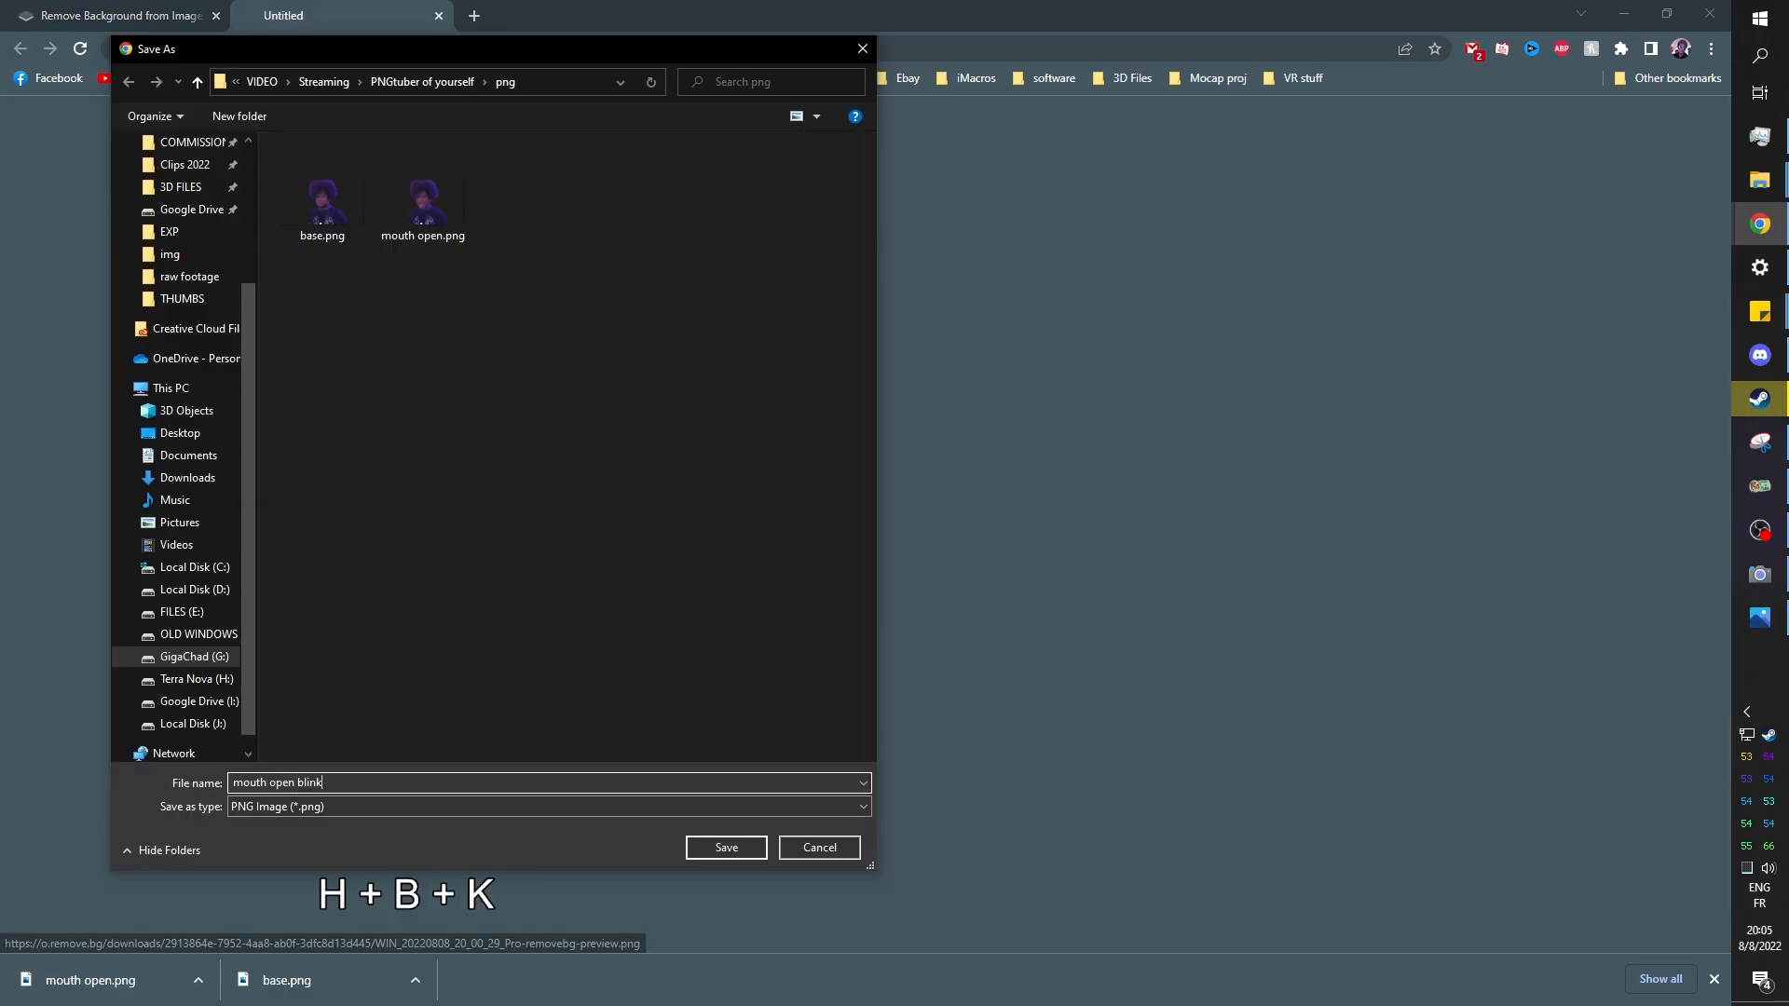
left_click(725, 846)
type("mouth c")
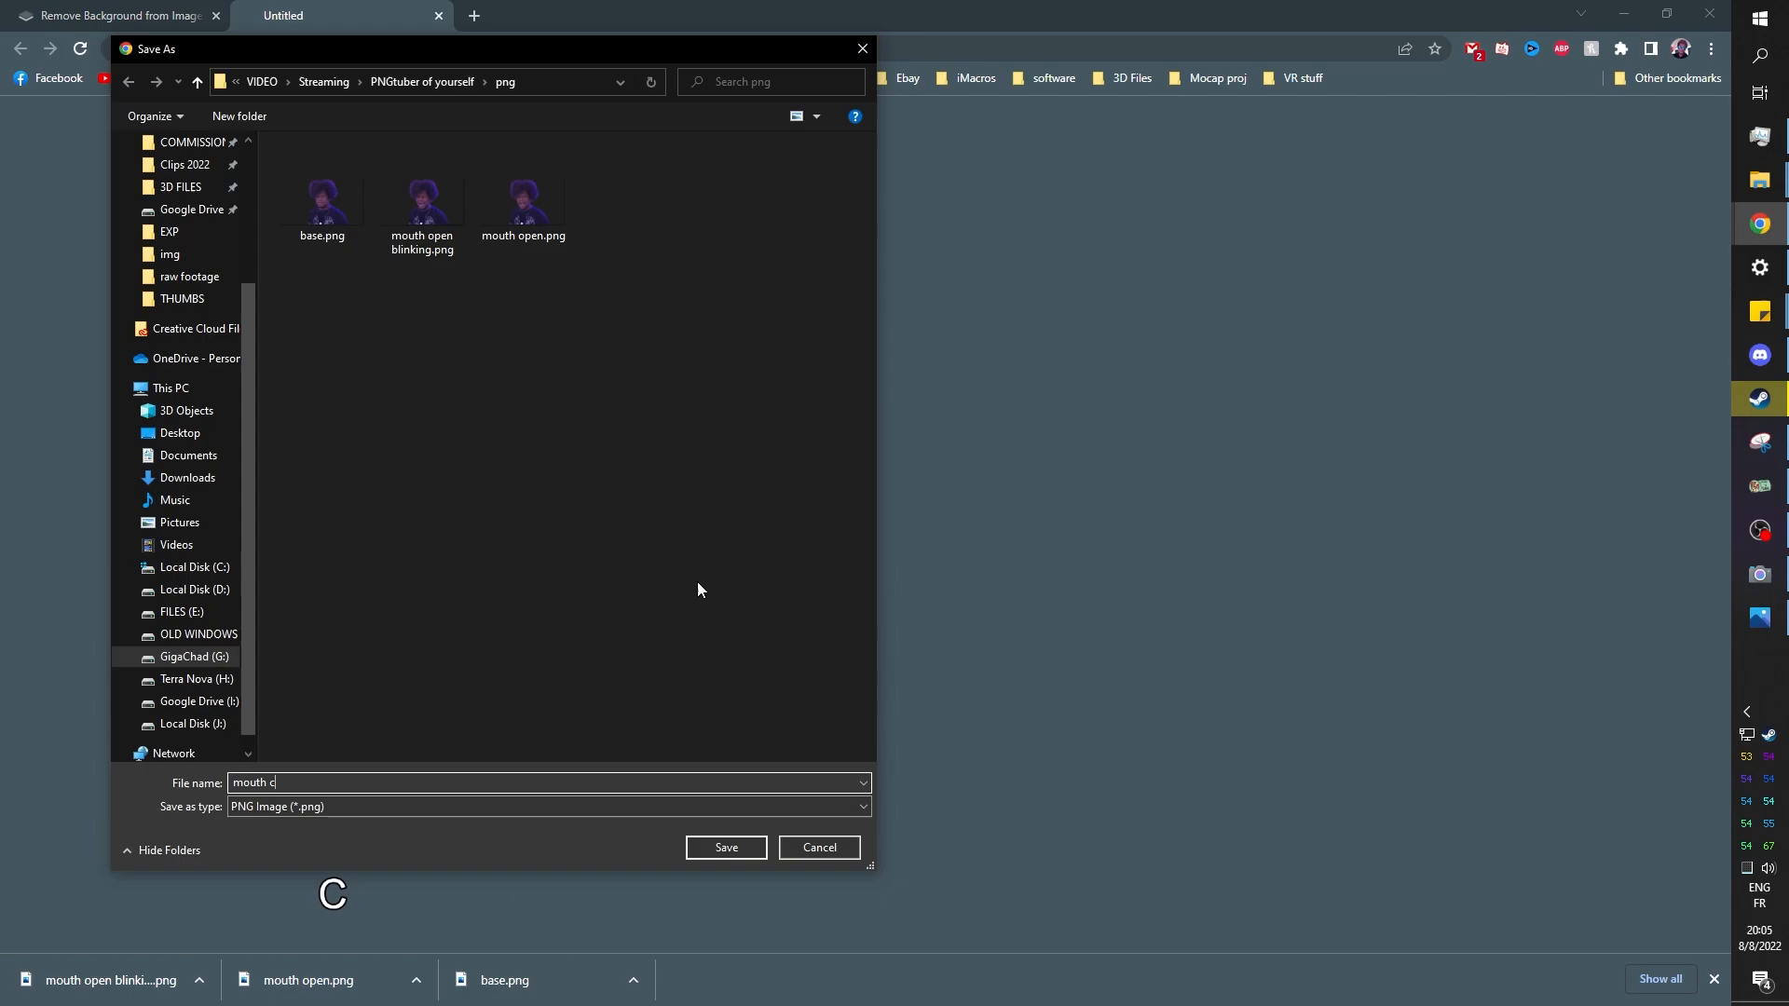
type("losed")
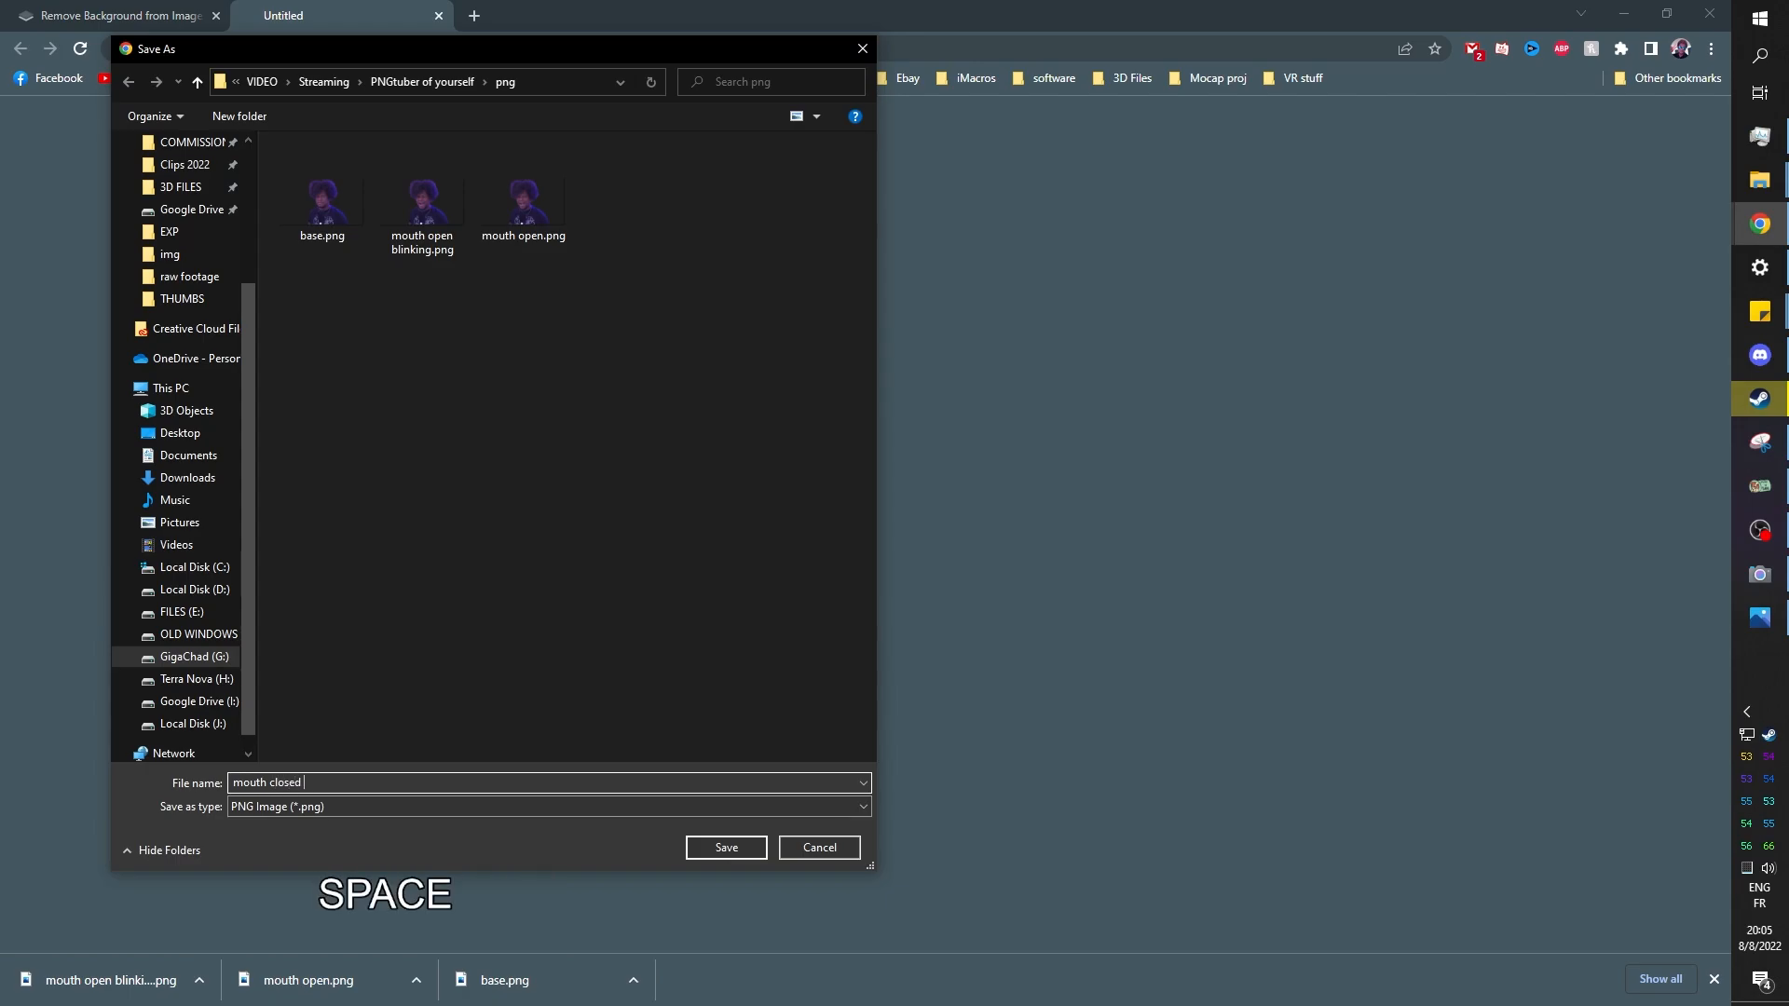
left_click(725, 848)
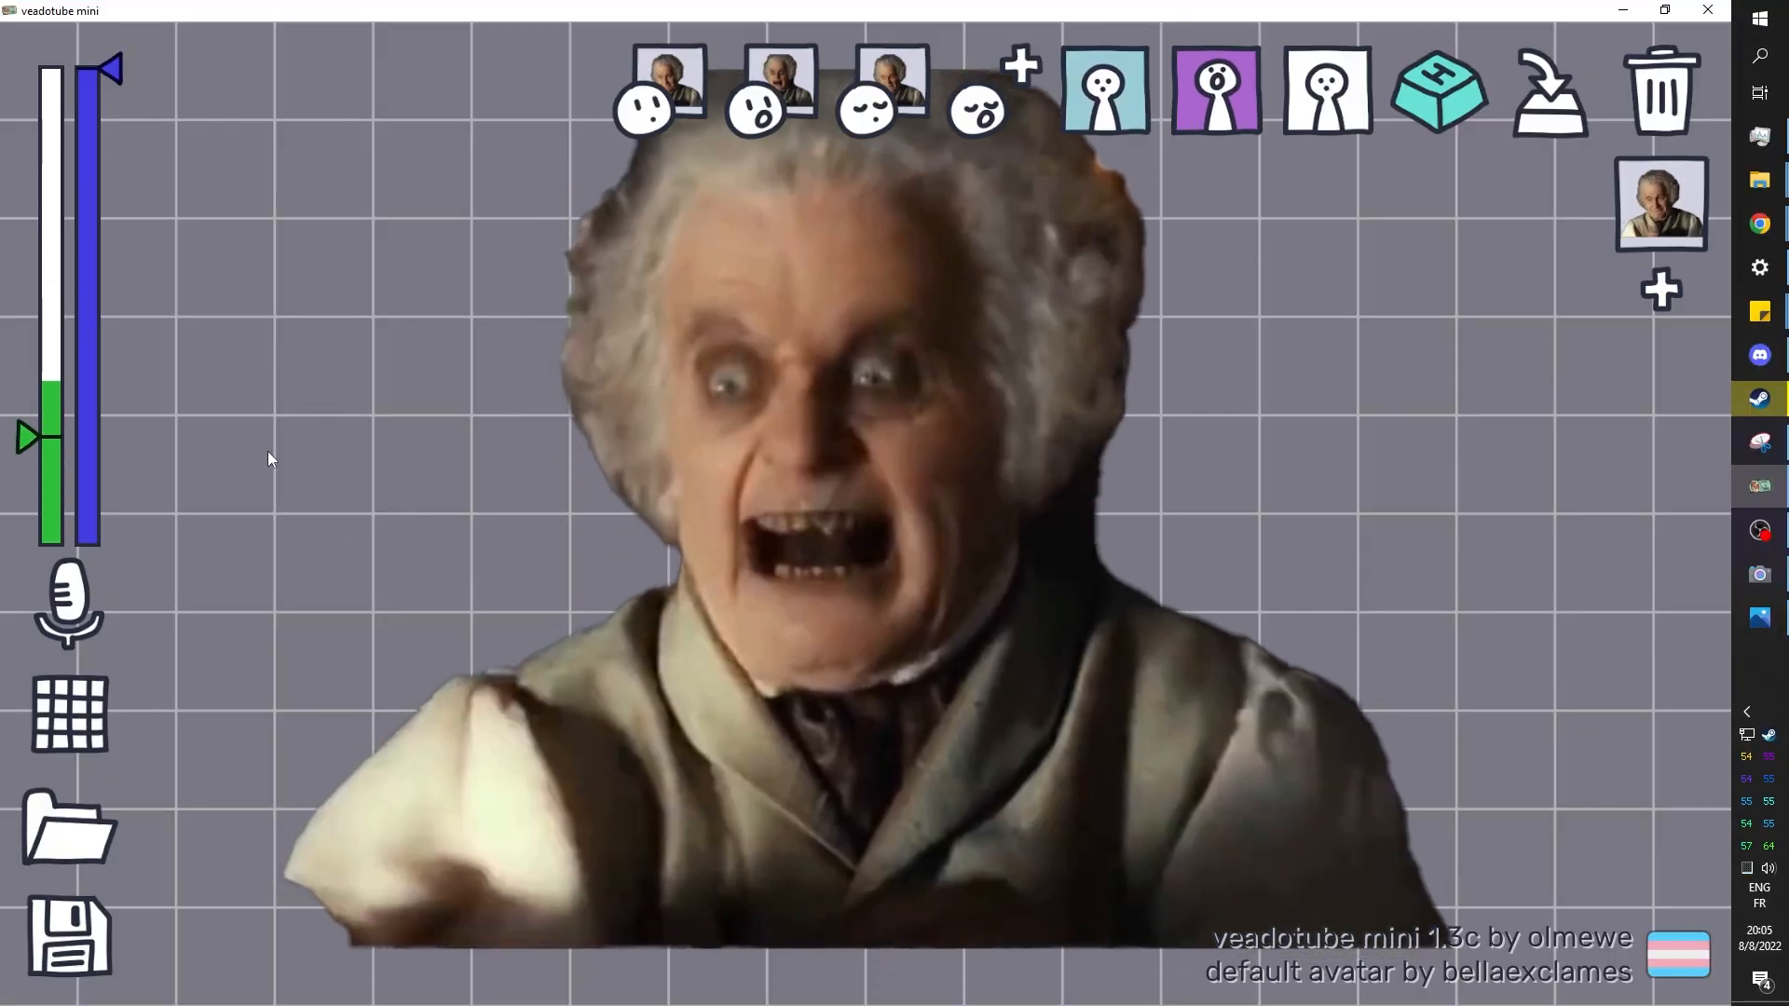
Save the current default avatar as a veadomini file named Bilbo.
left_click(67, 936)
type("Bilbo")
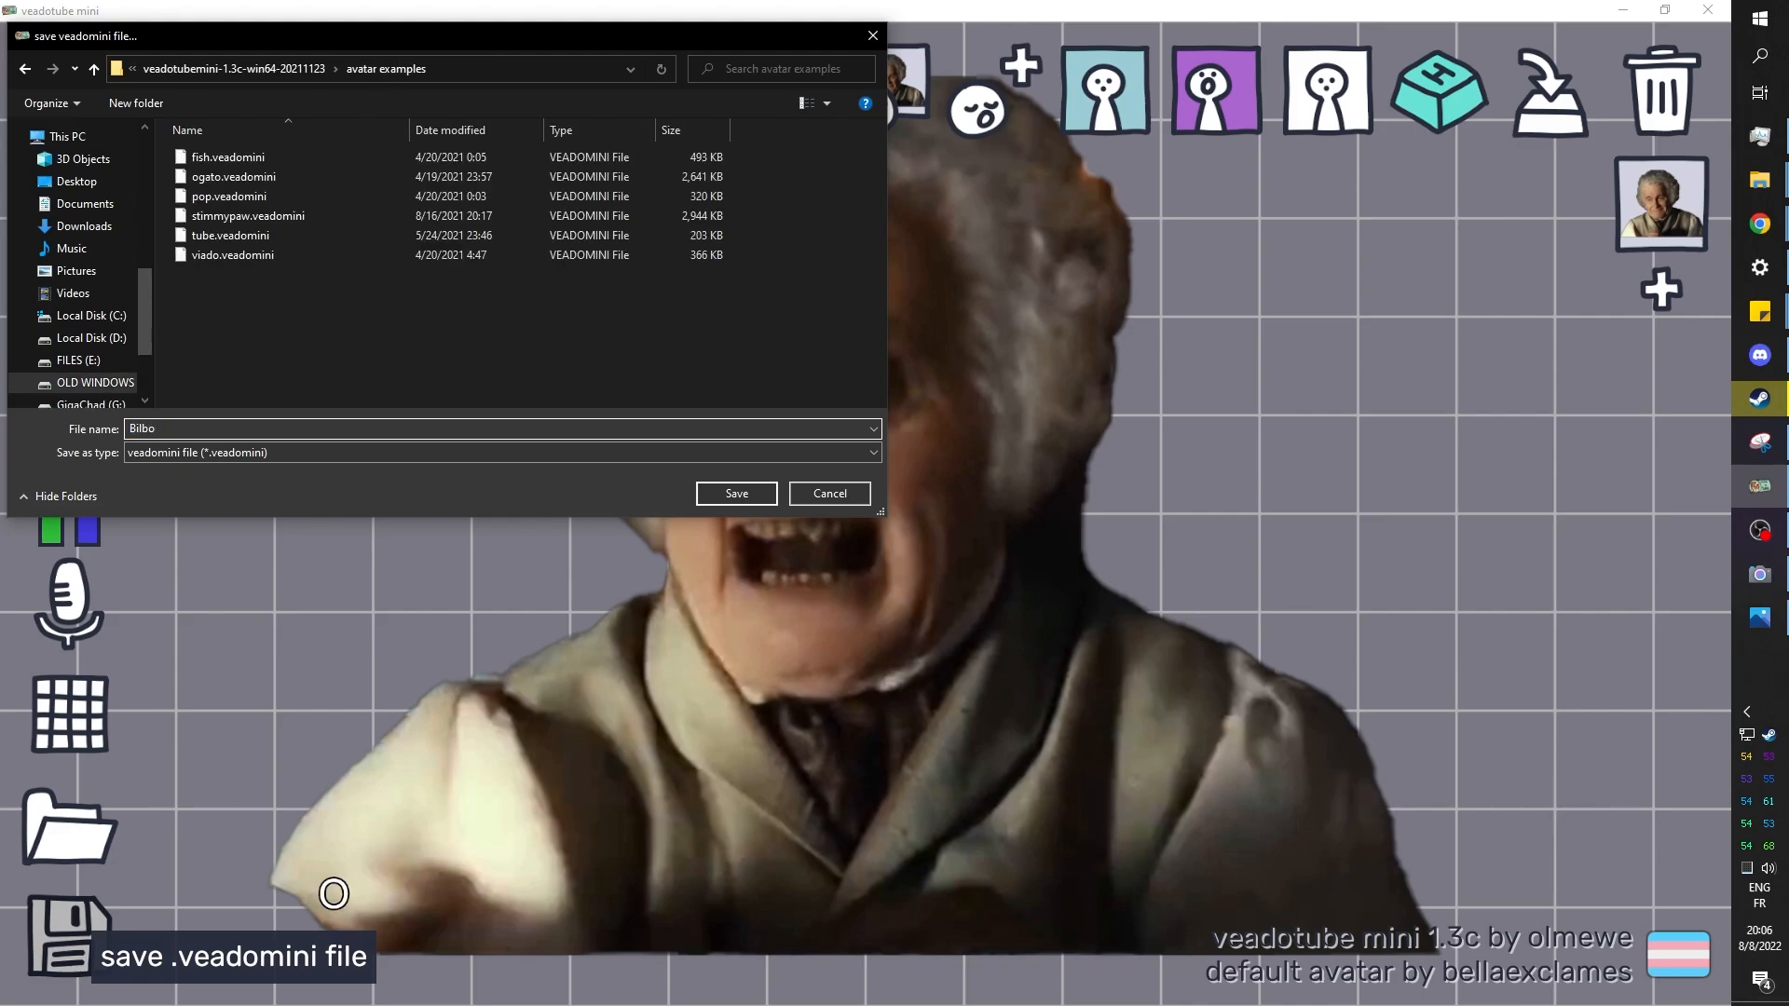
left_click(736, 492)
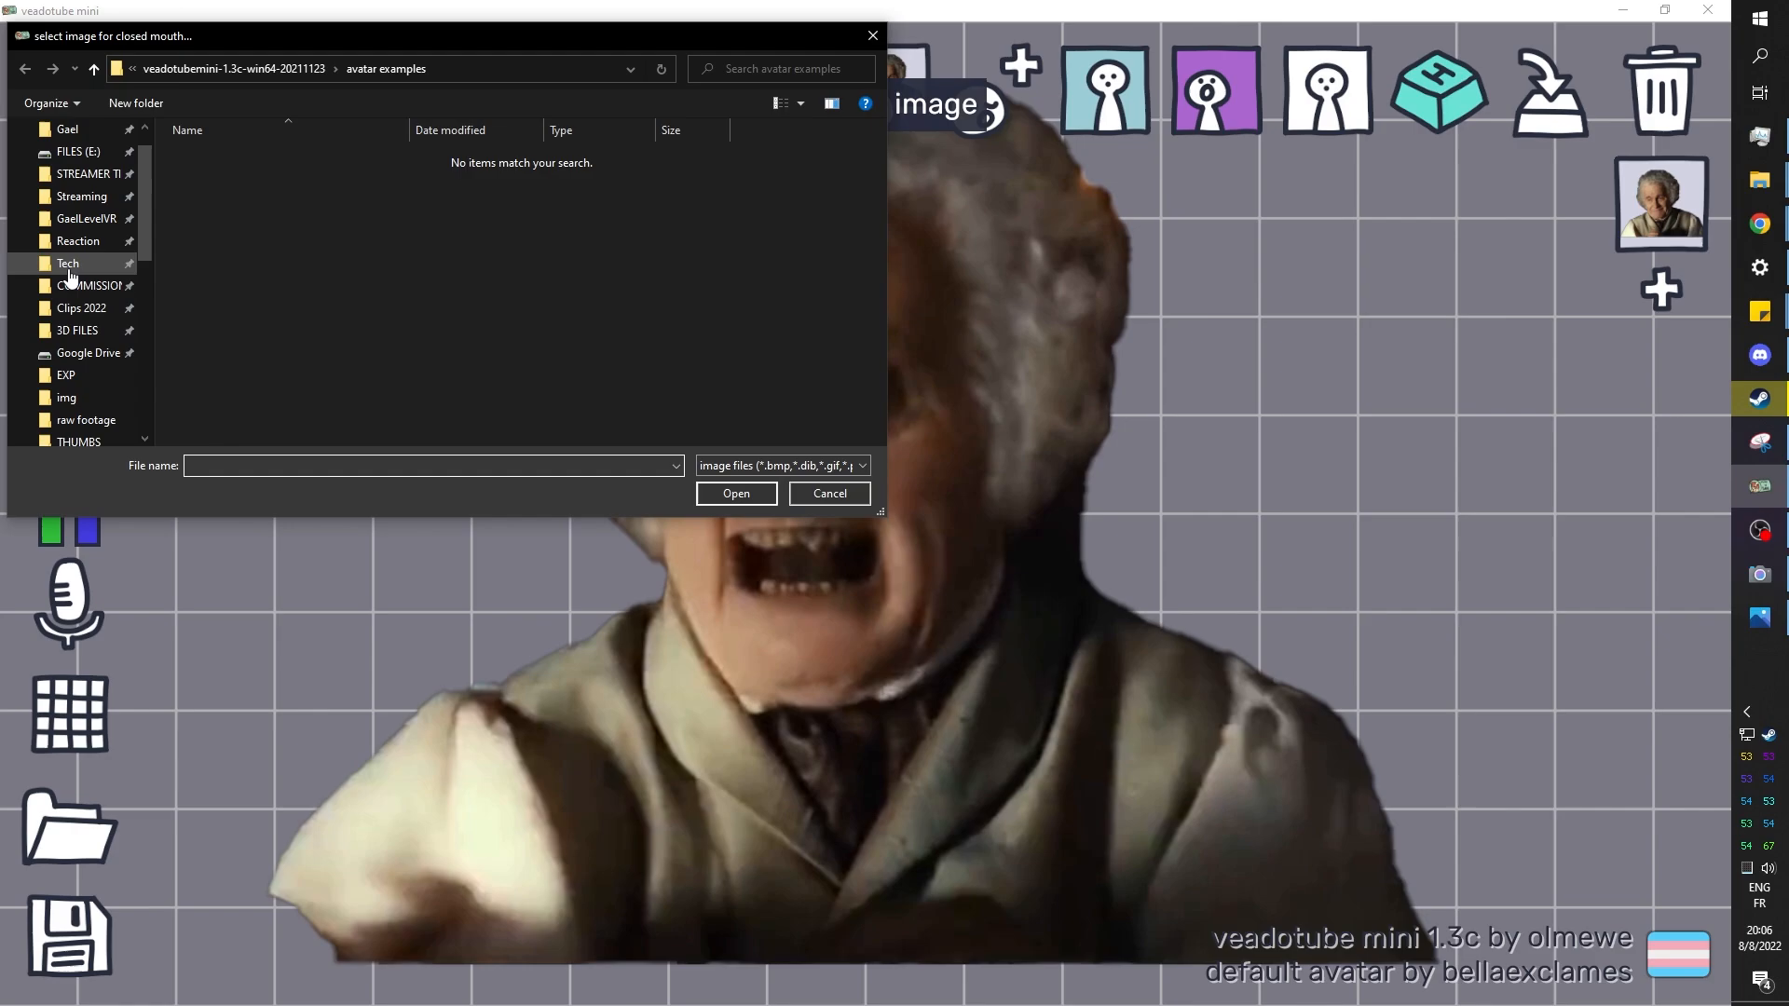
Load the closed-mouth cutout from the png folder and keep the open-mouth motion static.
left_click(829, 492)
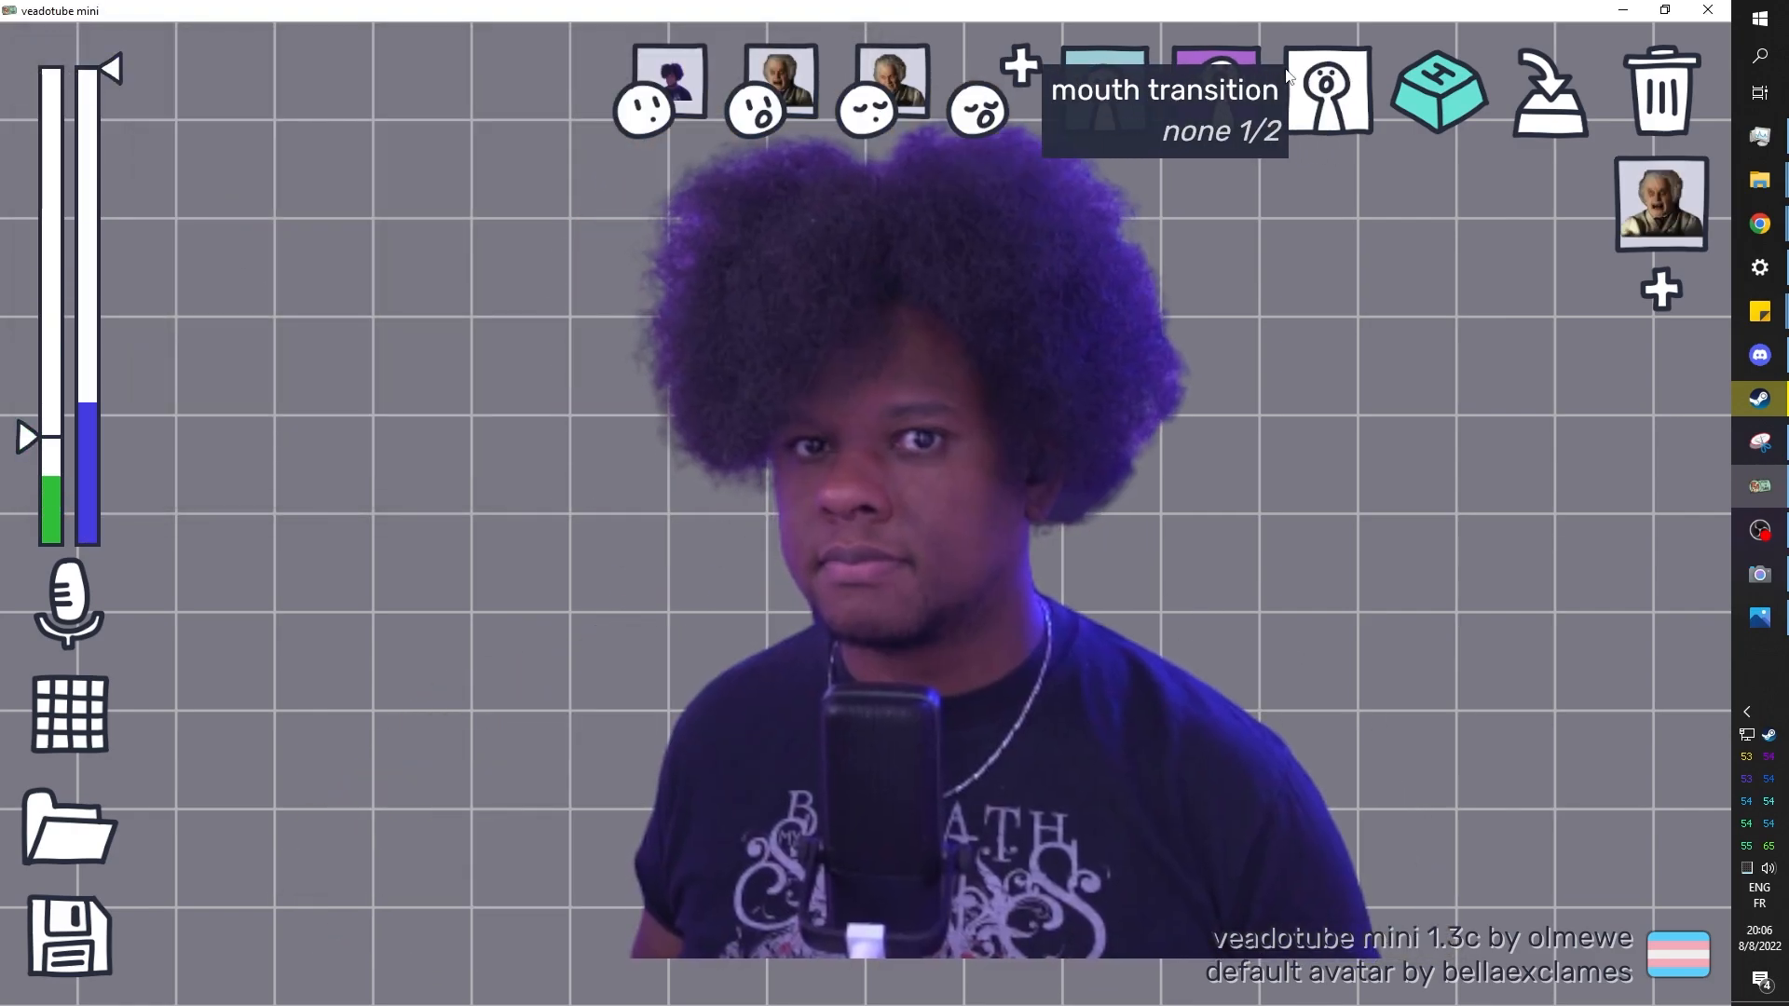
left_click(1215, 92)
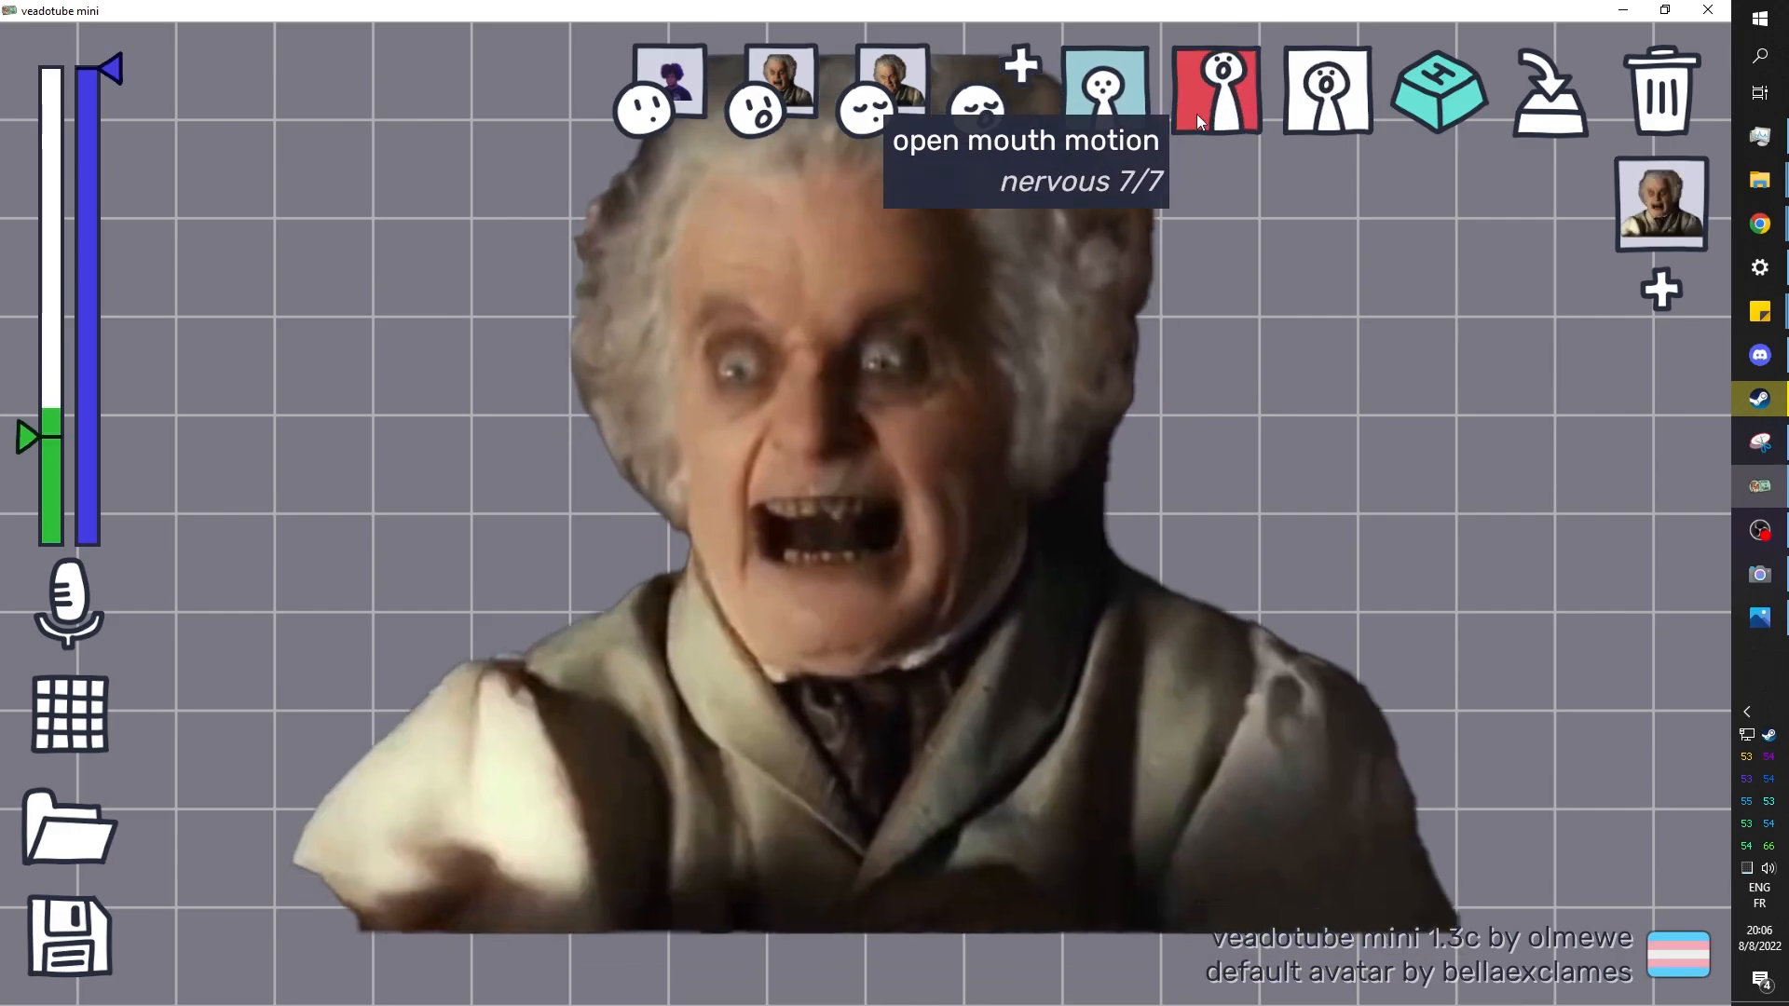
left_click(1105, 89)
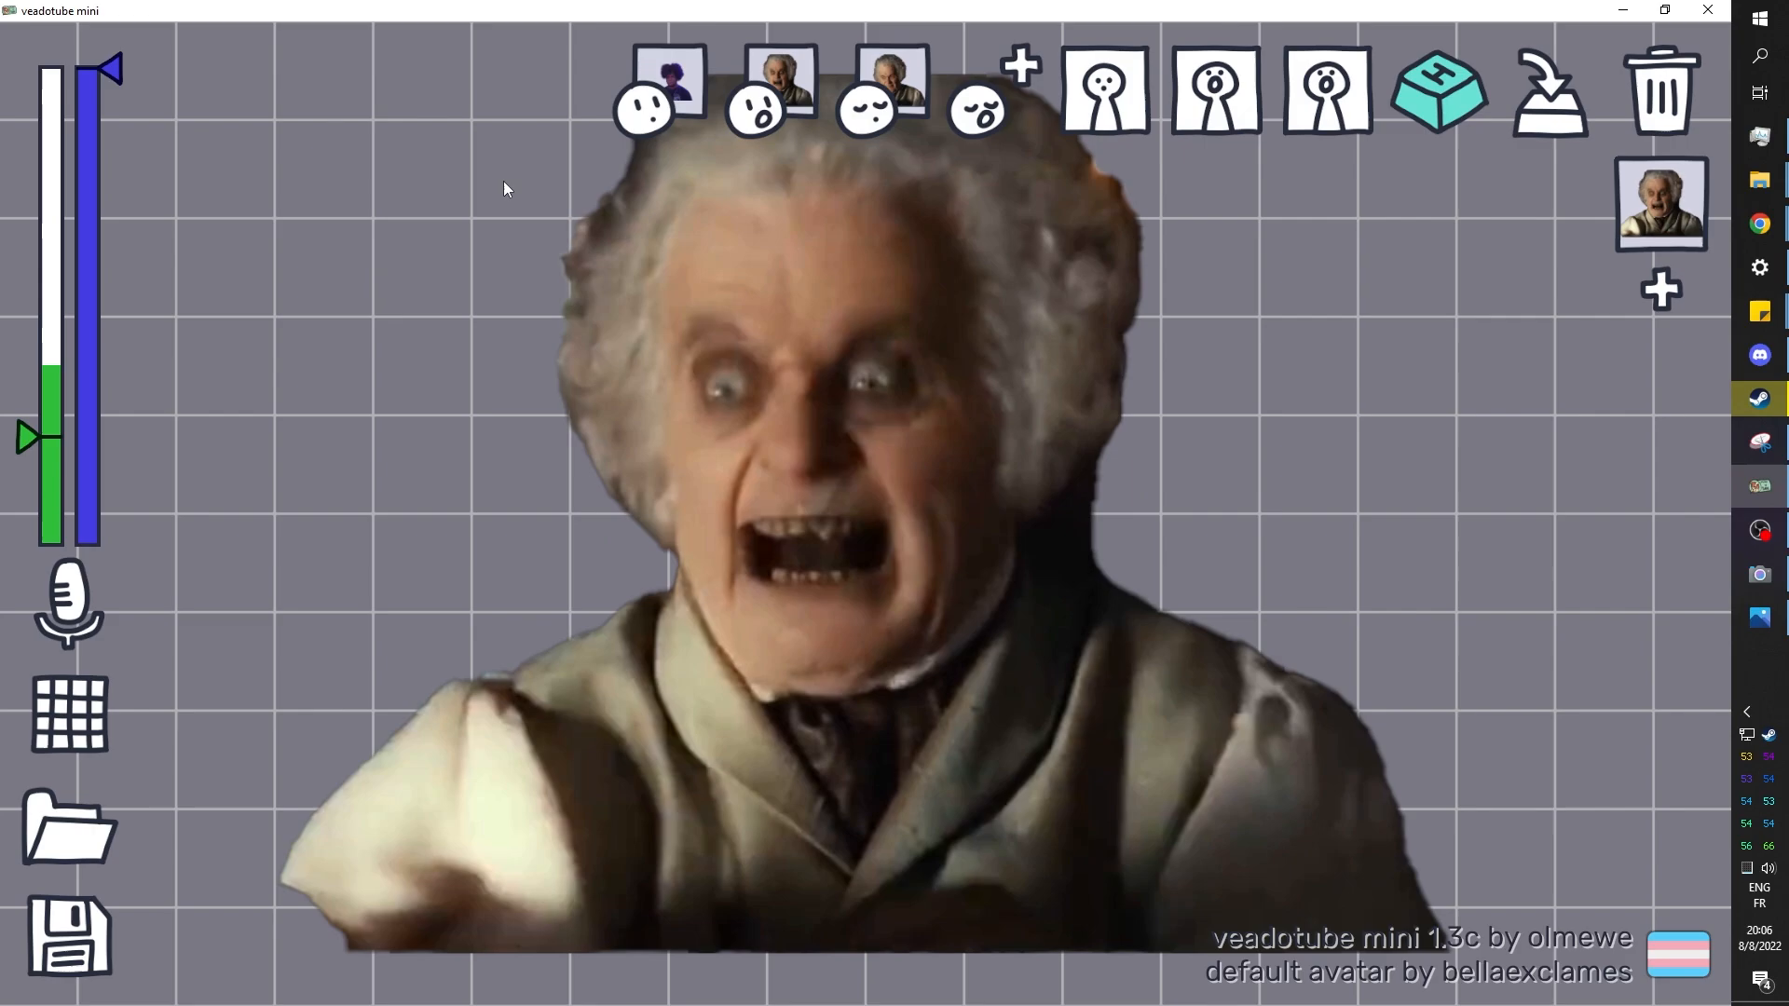
Replace the open-mouth and blinking state images with the matching cutout PNGs.
left_click(660, 82)
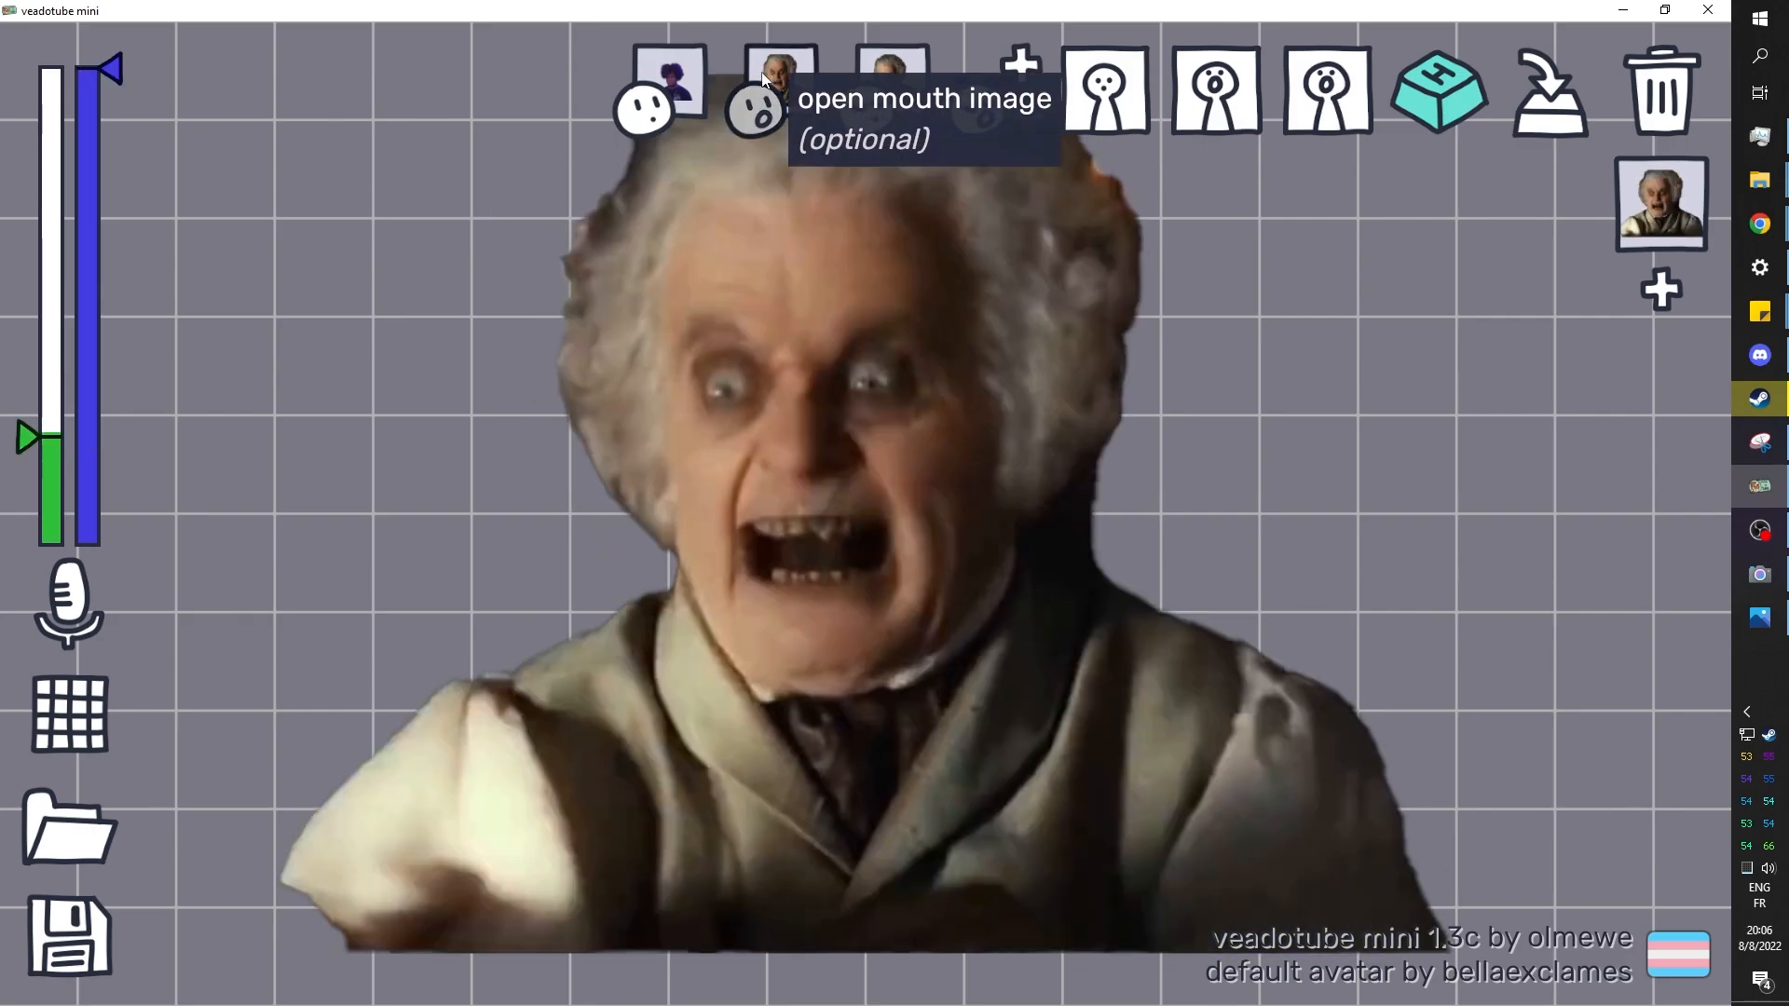
left_click(779, 91)
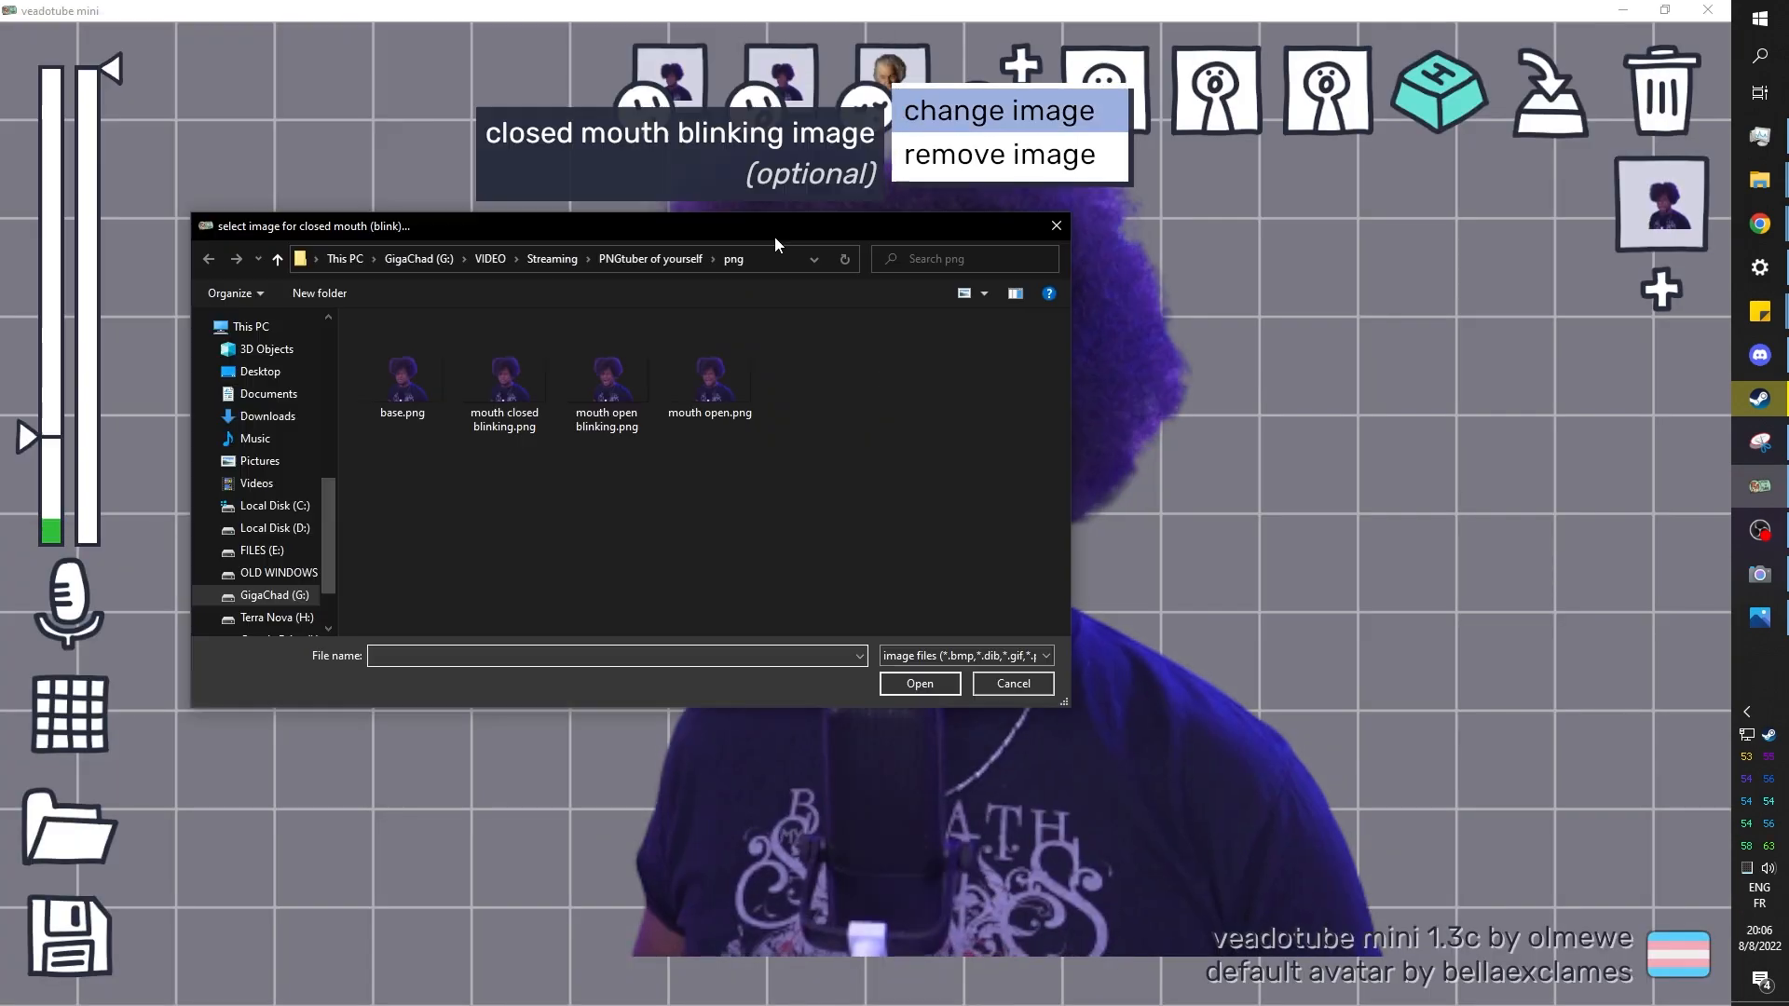
left_click(503, 374)
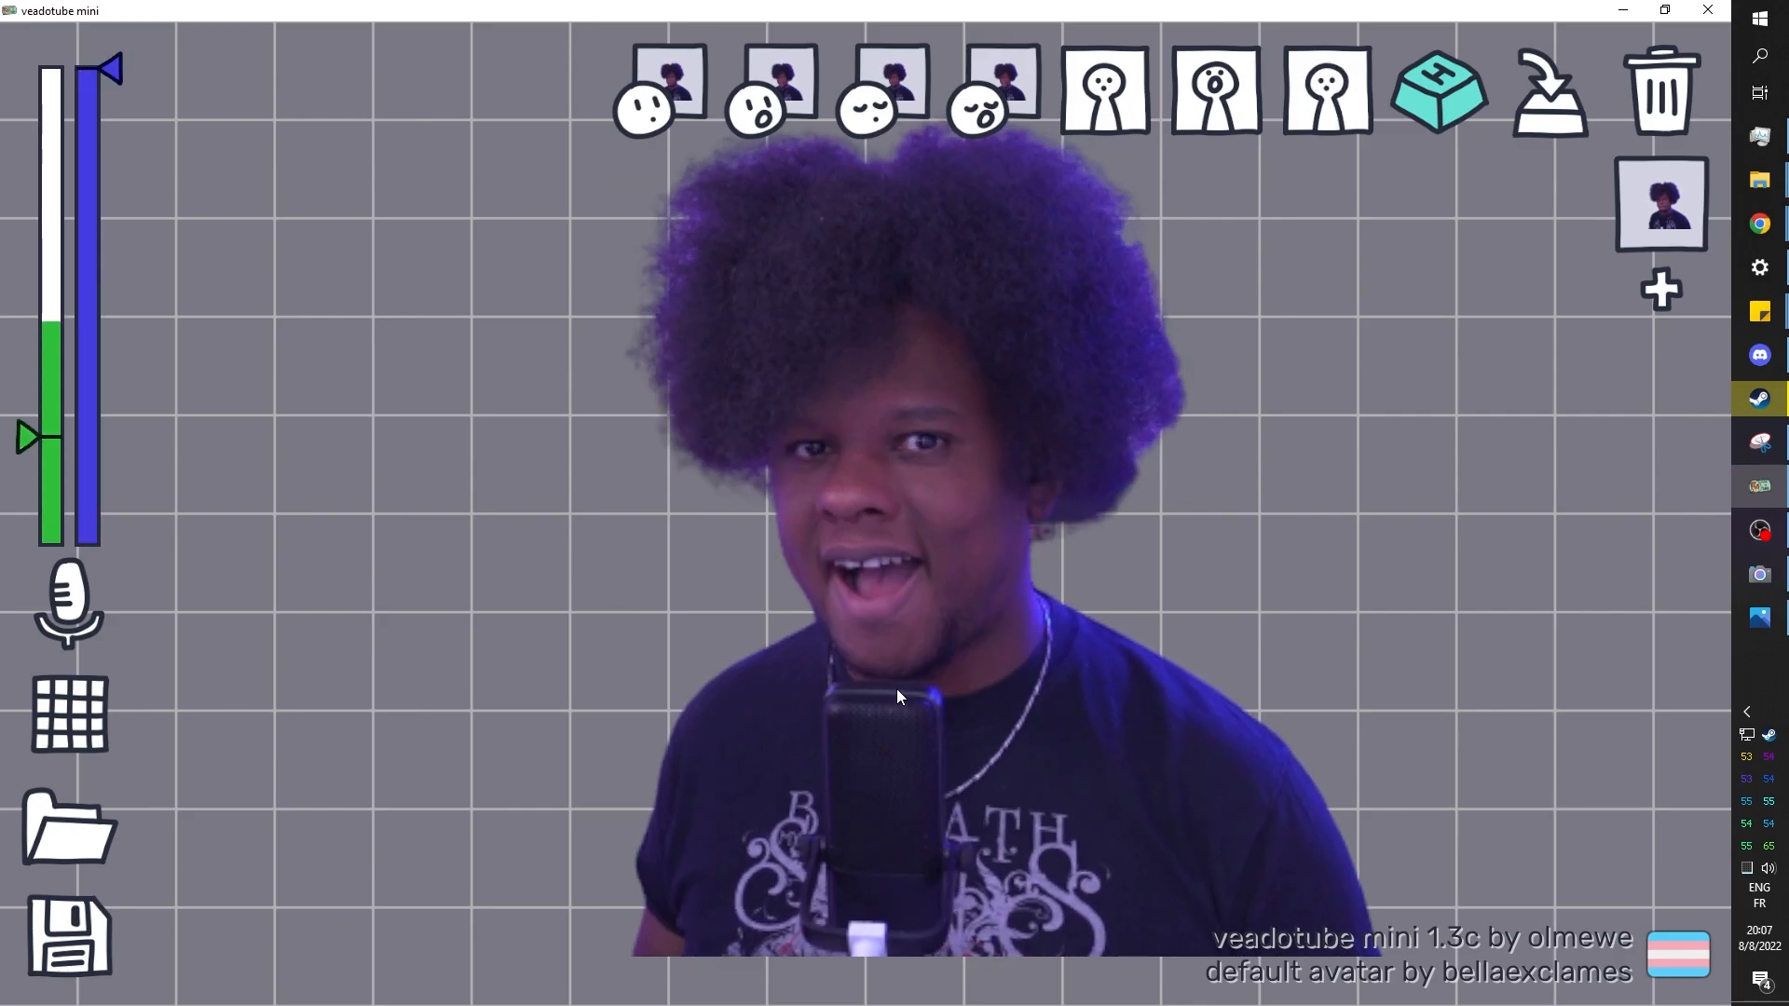
mouse_move(1323, 91)
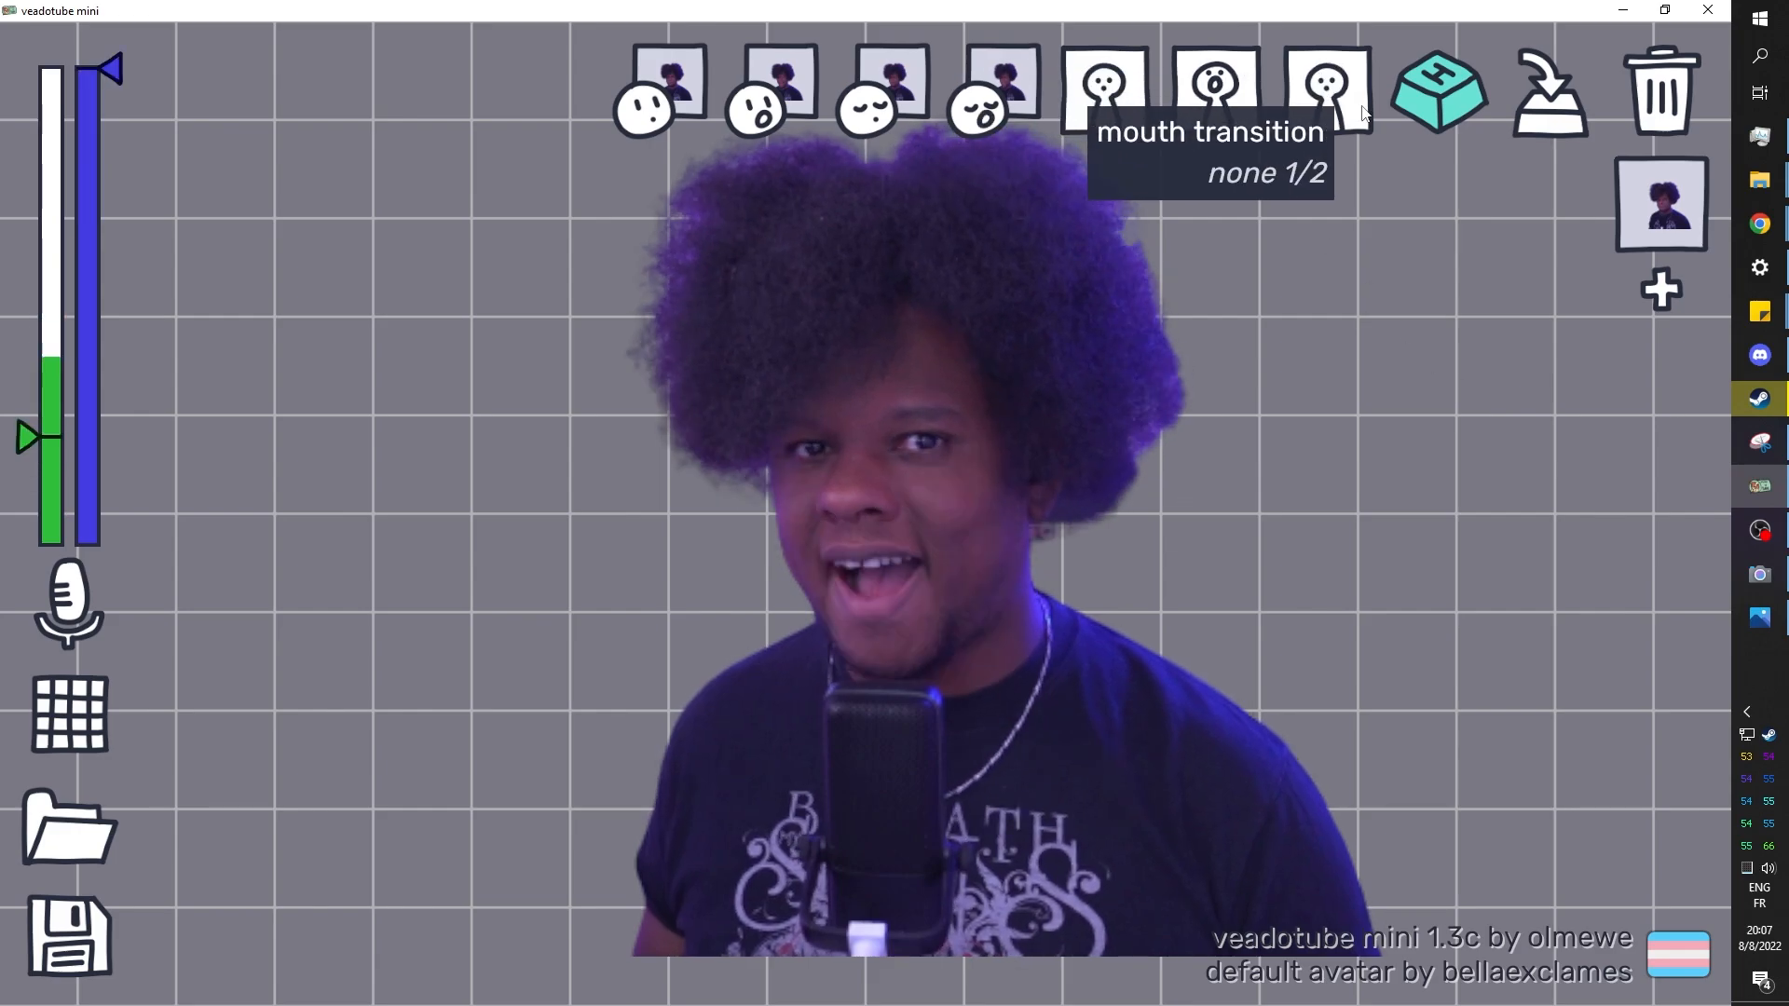
Set the mouth transition to jump on talk 2/2 and cycle the open-mouth motion style.
left_click(1325, 89)
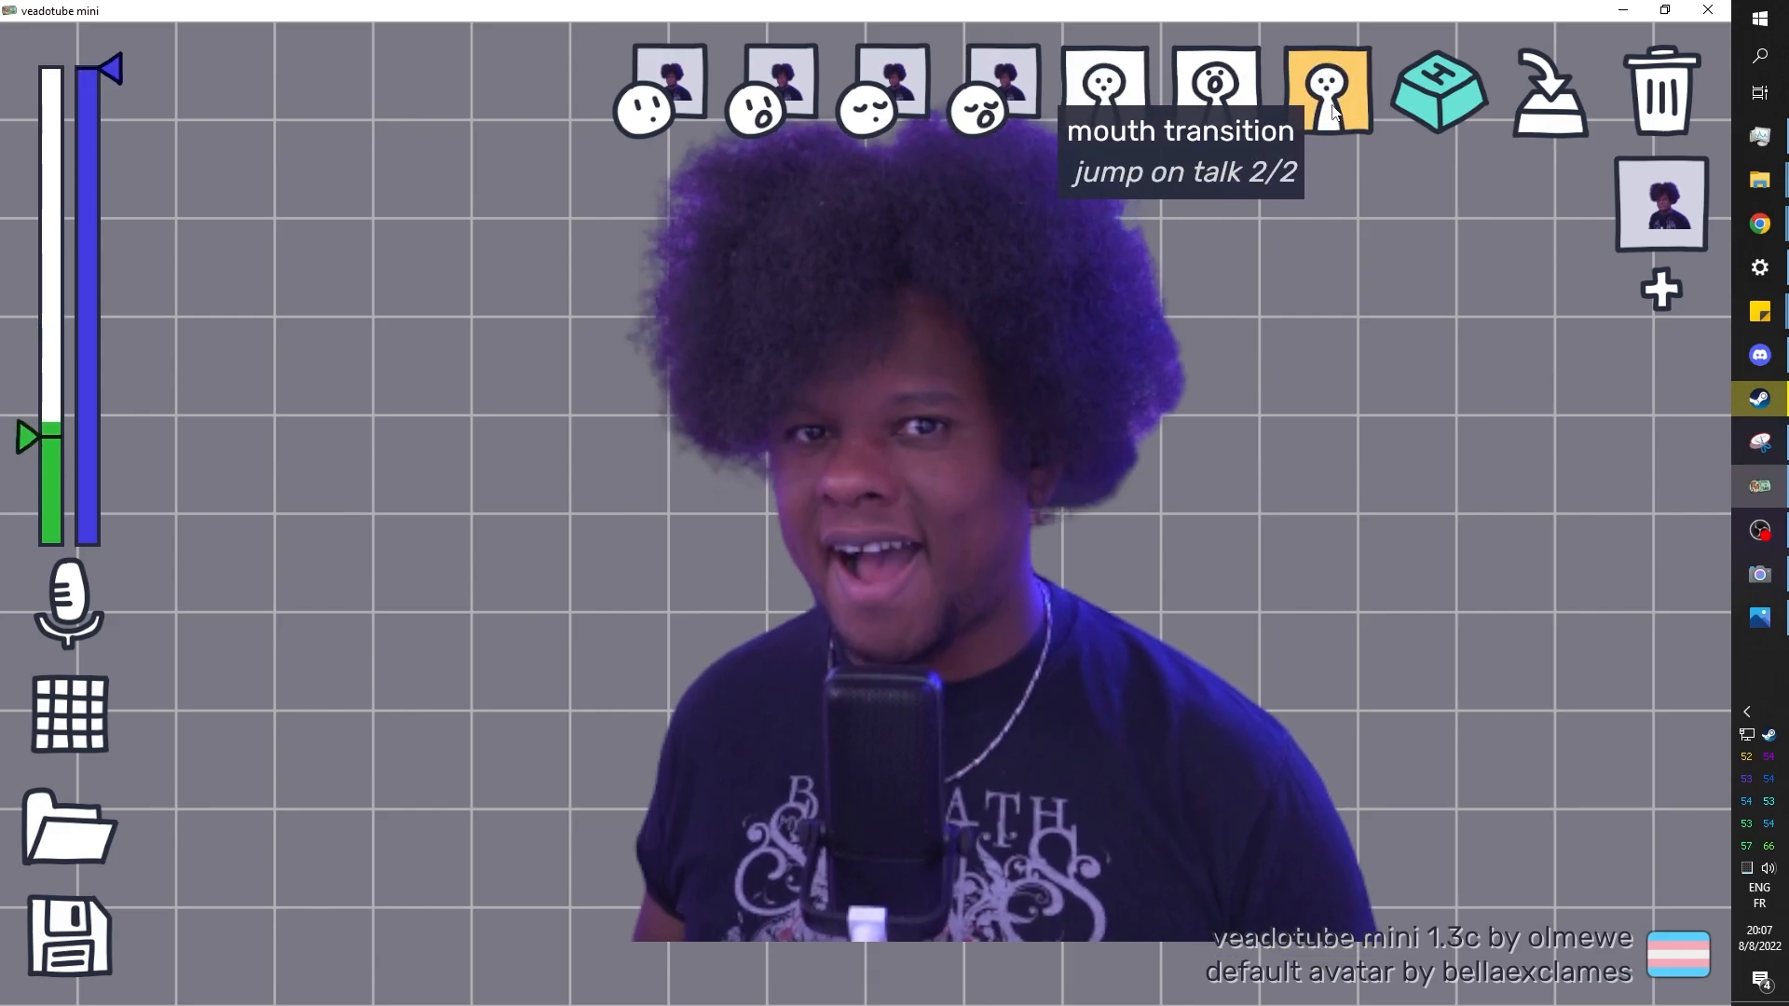
mouse_move(1219, 91)
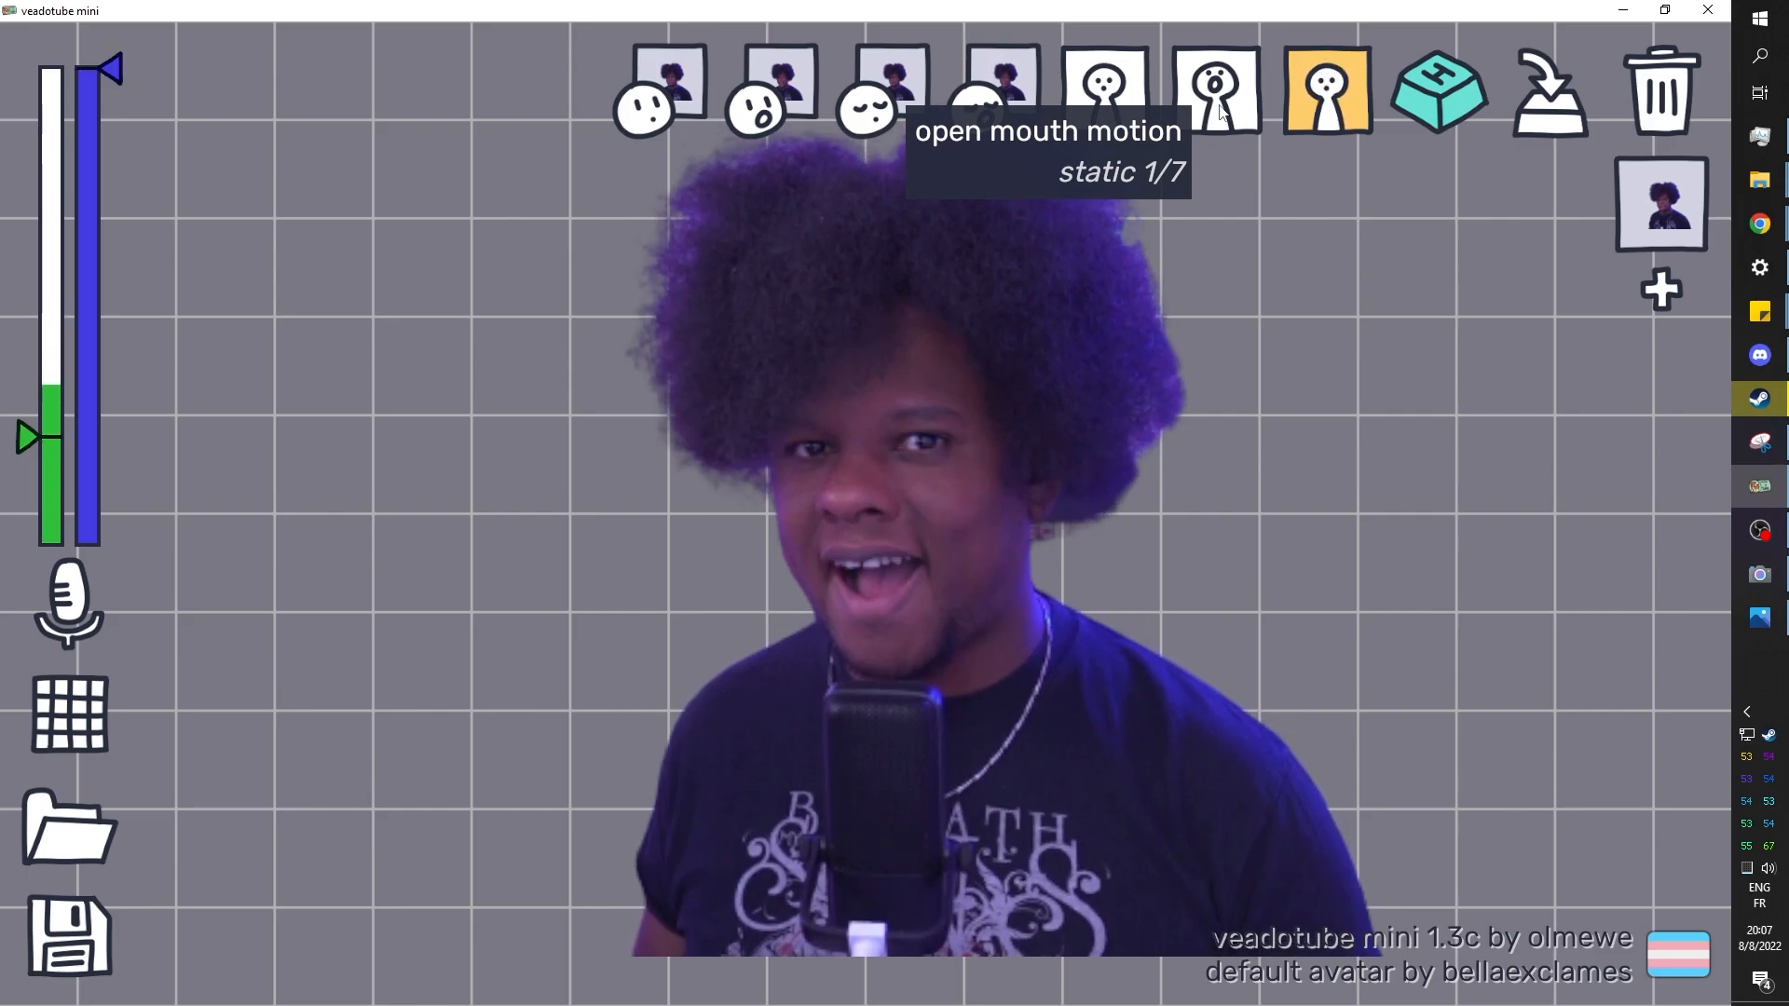
left_click(1218, 93)
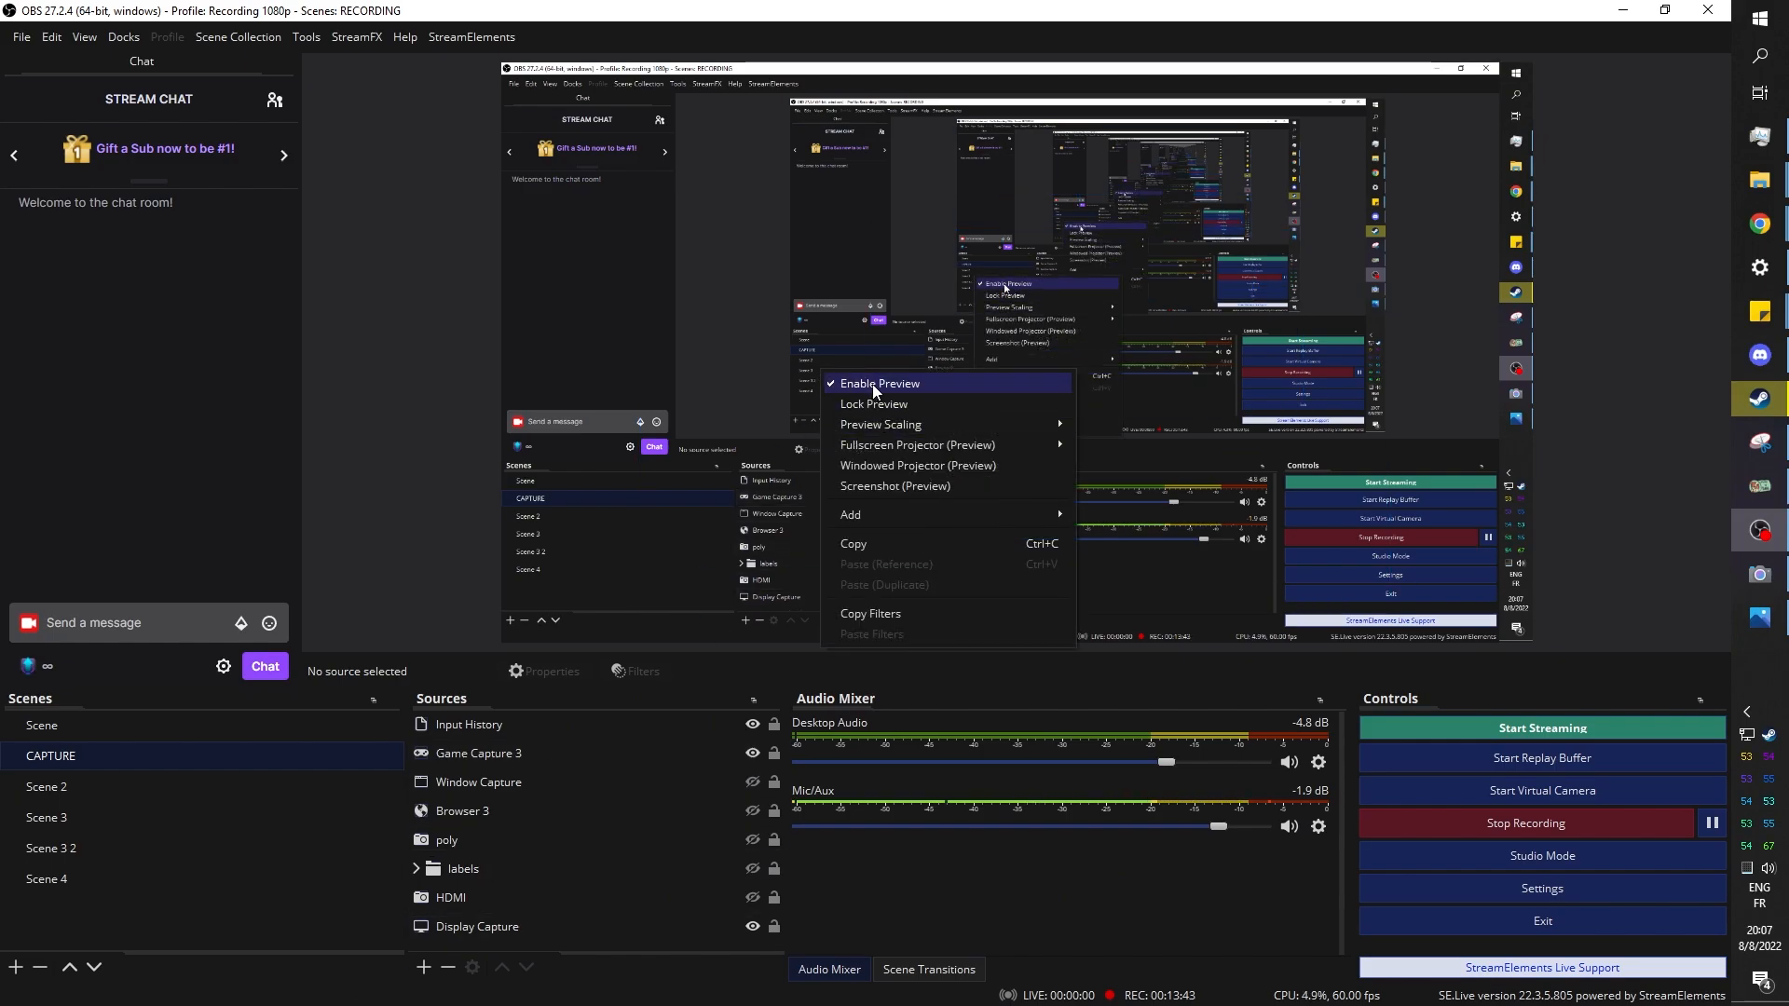
Disable the OBS preview and add a new Game Capture source named veado.
left_click(878, 382)
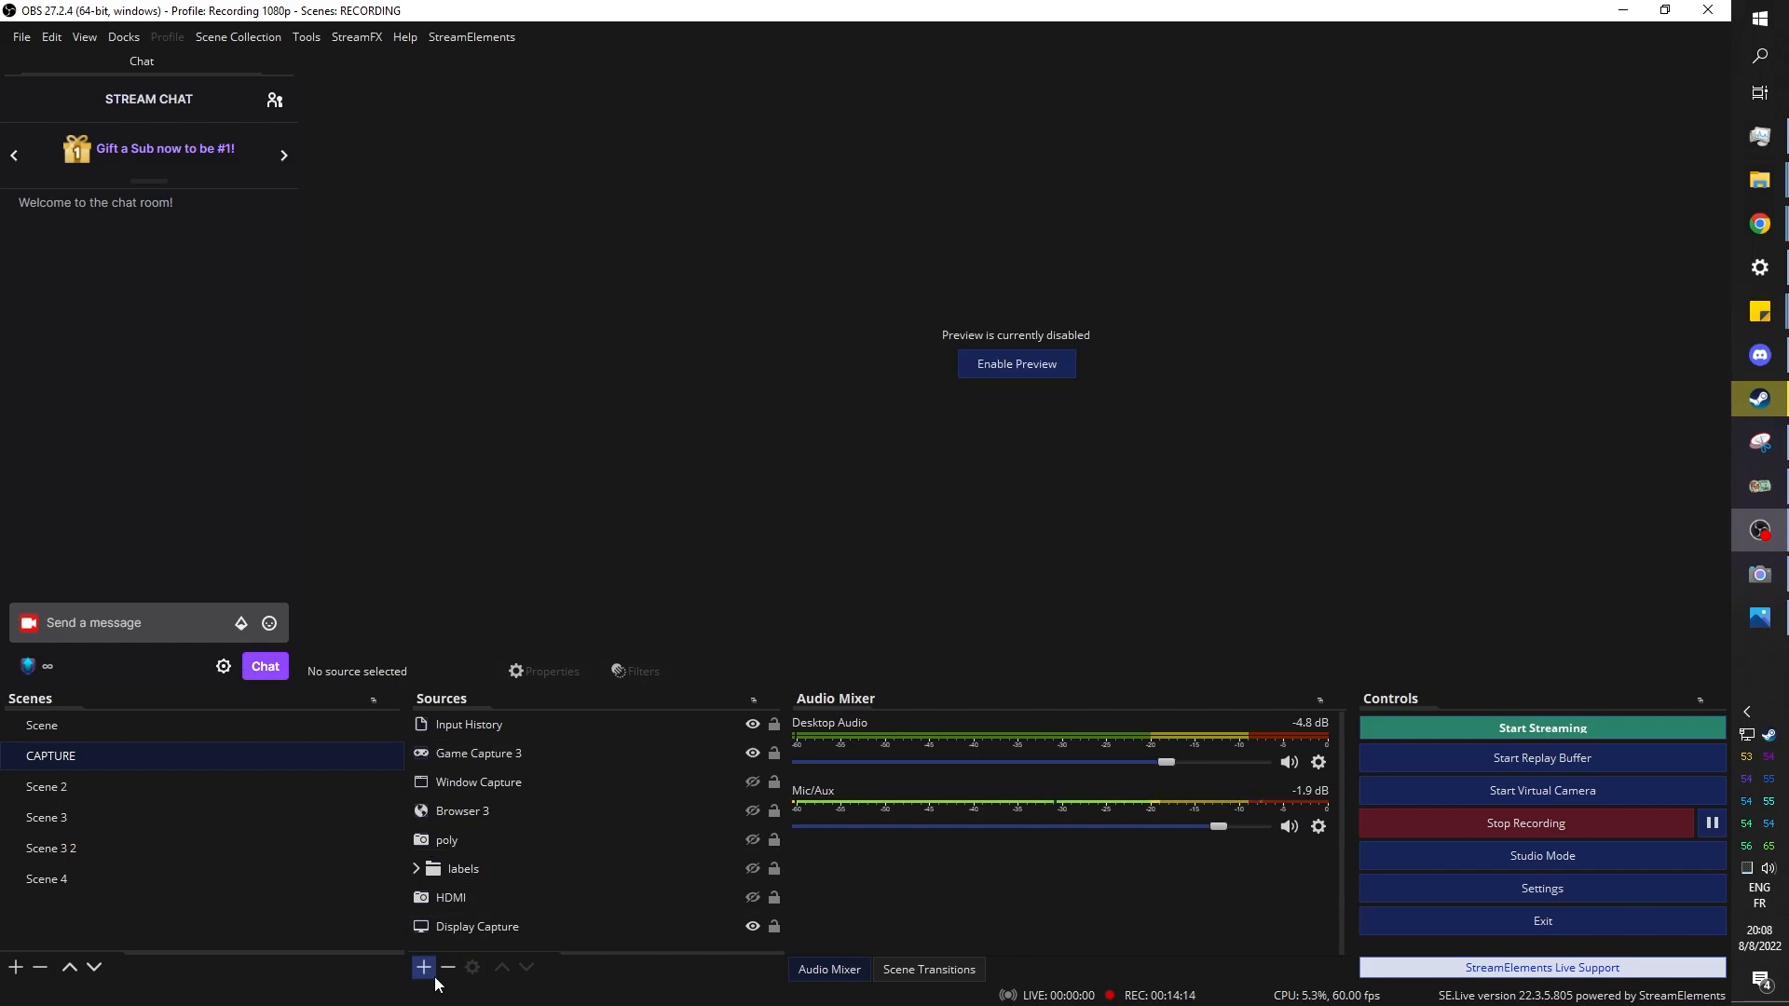
left_click(423, 967)
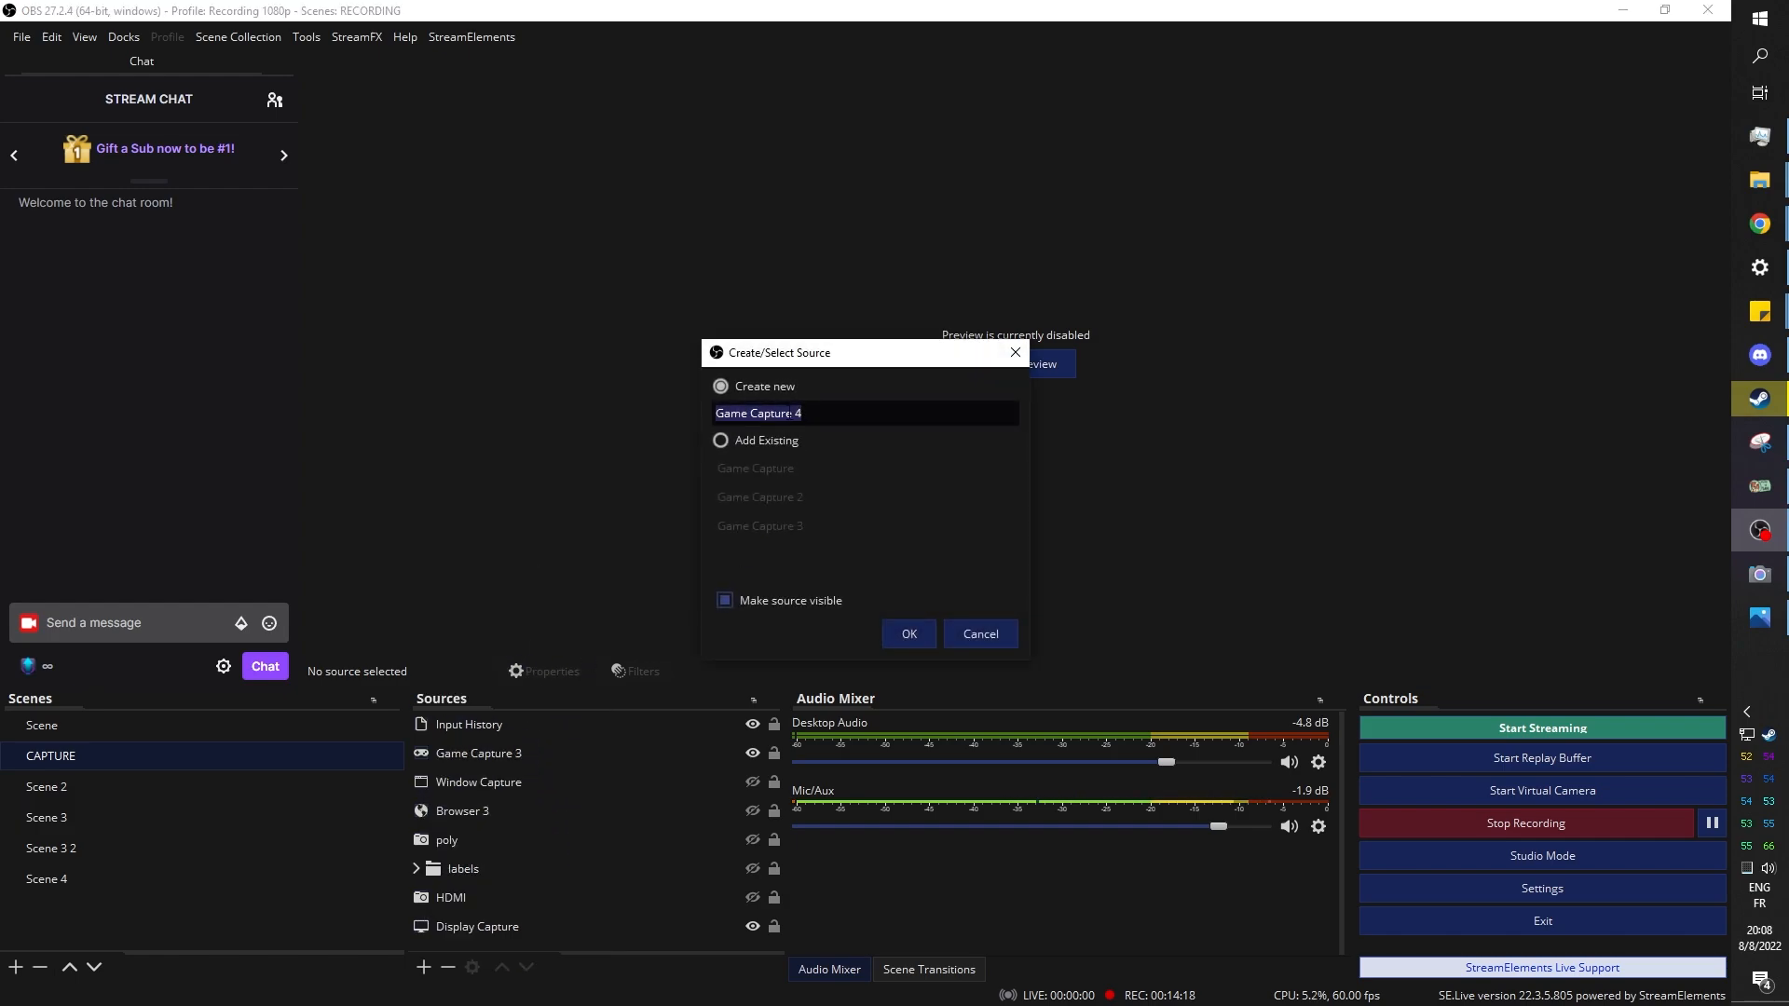
type("ve&ao")
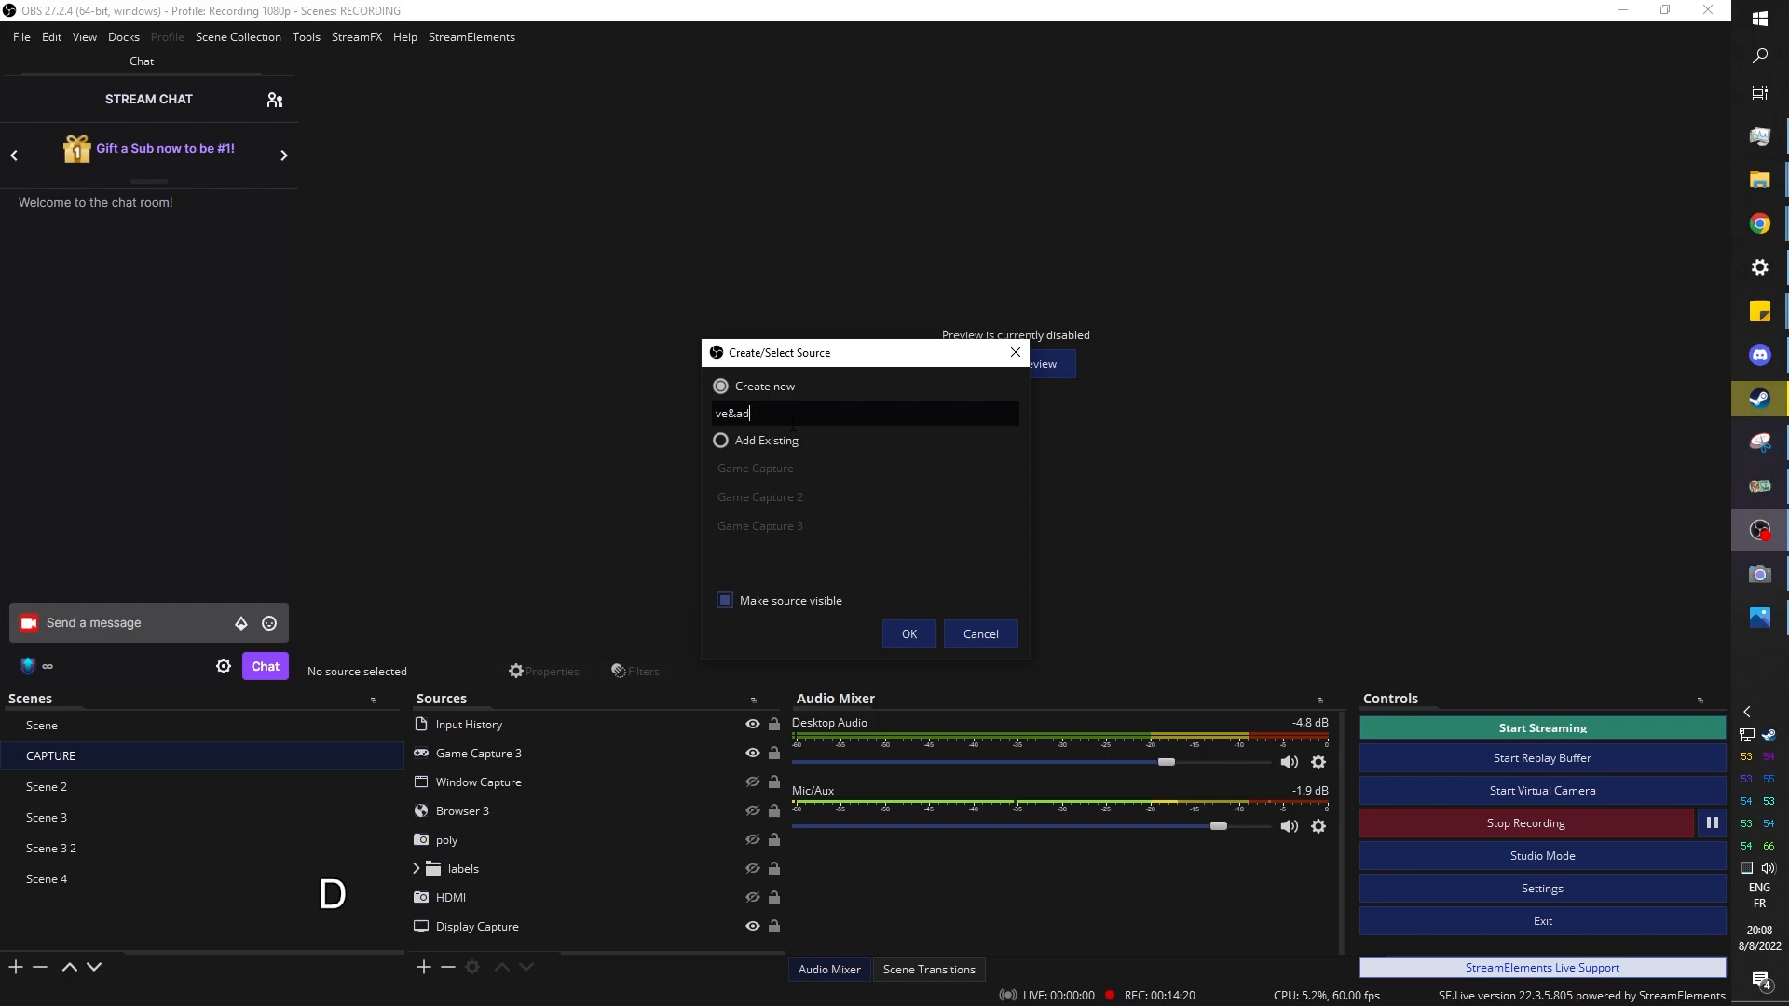
left_click(908, 634)
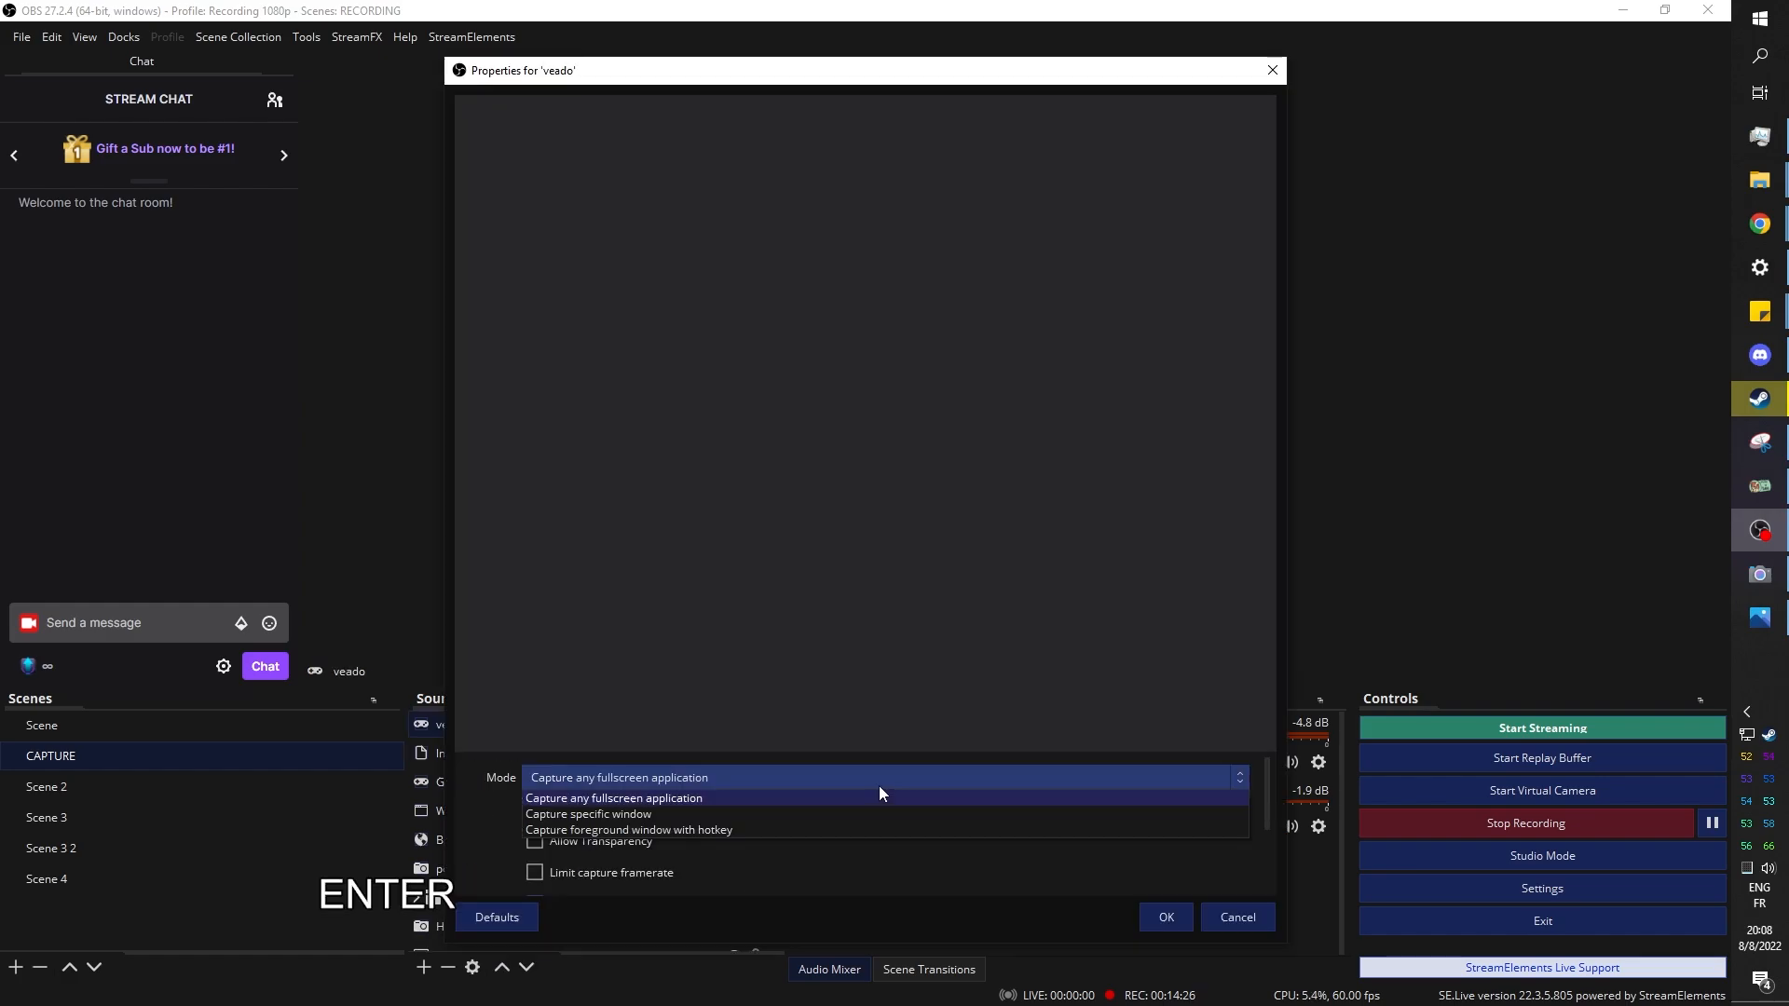
Capture the veadotube mini window specifically with Allow Transparency enabled and confirm.
left_click(589, 814)
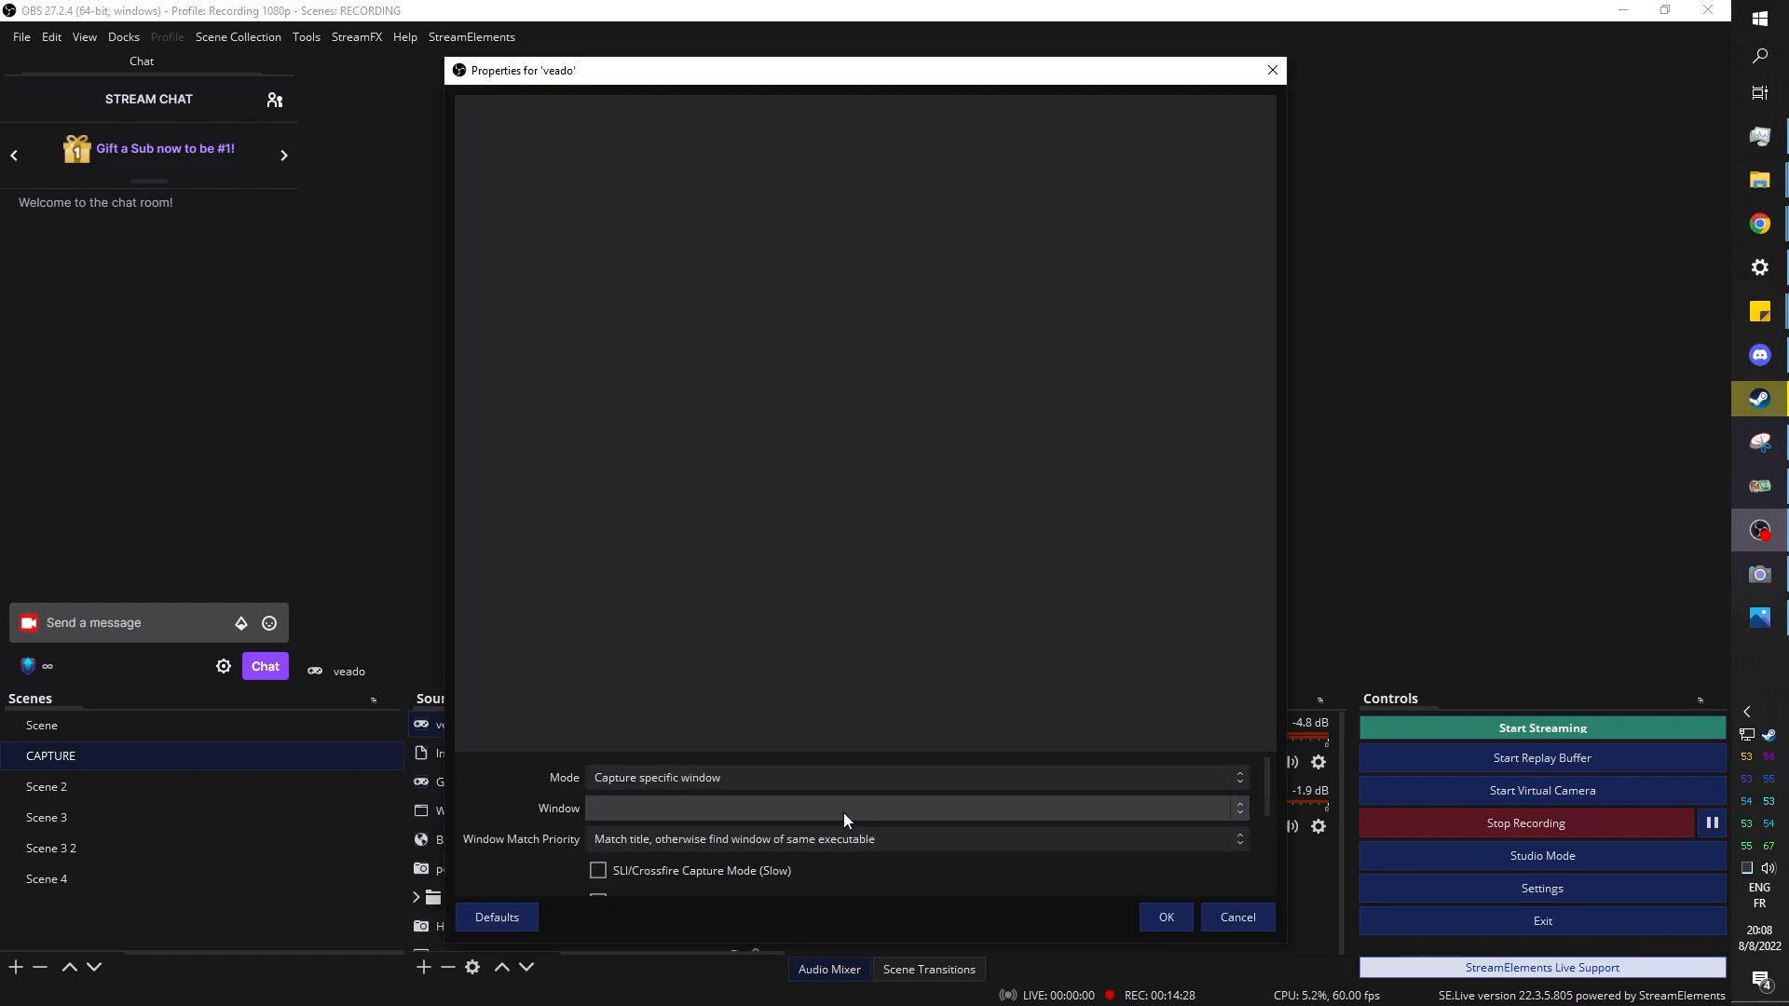
left_click(913, 807)
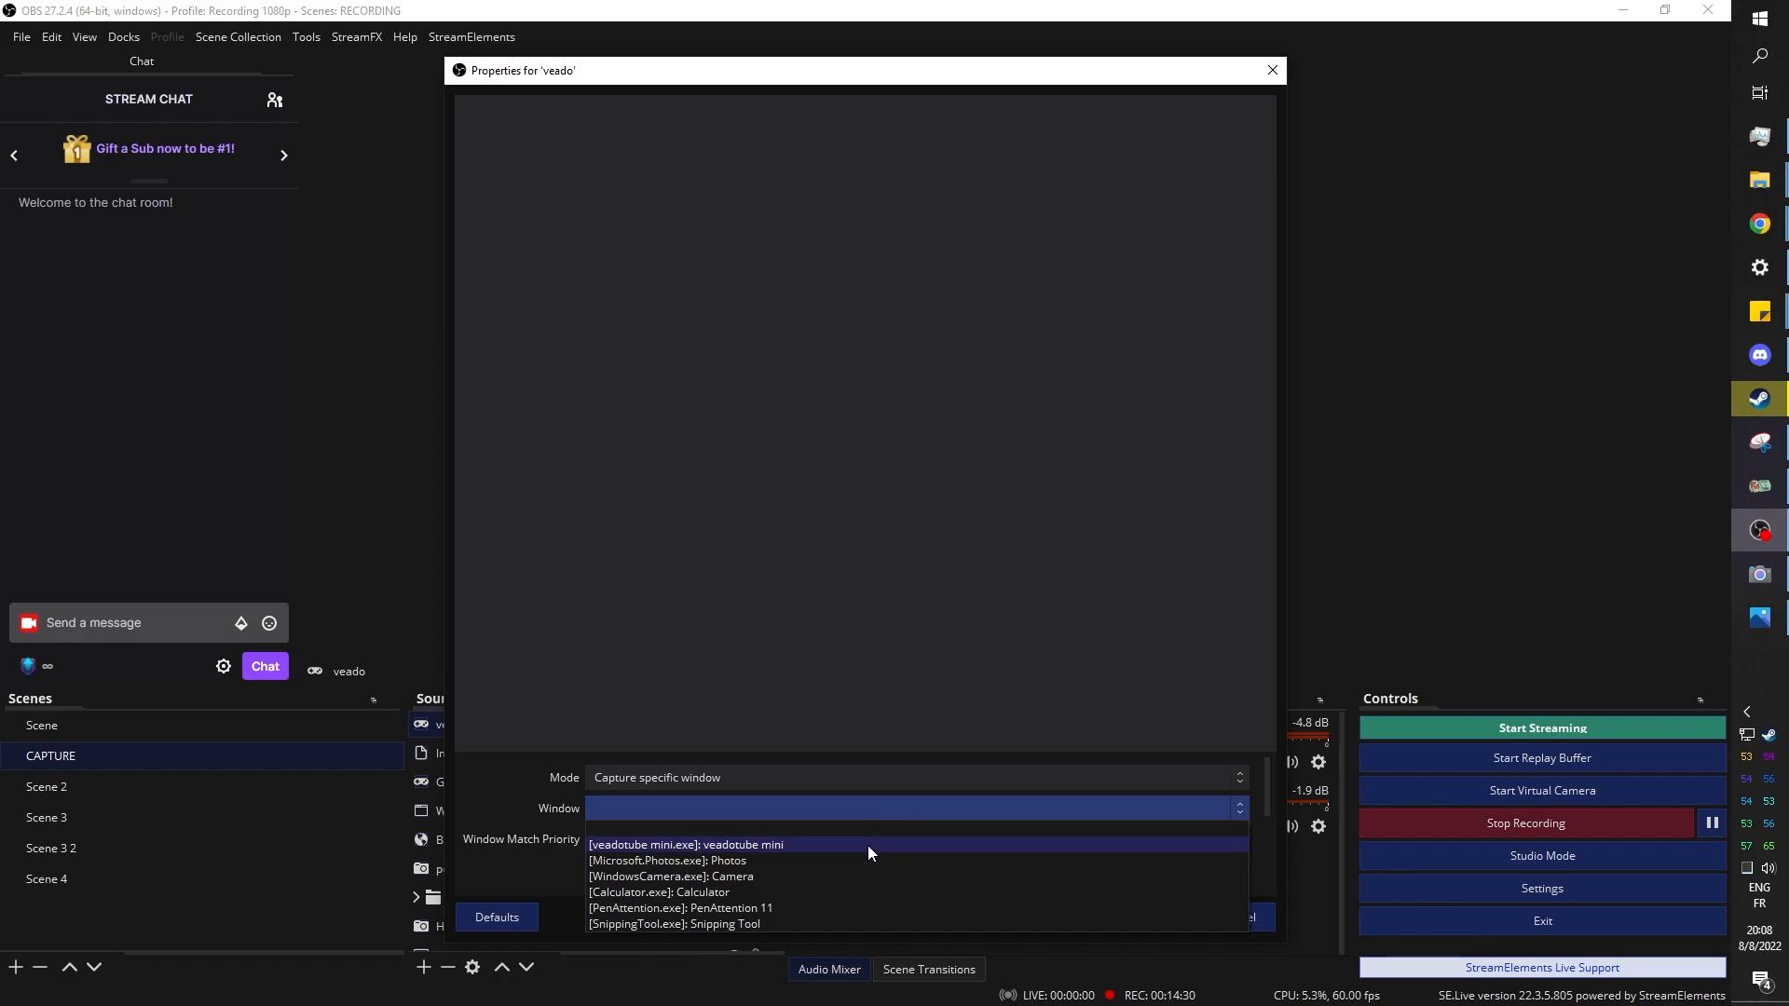
left_click(685, 844)
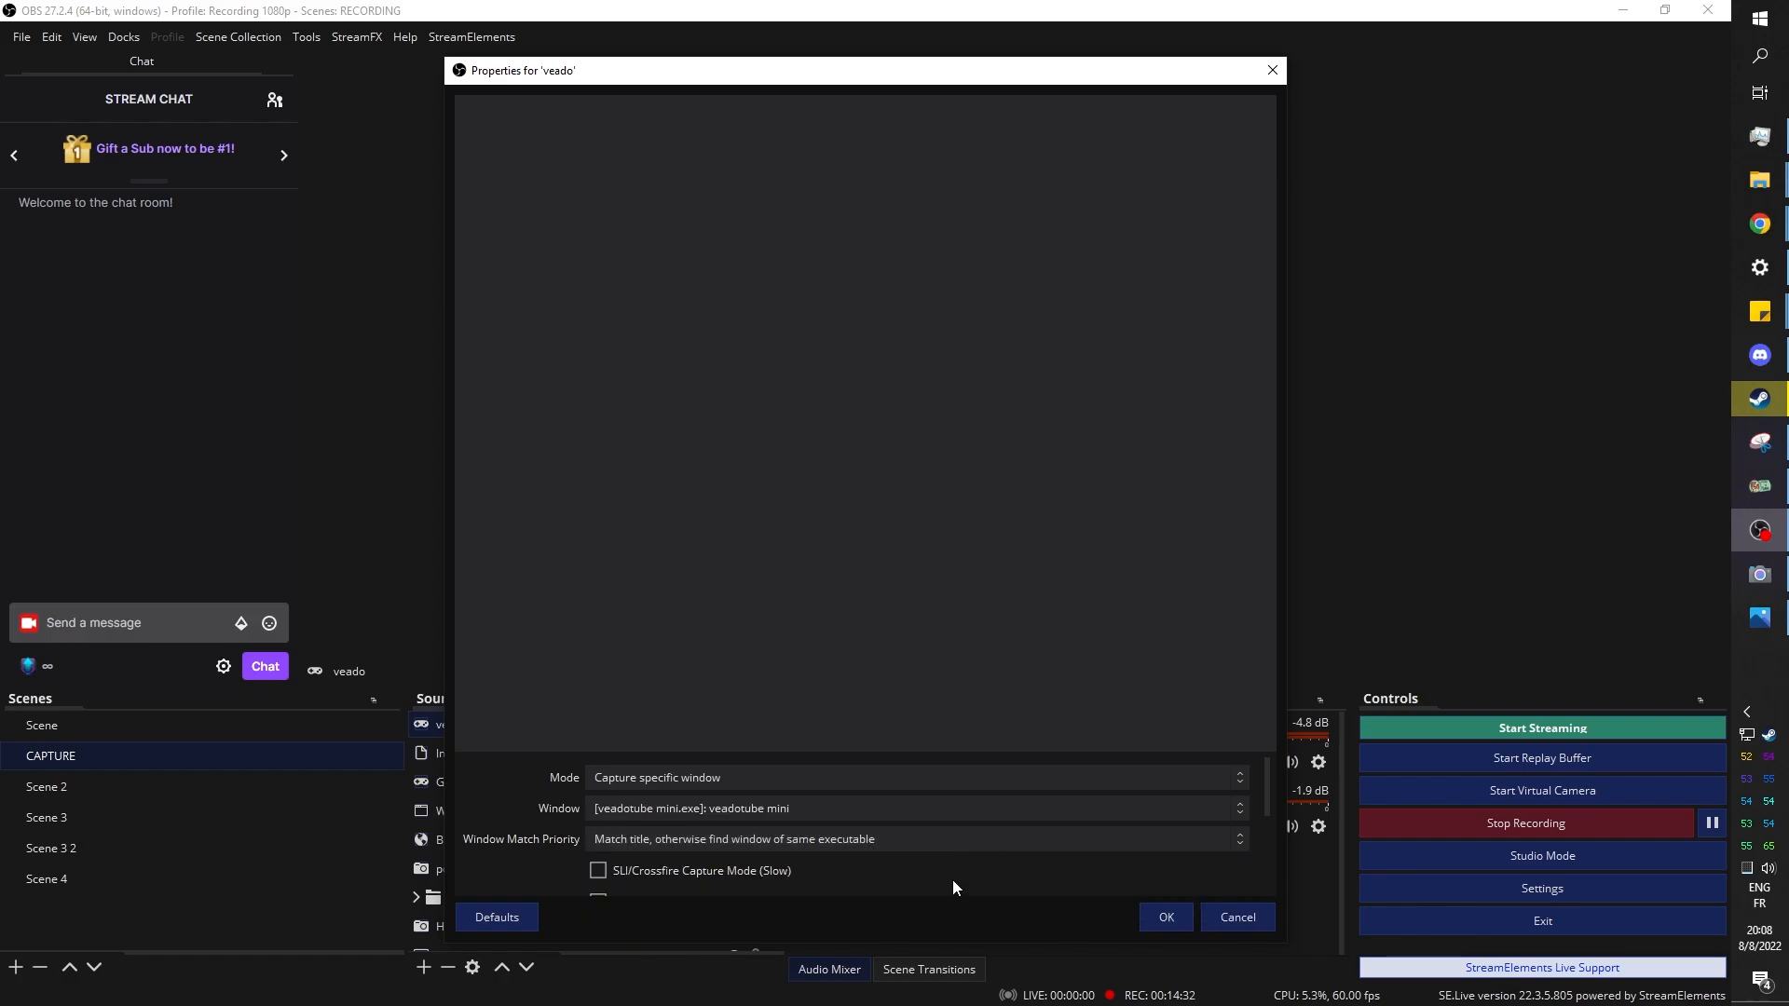
left_click(1163, 917)
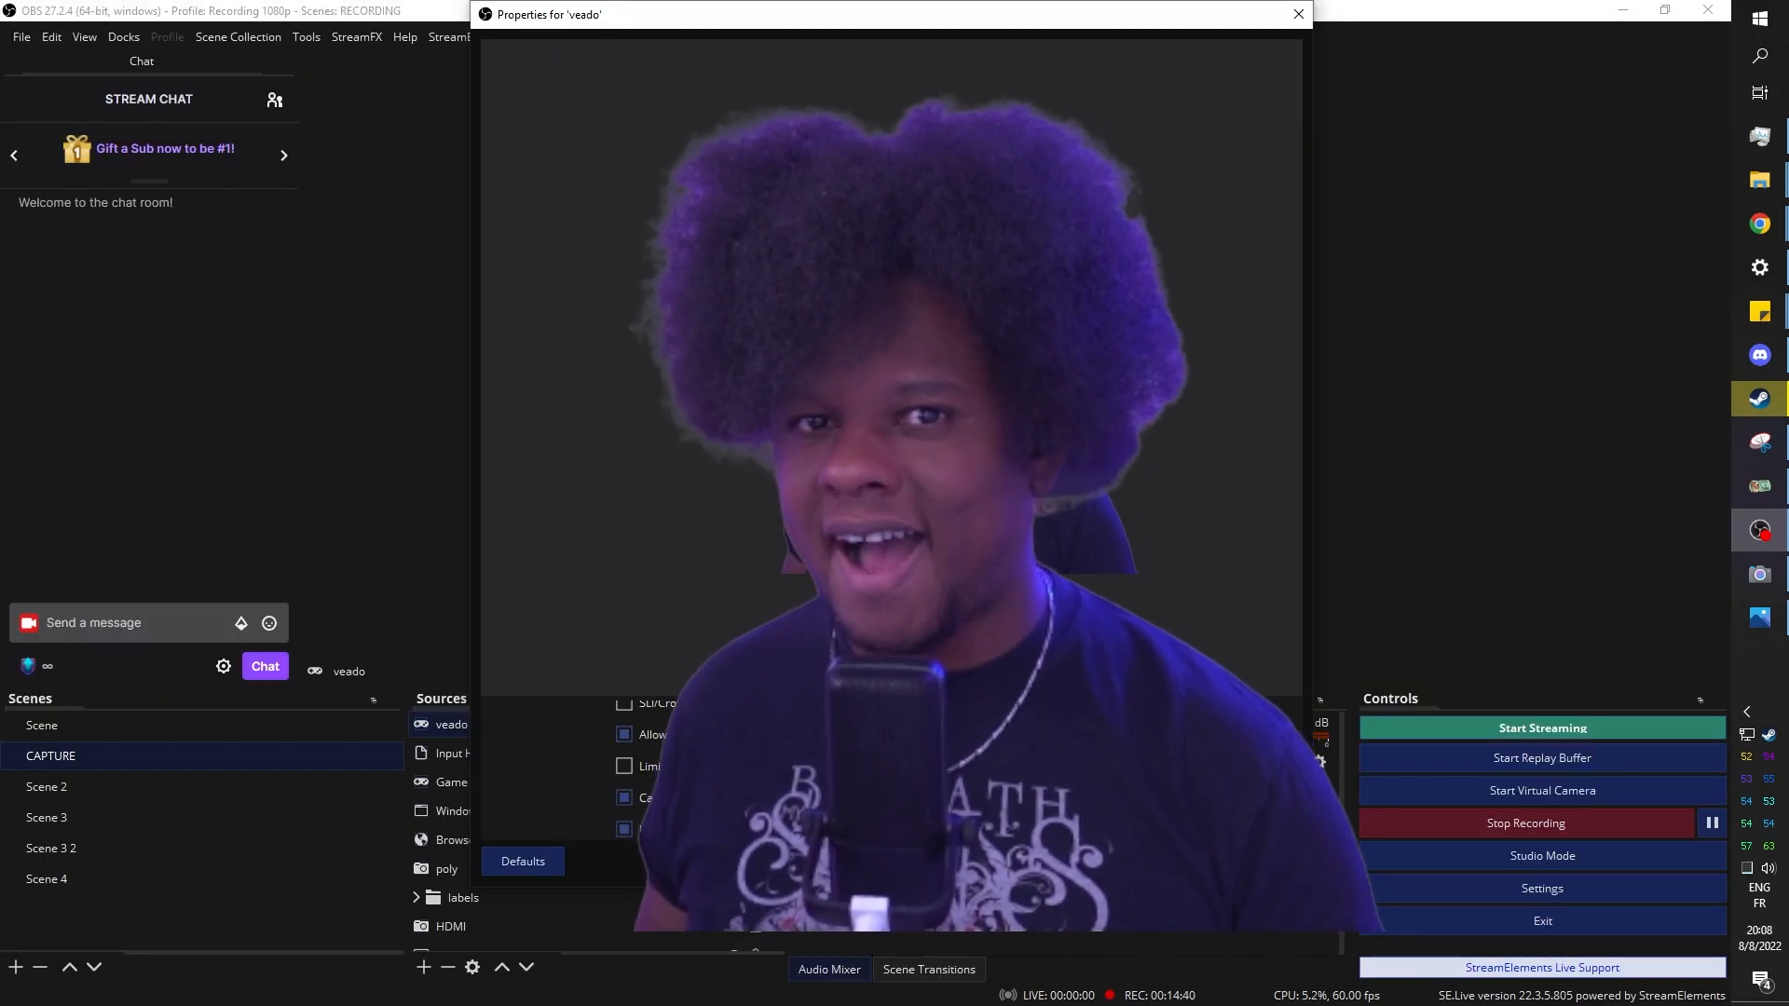
left_click(1297, 13)
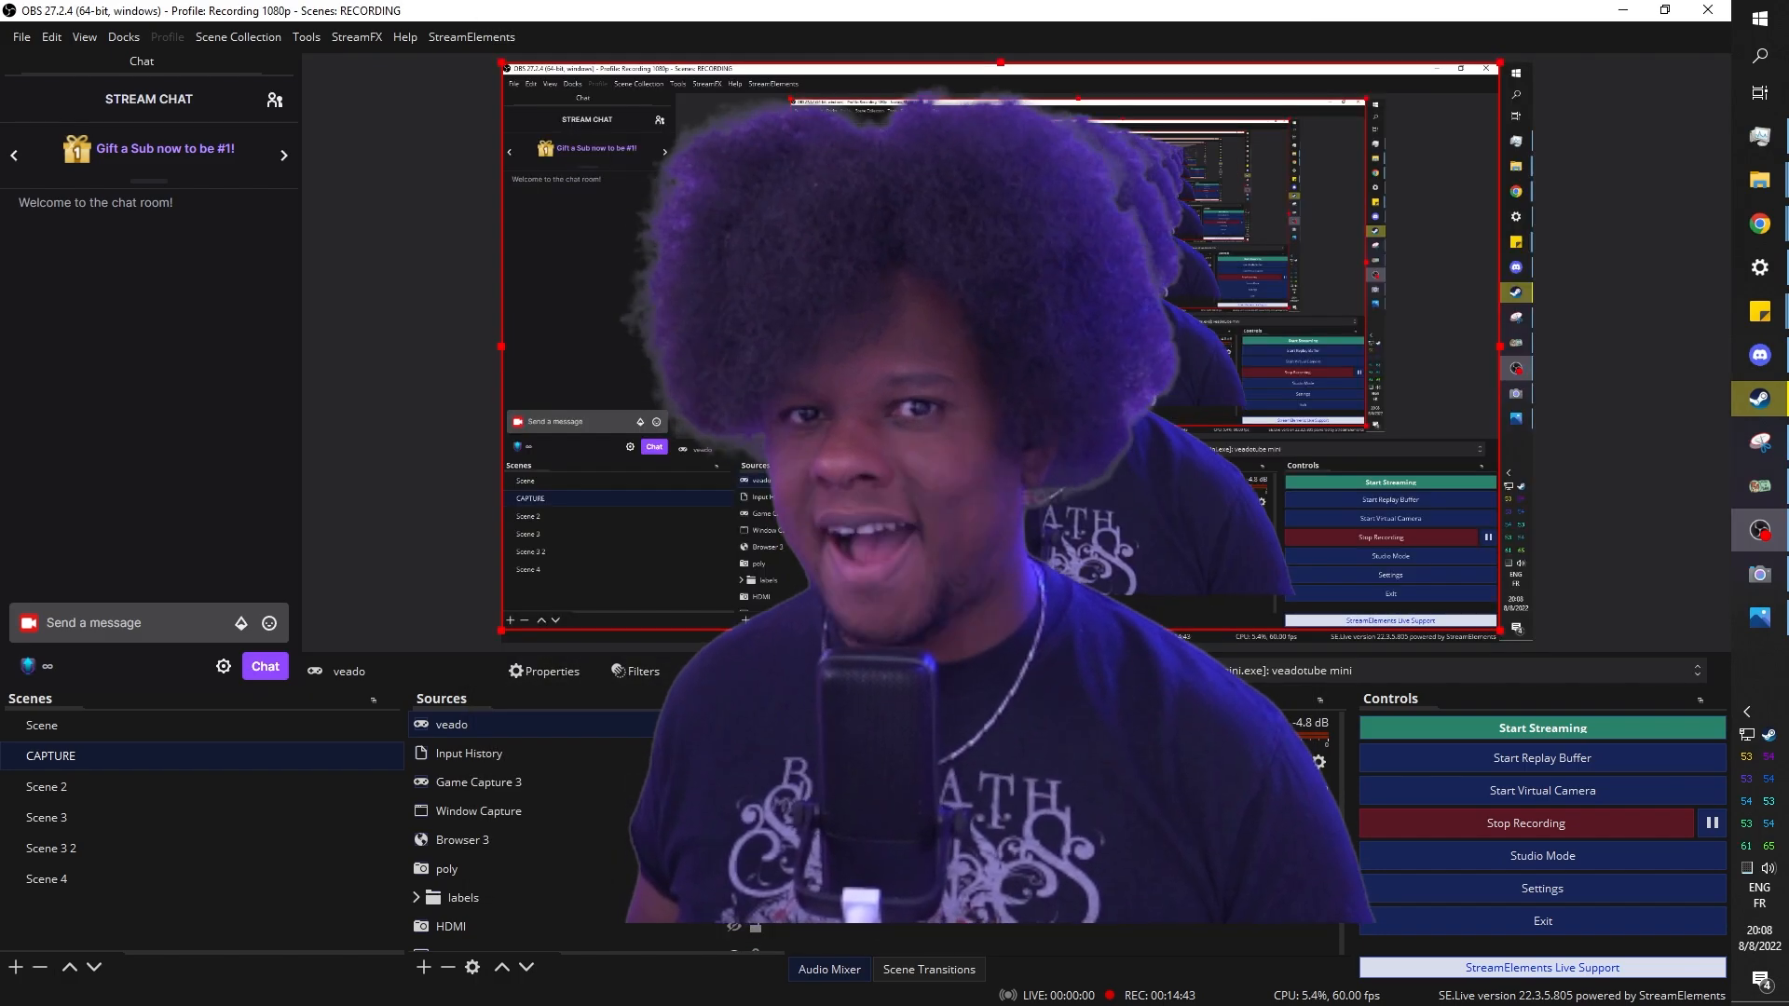